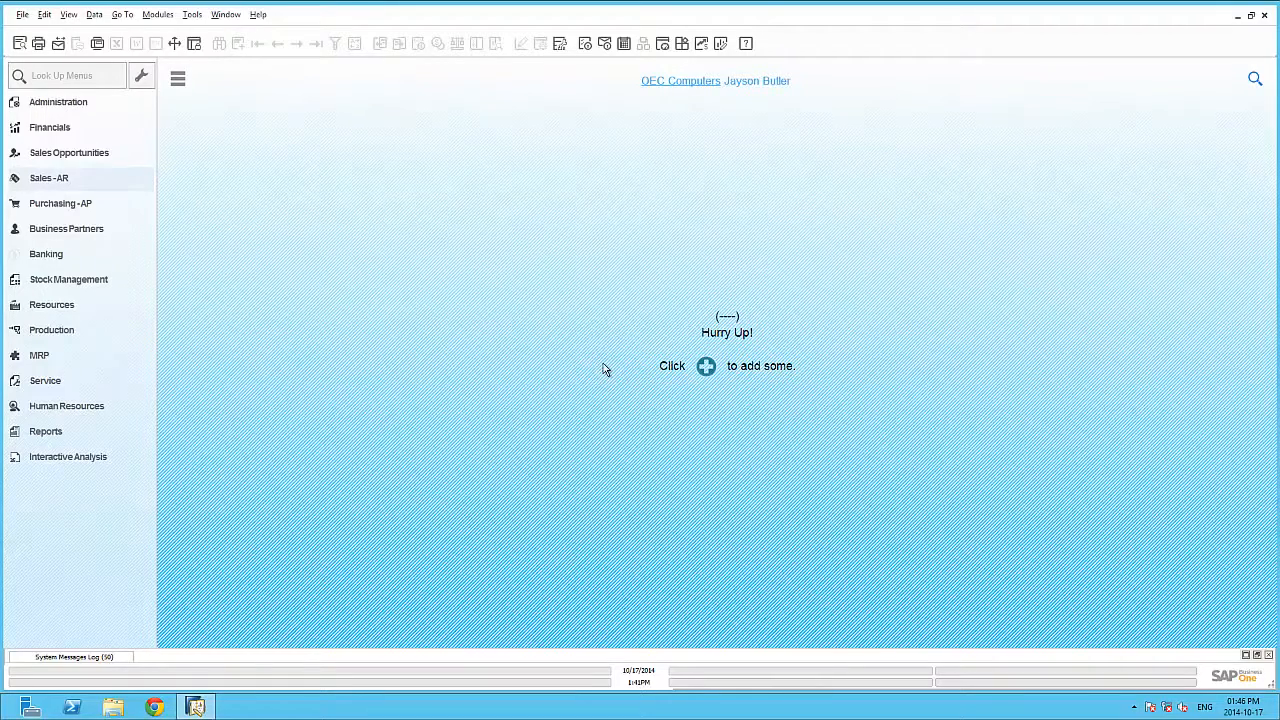
pyautogui.moveTo(208, 218)
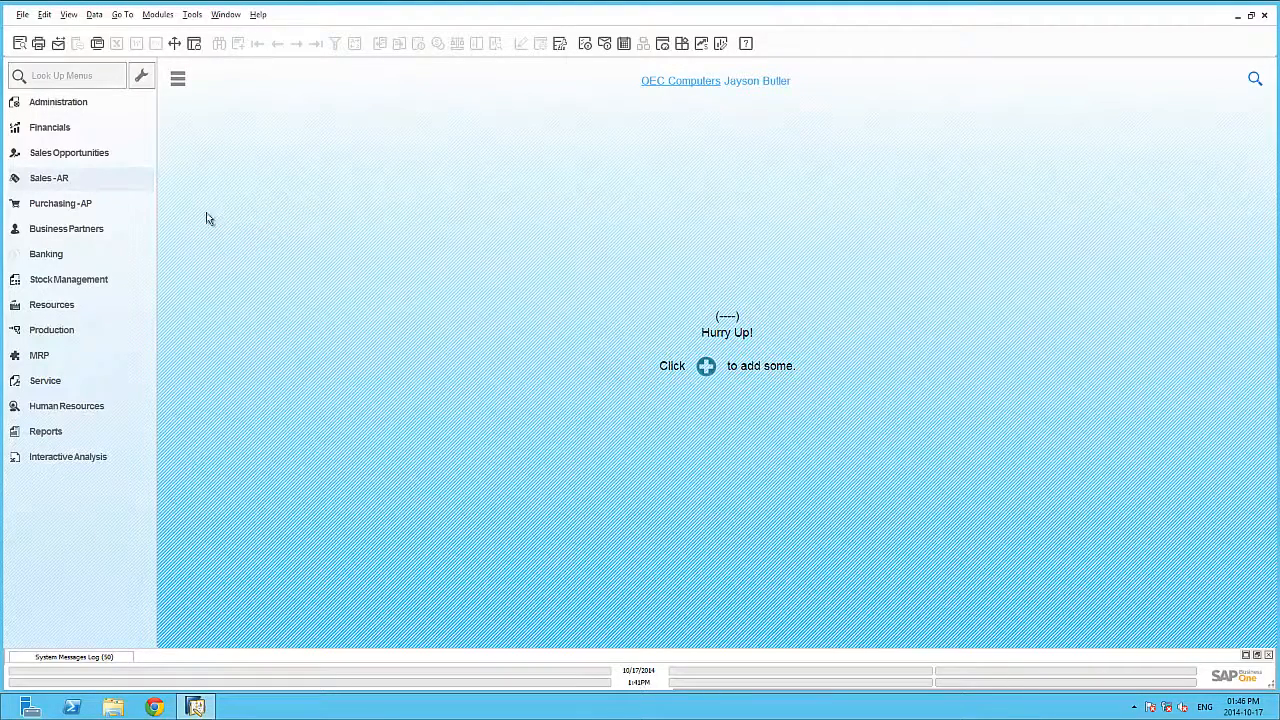
# Expand Sales-AR and select the Monthly Customer Status Report under Sales Reports
pyautogui.click(49, 178)
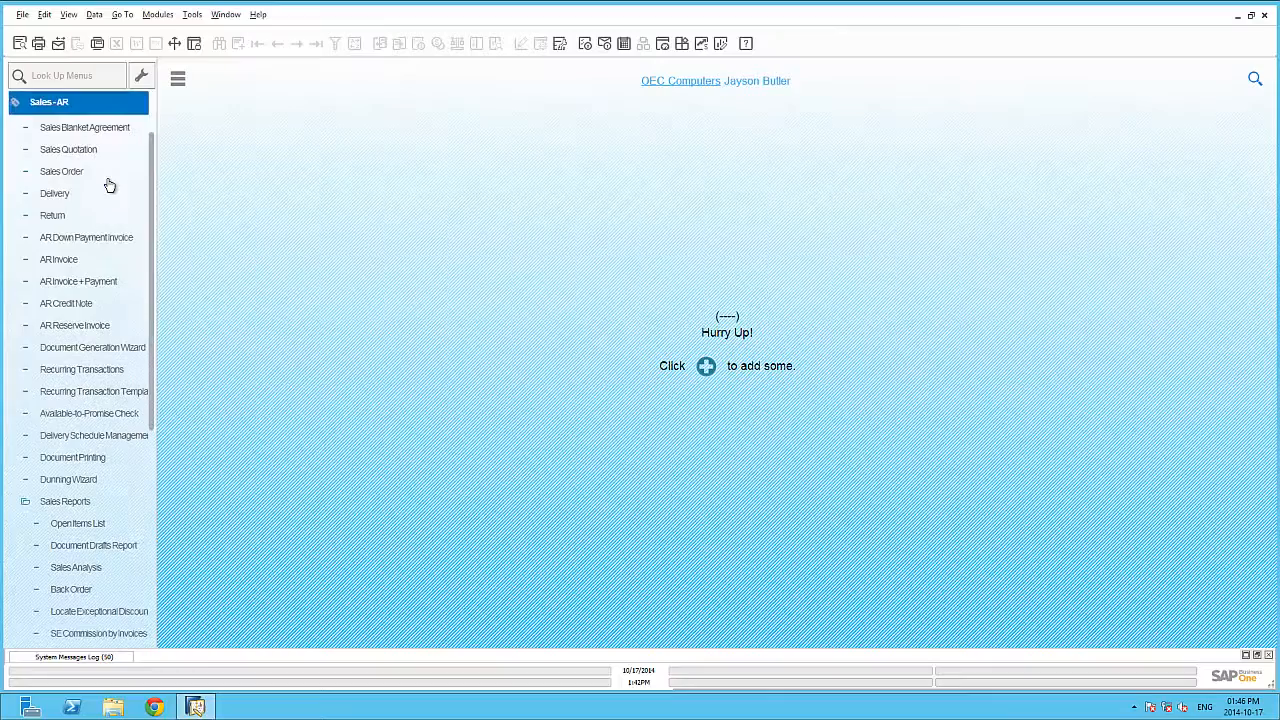
pyautogui.click(93, 391)
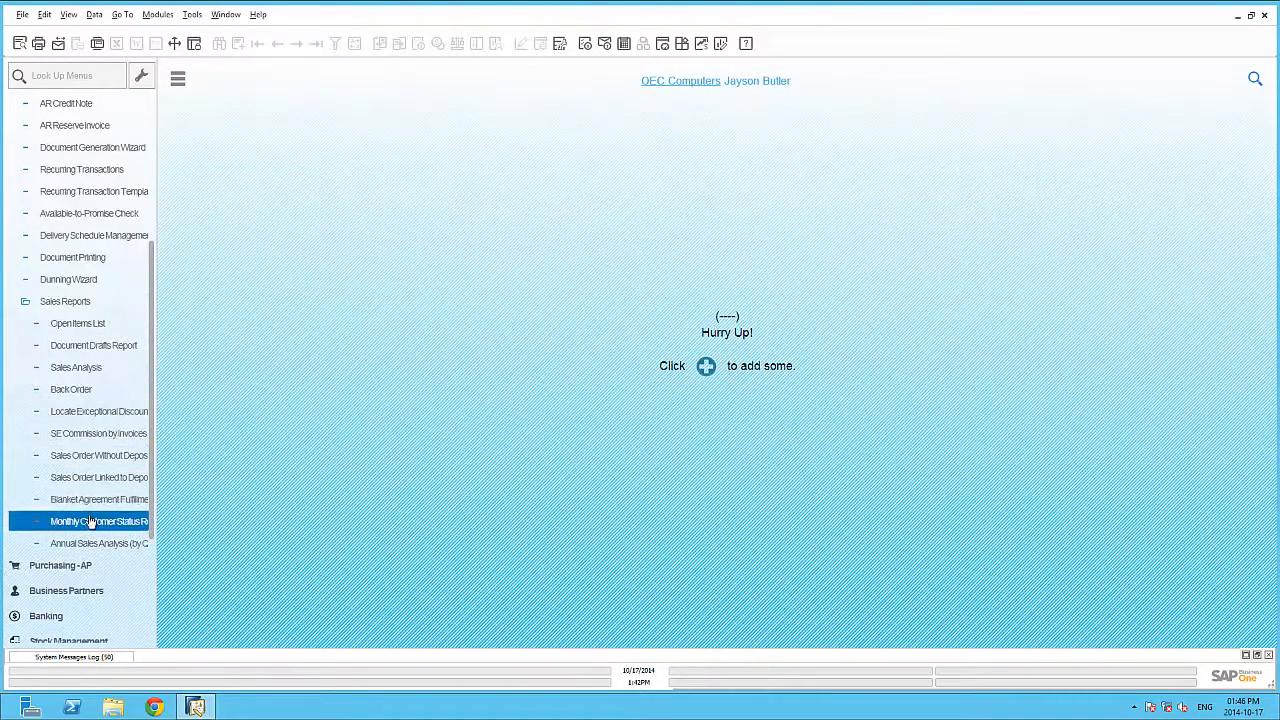
# Run the Monthly Customer Status Report by Posting Date for selected customers, then cancel criteria
pyautogui.doubleClick(98, 521)
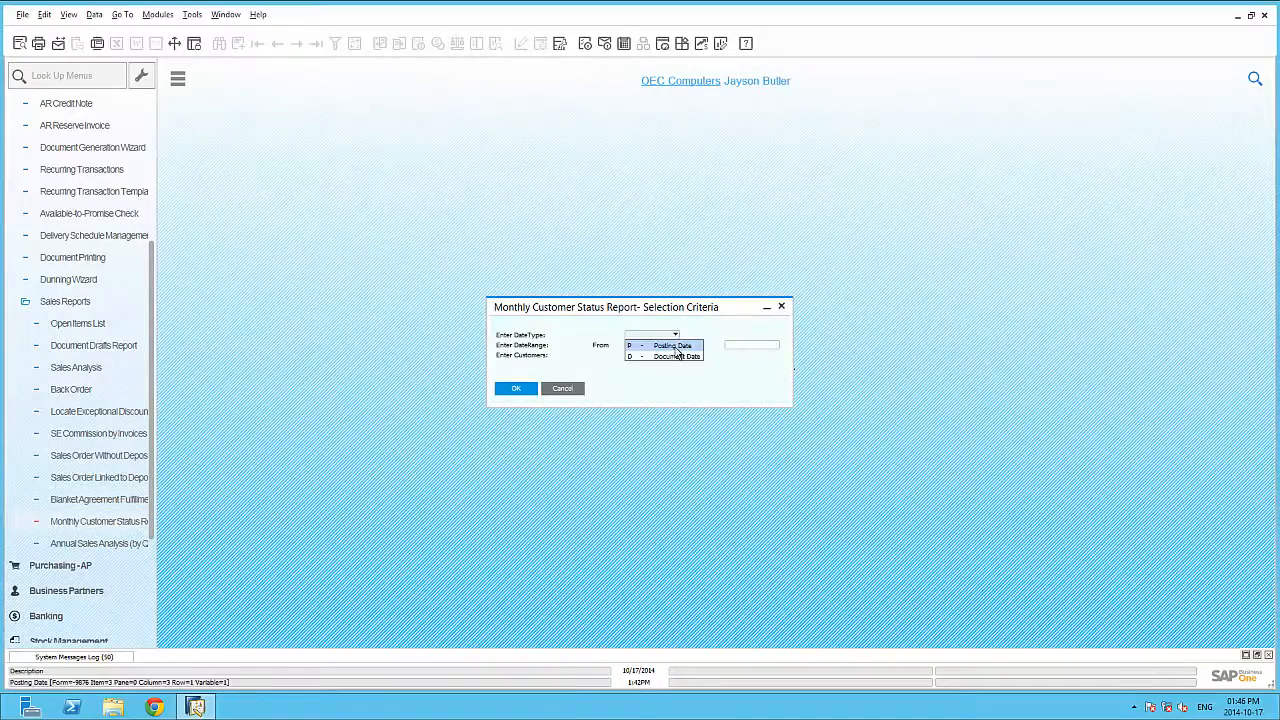
pyautogui.click(676, 344)
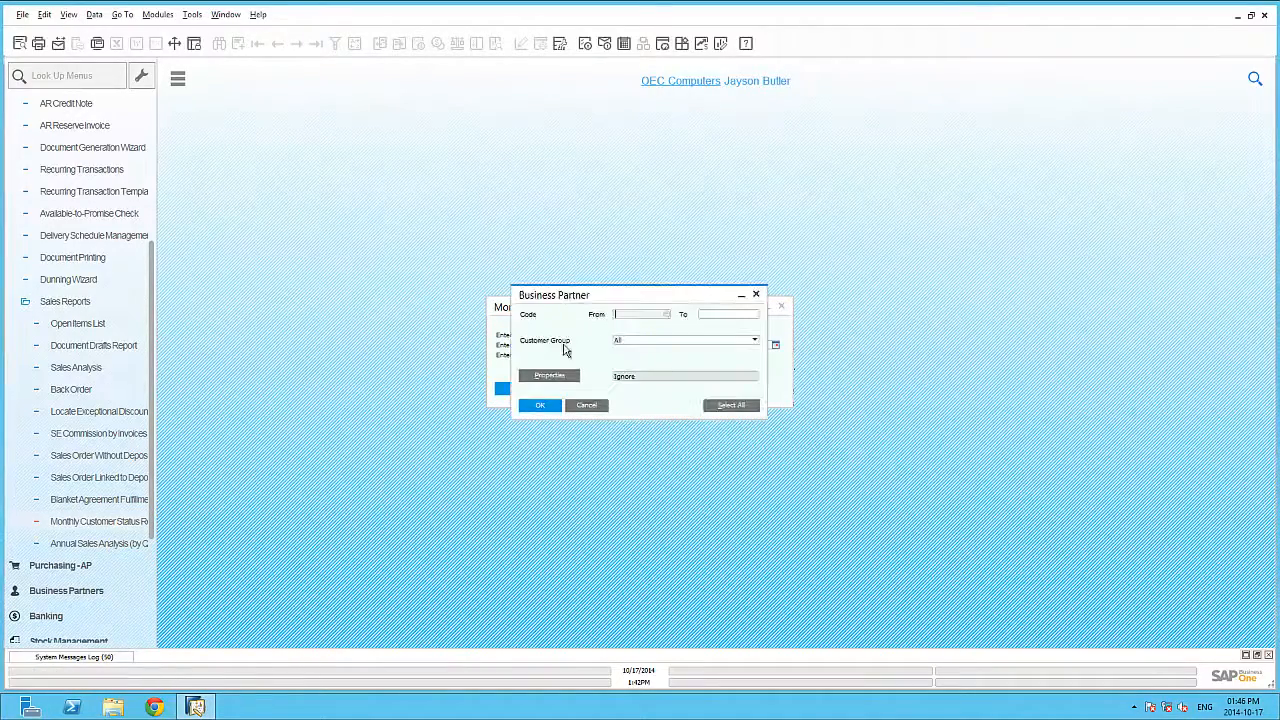
pyautogui.click(540, 405)
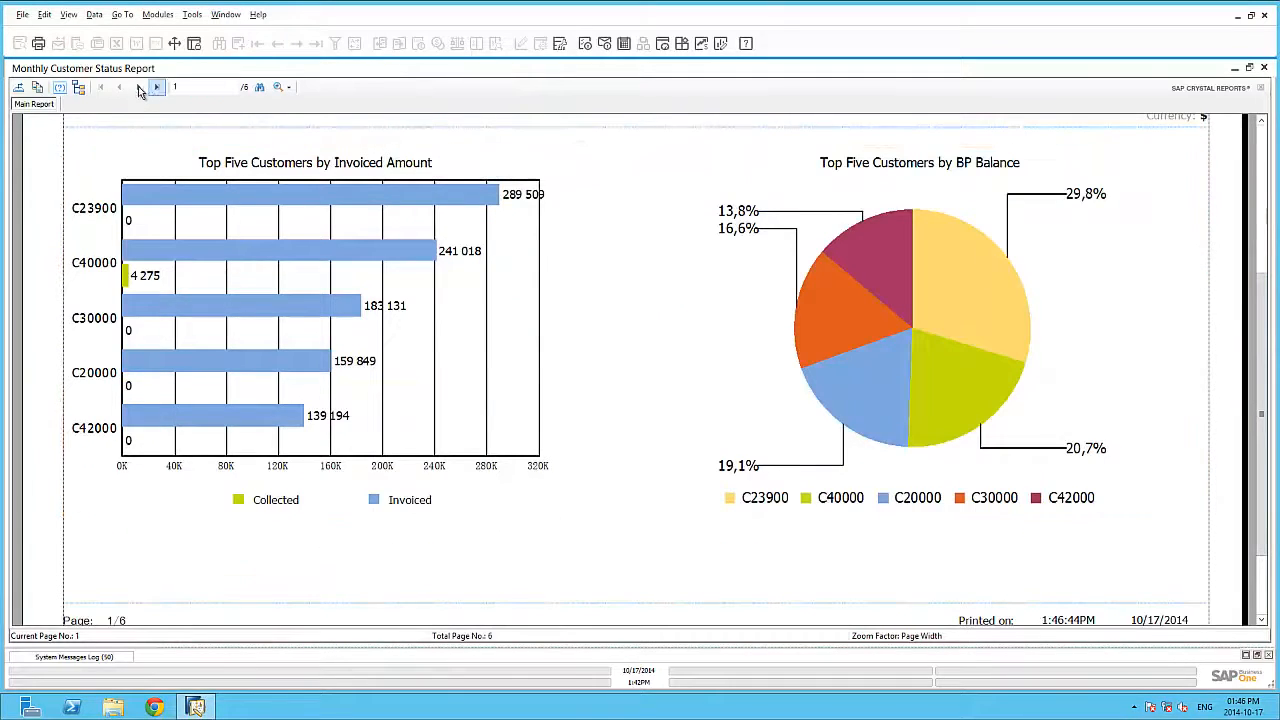
pyautogui.click(138, 87)
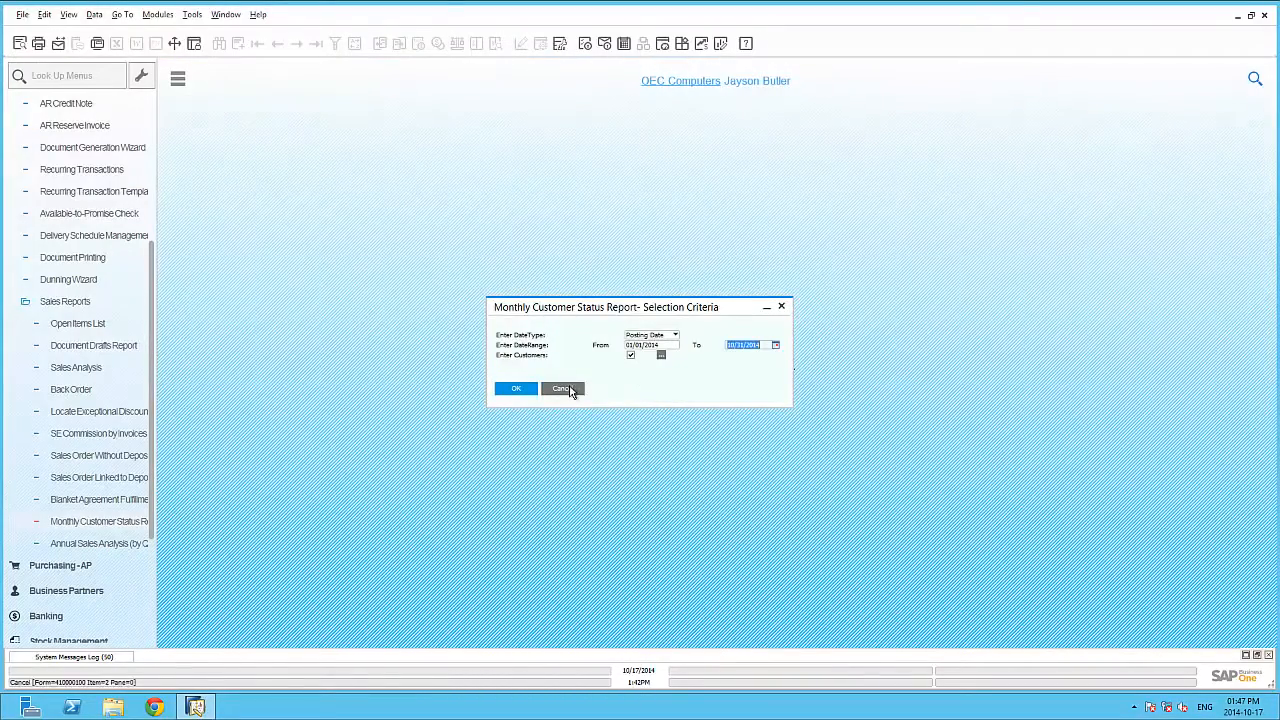
pyautogui.click(560, 388)
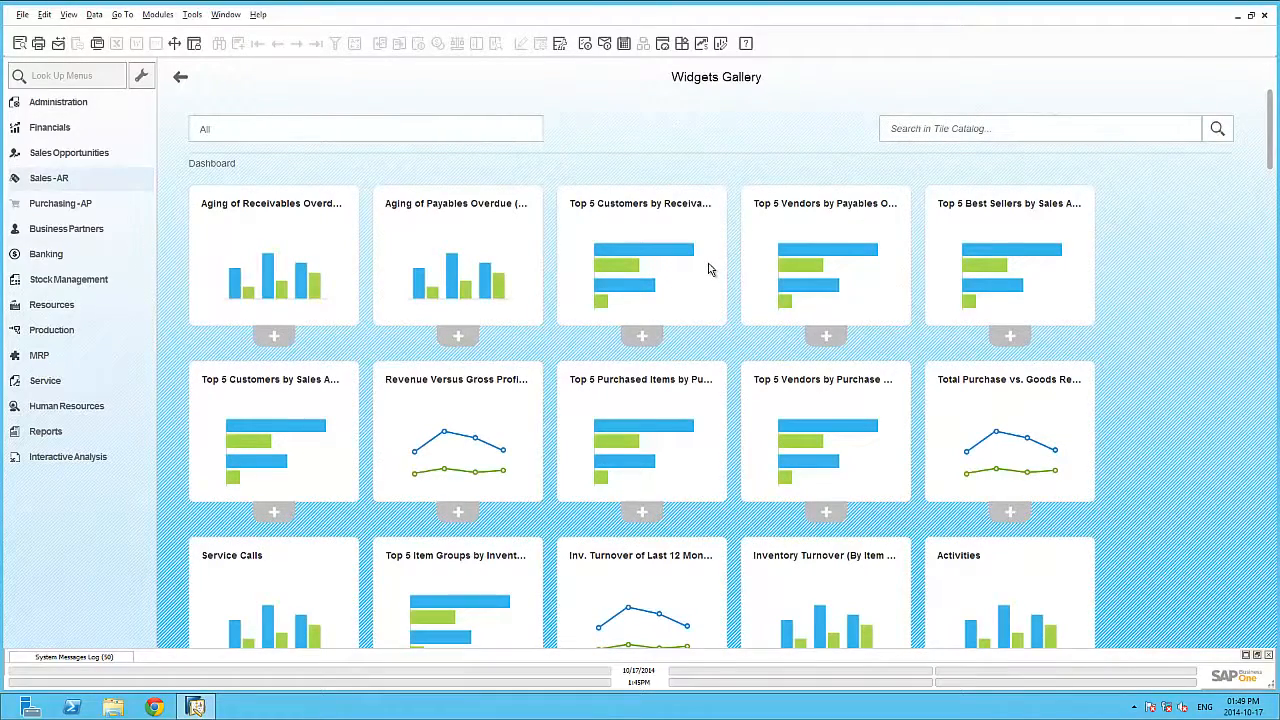
# Add the Top 5 Customers widget to the cockpit and confirm the layout
pyautogui.scroll(-3)
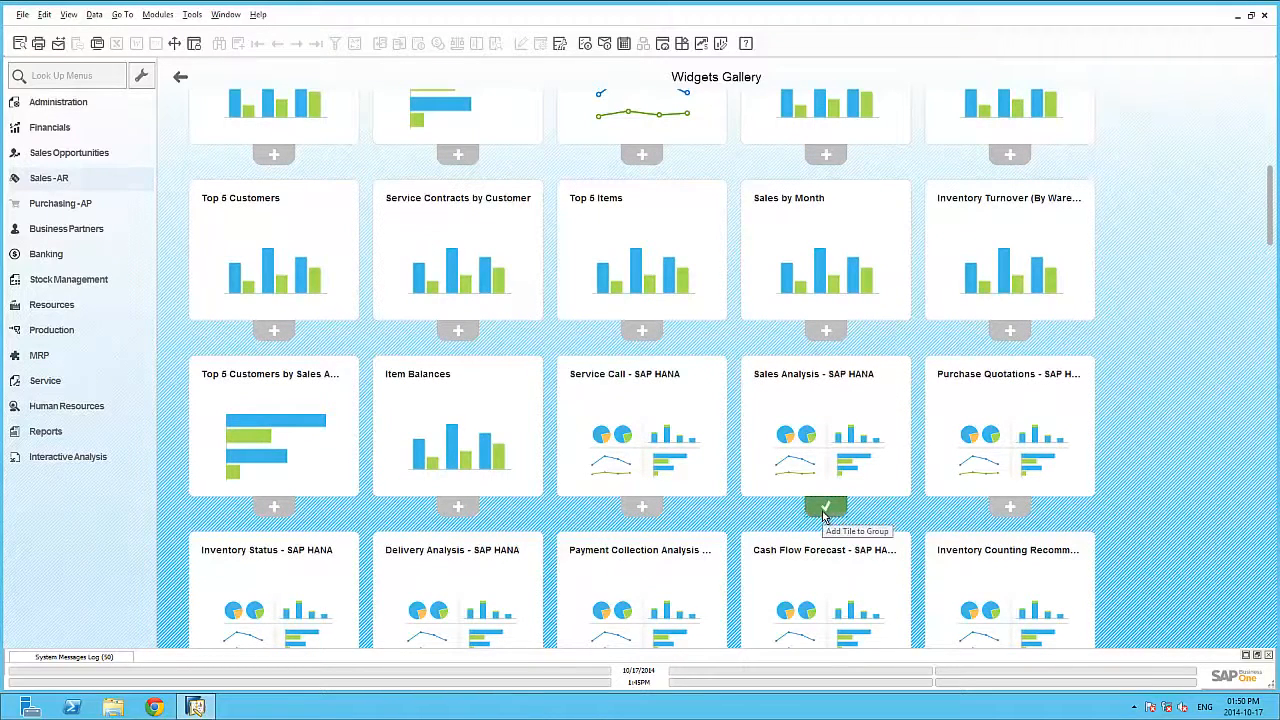
pyautogui.moveTo(670, 360)
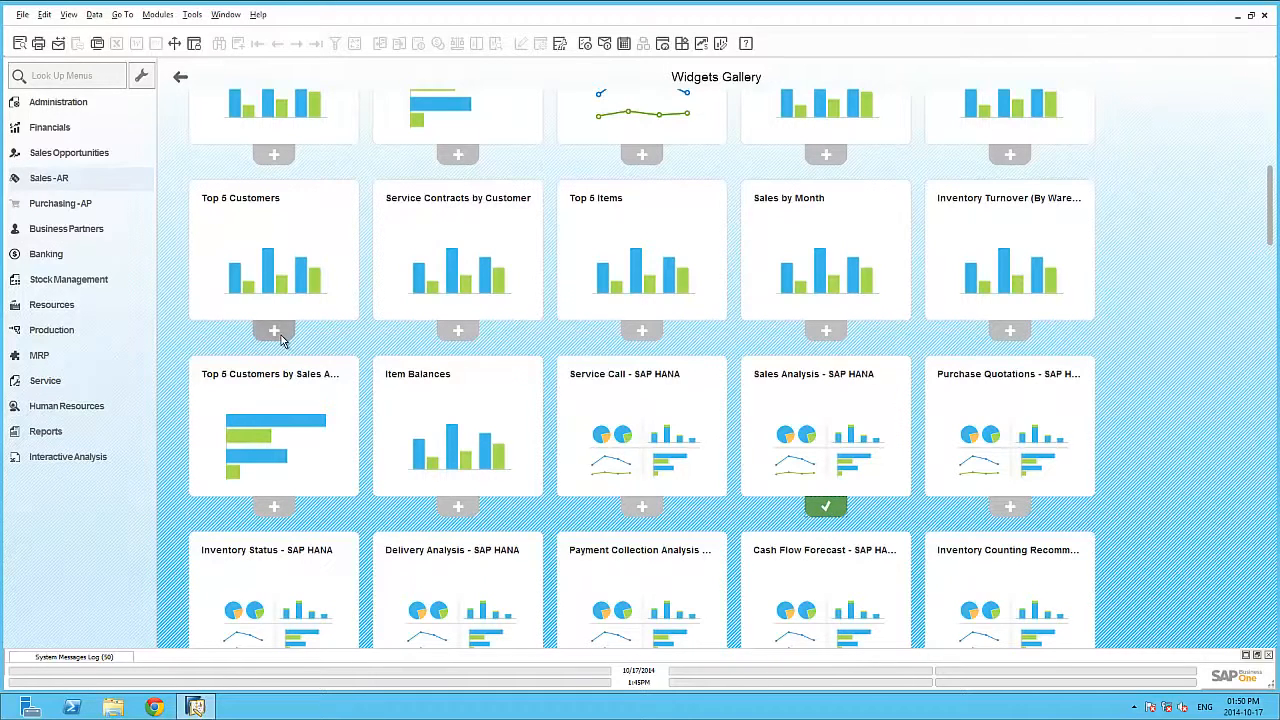
pyautogui.click(273, 330)
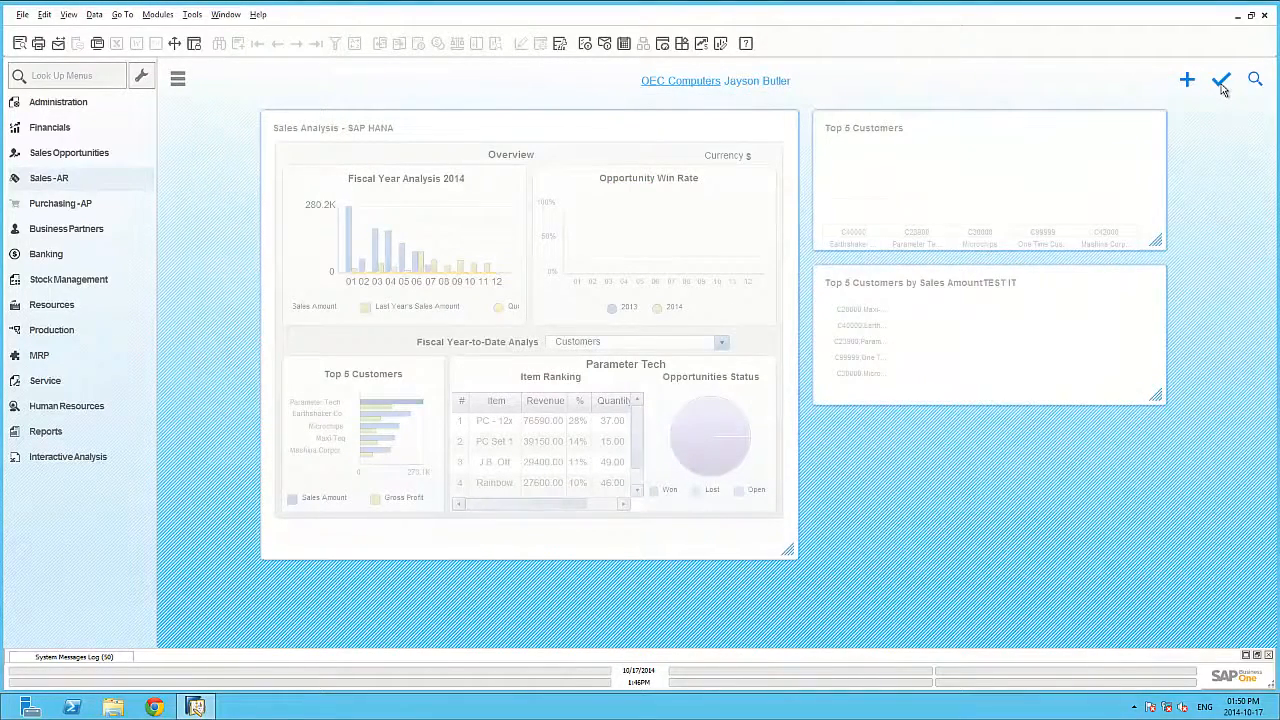
pyautogui.click(1190, 80)
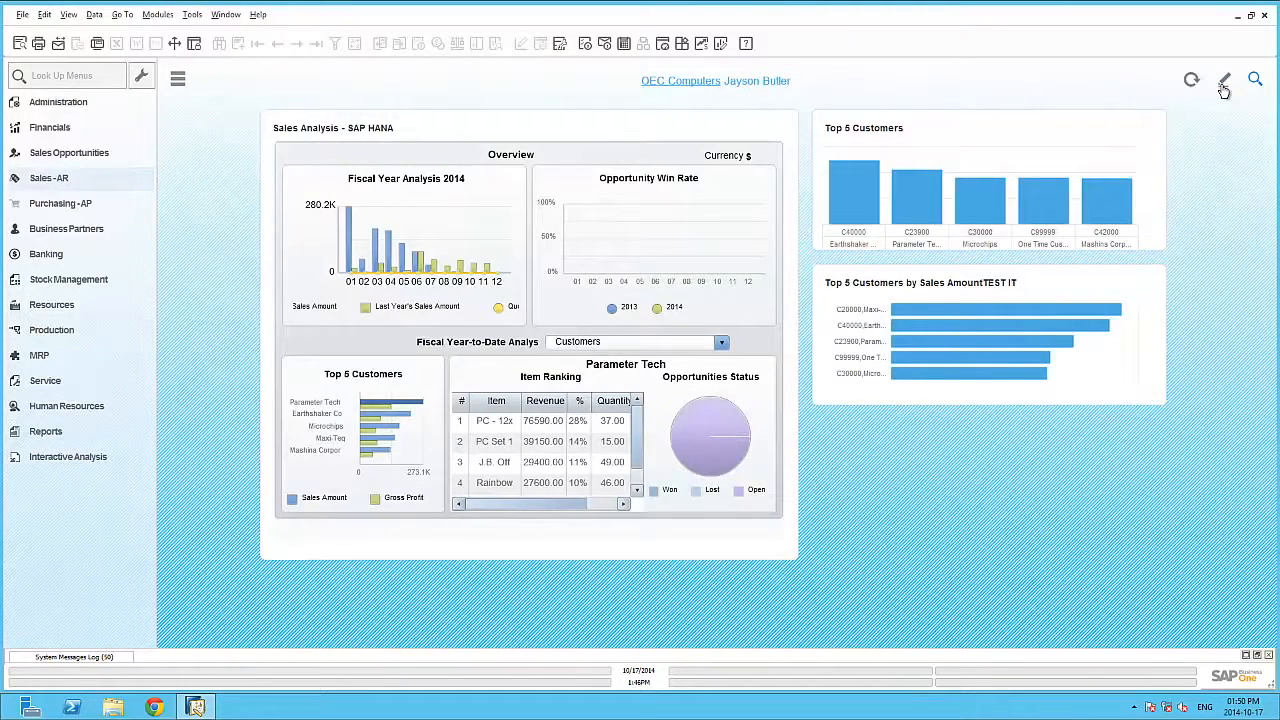
pyautogui.click(1223, 85)
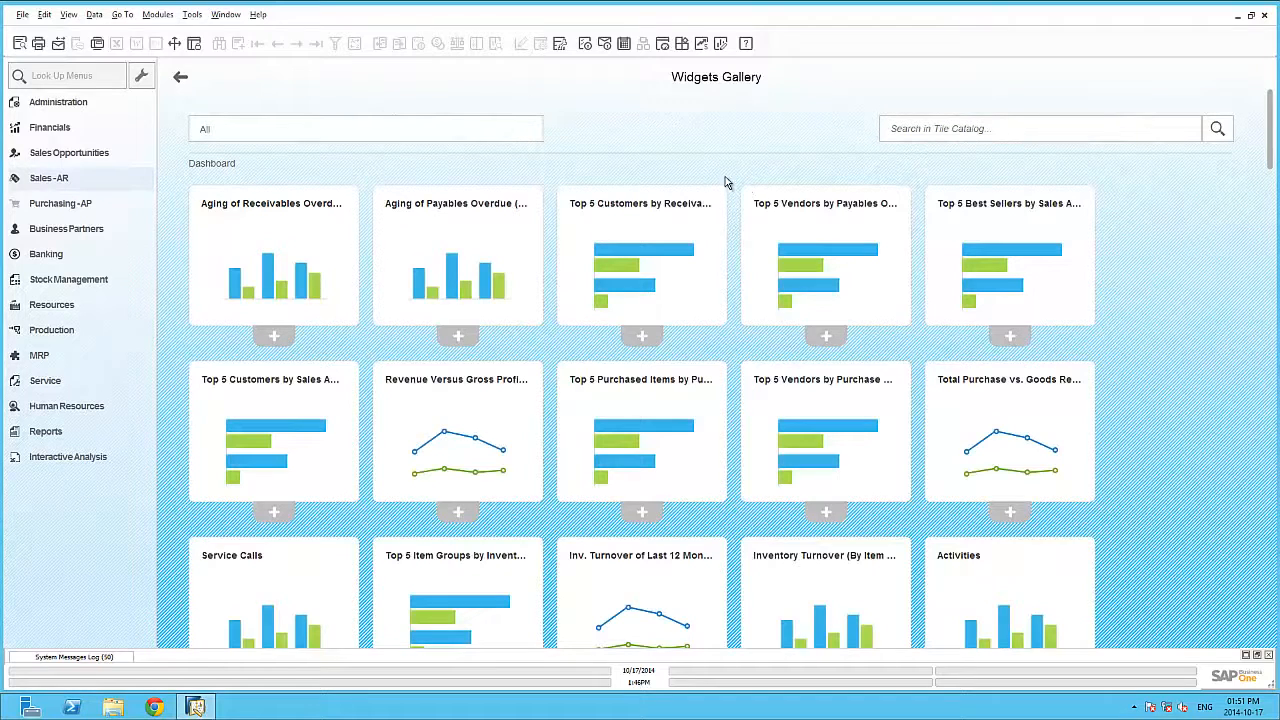
# Filter widgets to Key Performance Indicator, add the Net Profit KPI, and save the cockpit
pyautogui.click(365, 128)
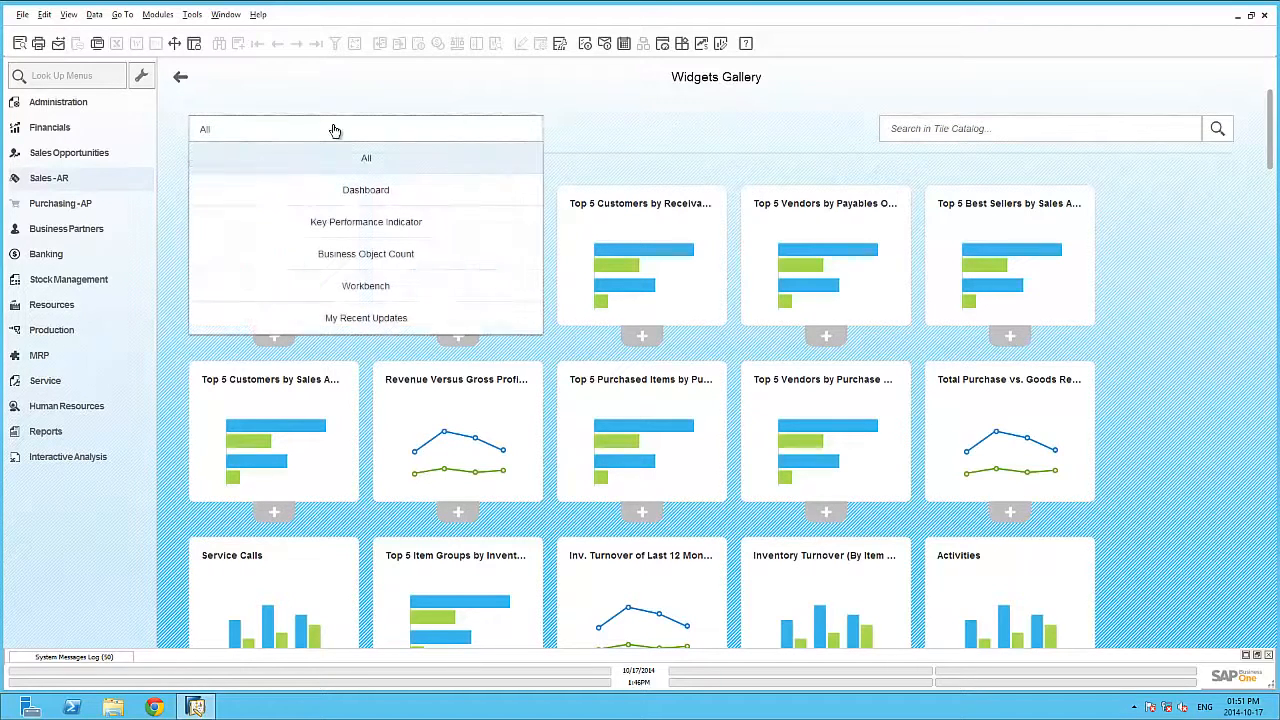
pyautogui.moveTo(366, 221)
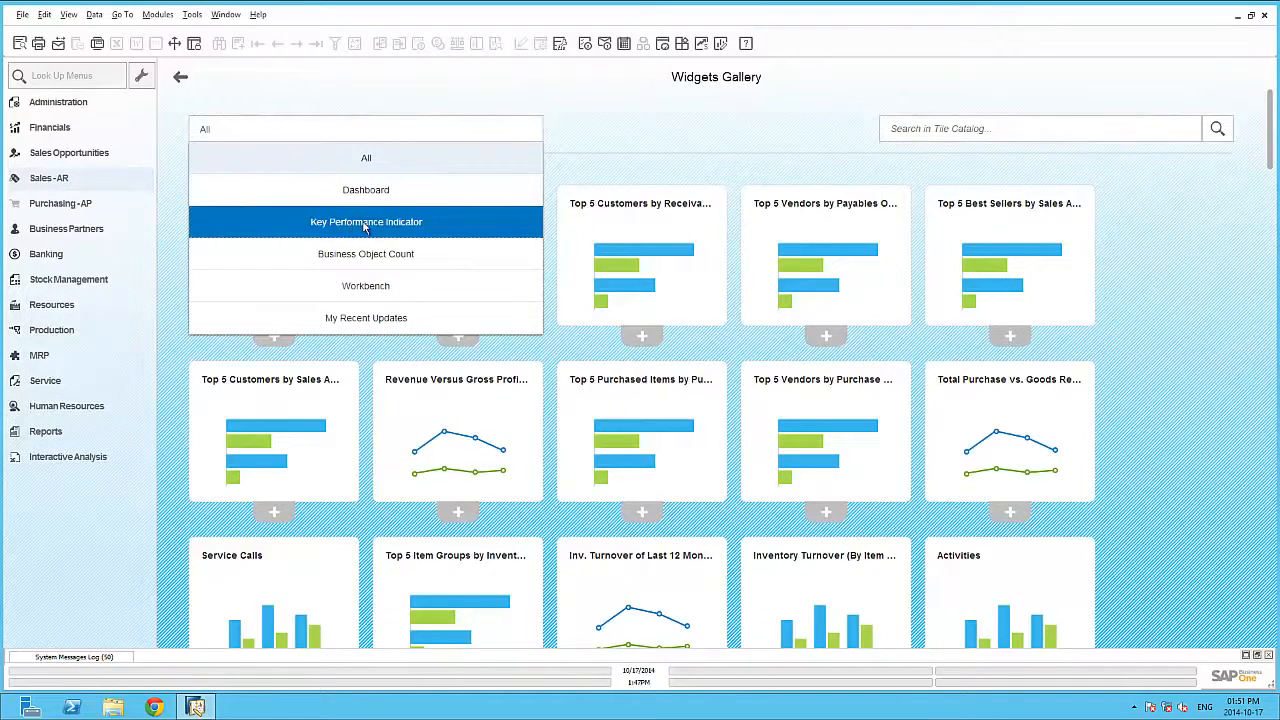
pyautogui.click(366, 221)
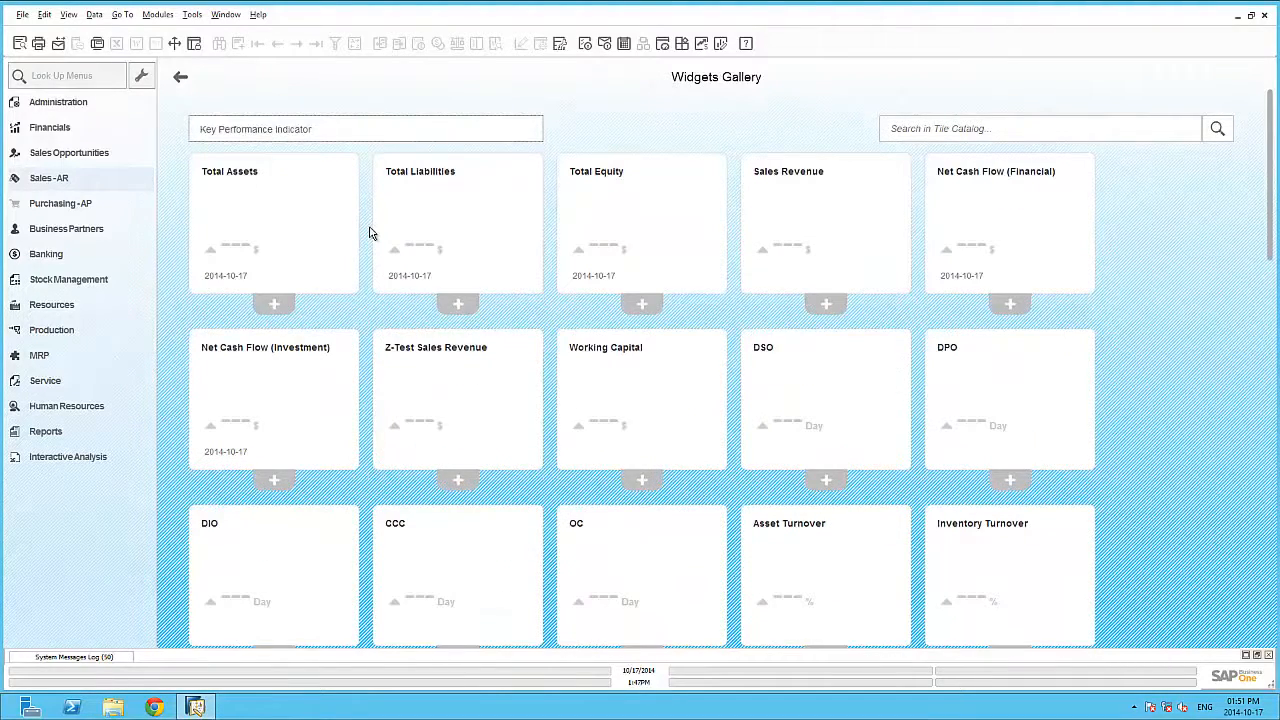
pyautogui.scroll(-3)
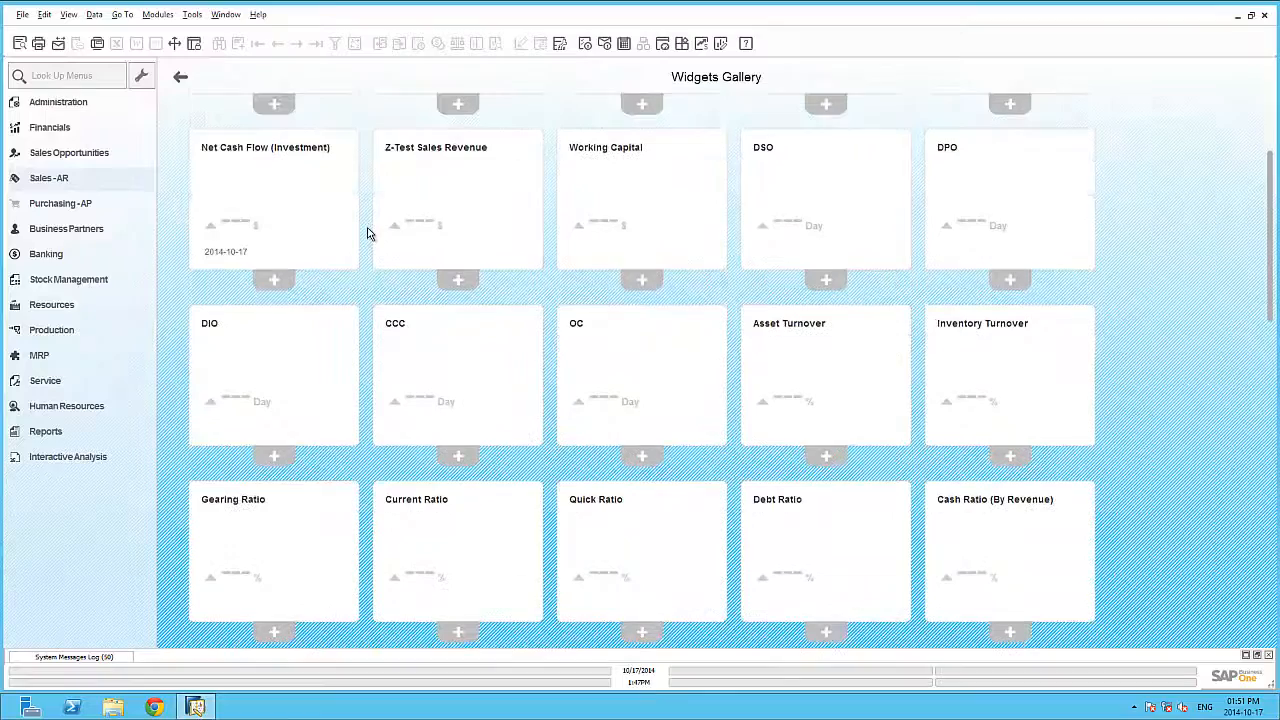
pyautogui.scroll(-3)
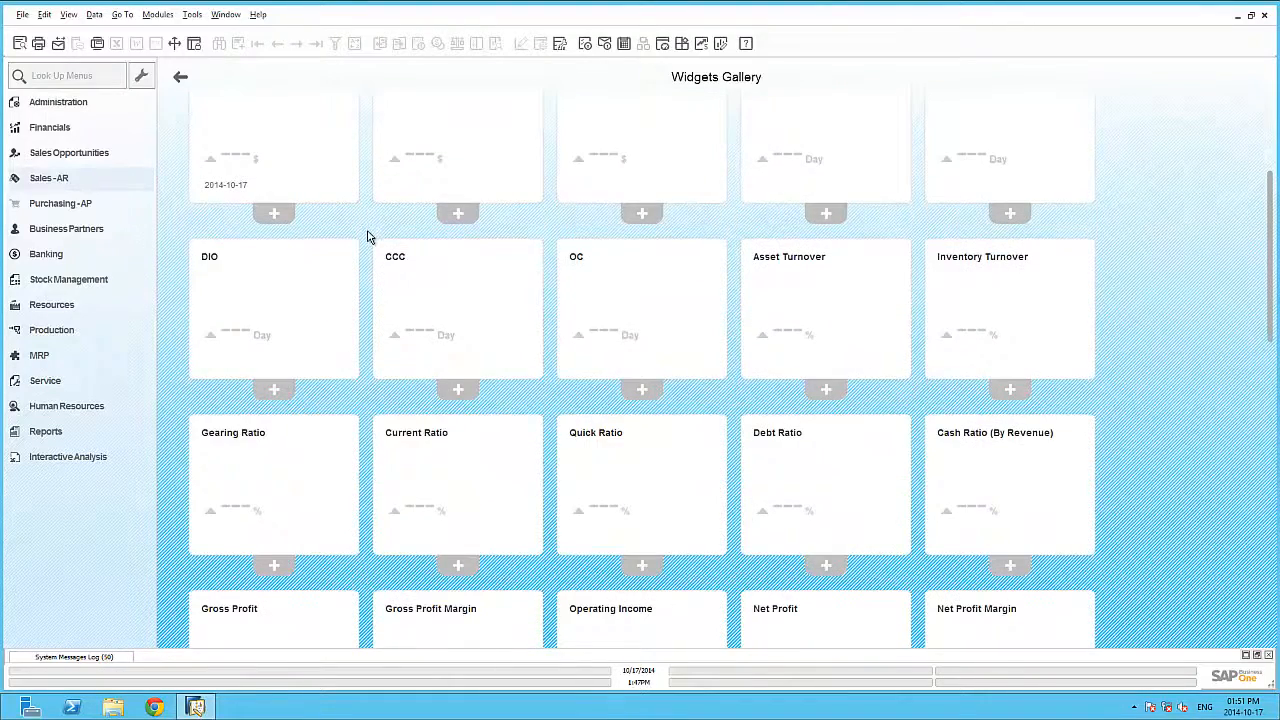
pyautogui.scroll(-3)
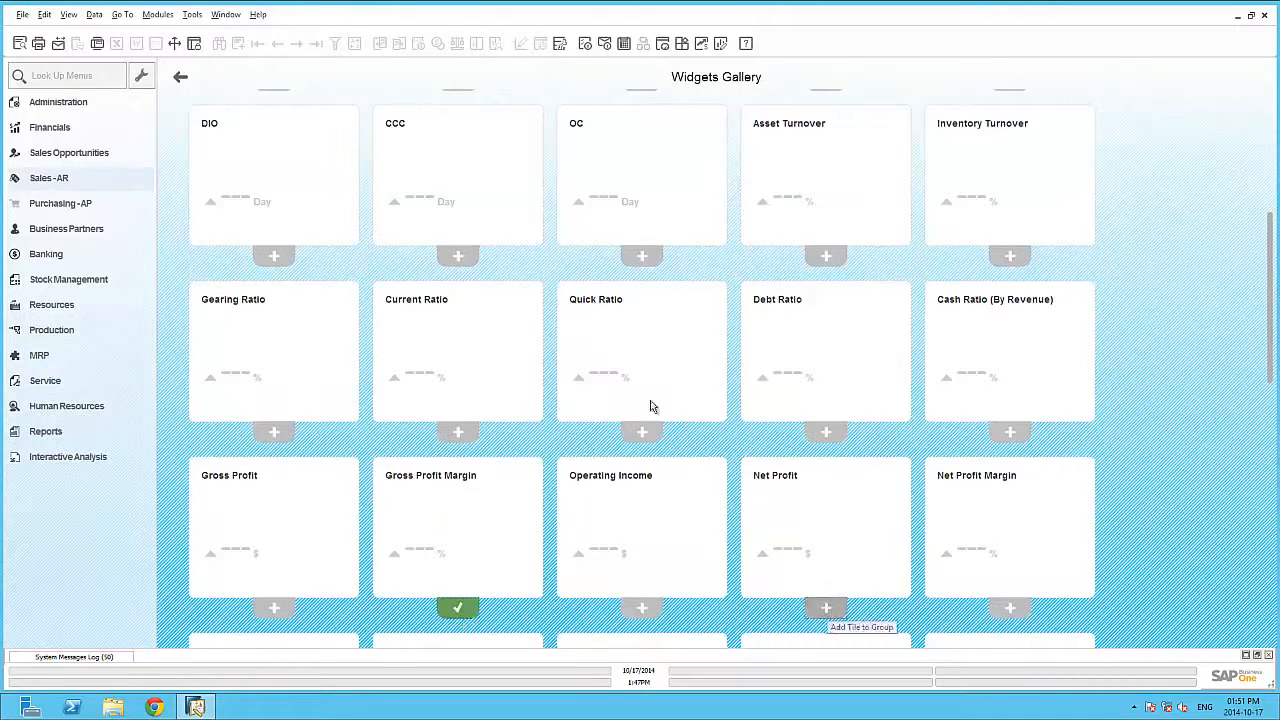
pyautogui.click(826, 607)
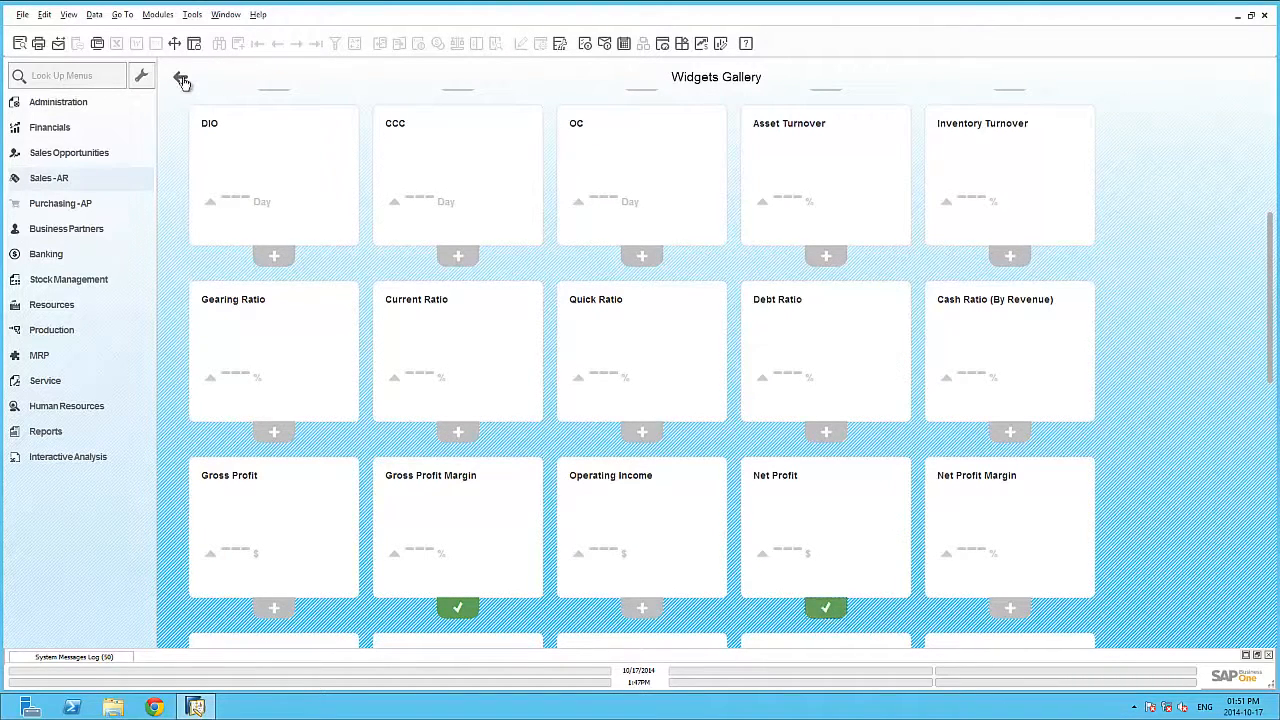
pyautogui.click(181, 80)
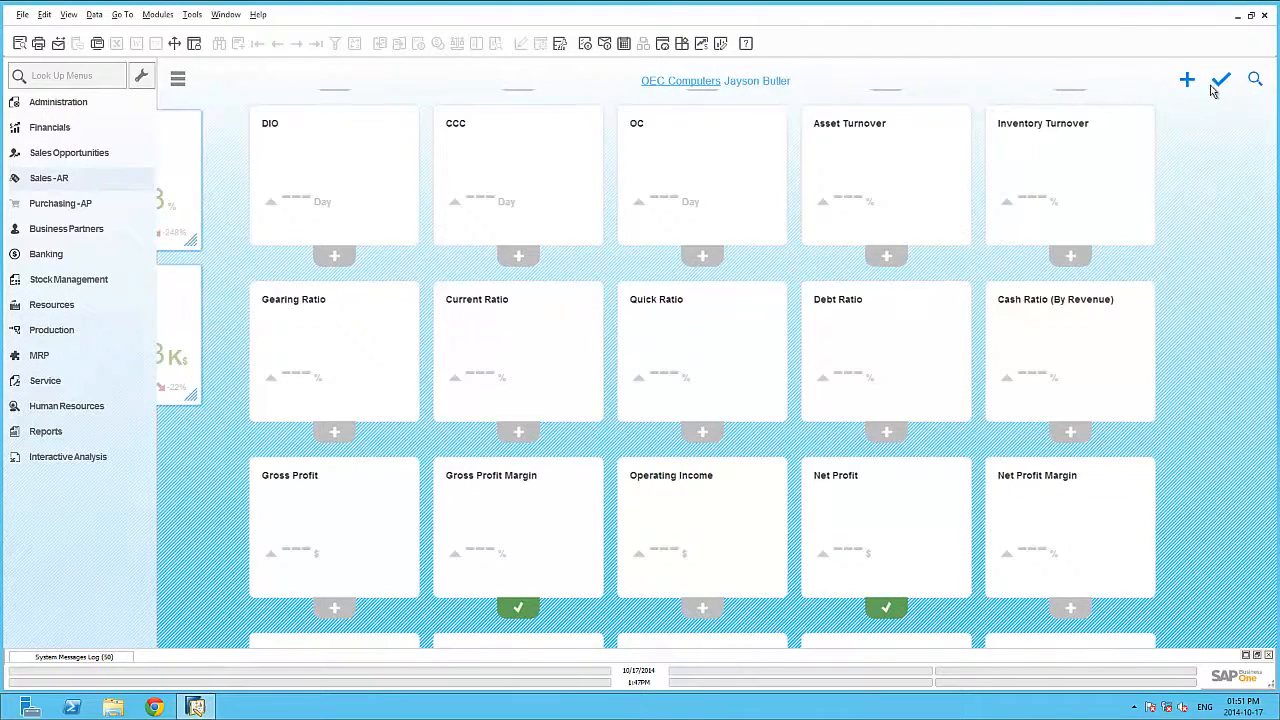
pyautogui.click(1221, 80)
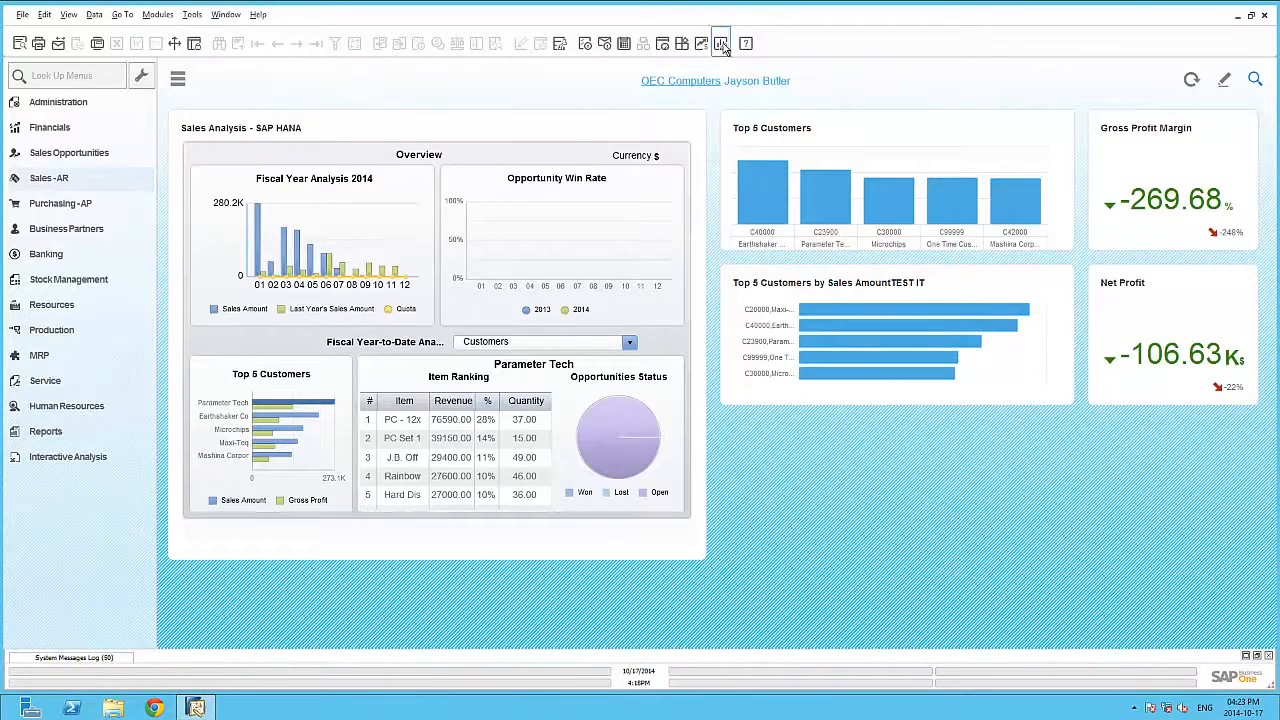
# Launch the Pervasive Analytics designer from the toolbar icon
pyautogui.click(720, 43)
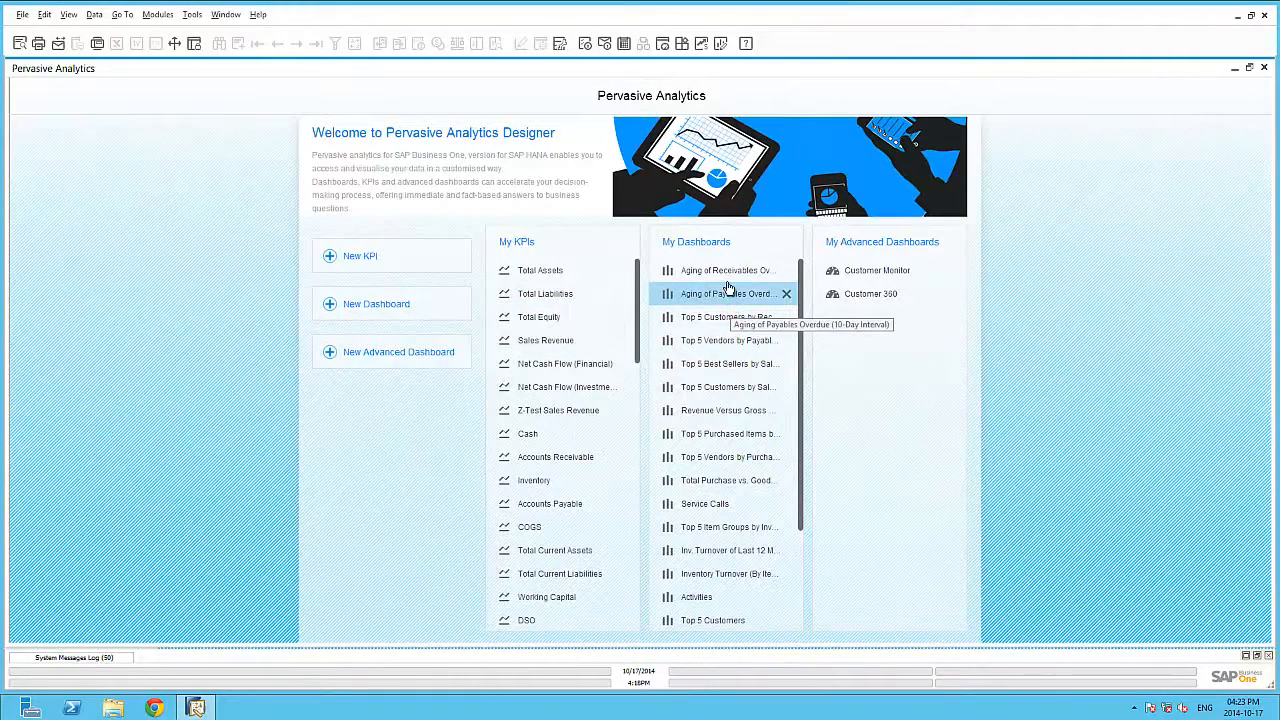
pyautogui.moveTo(365, 117)
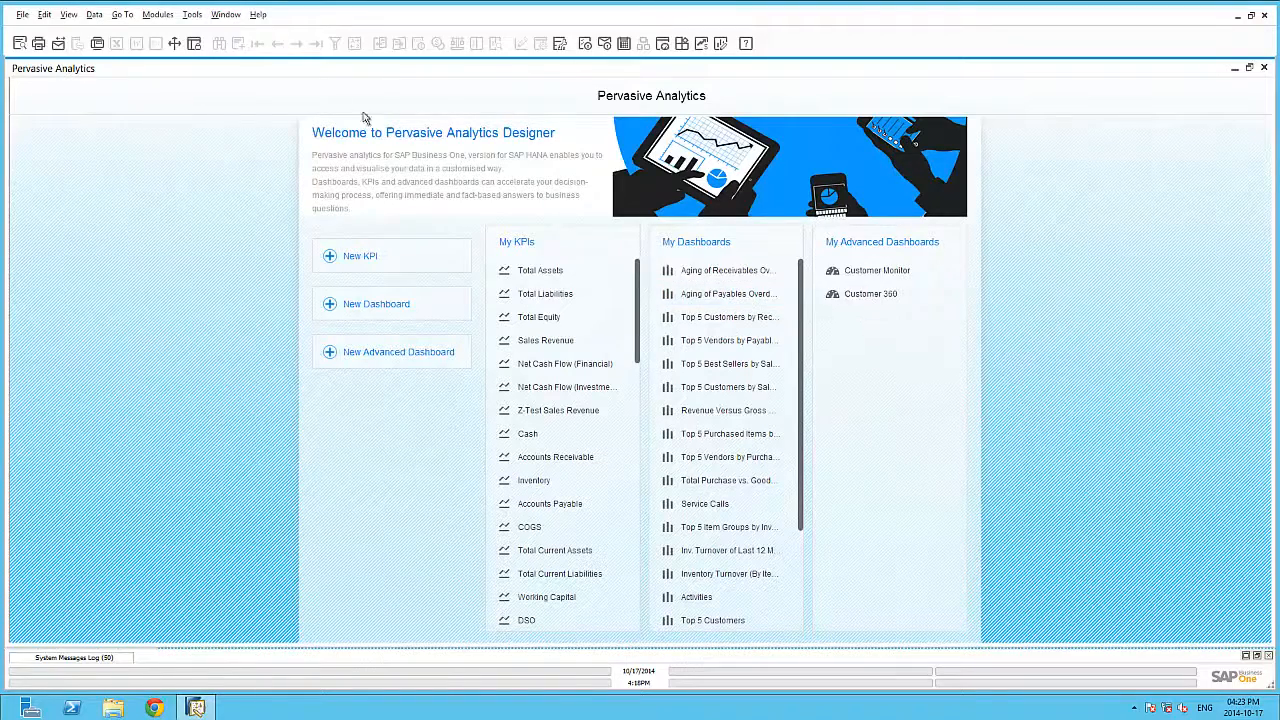
pyautogui.click(191, 14)
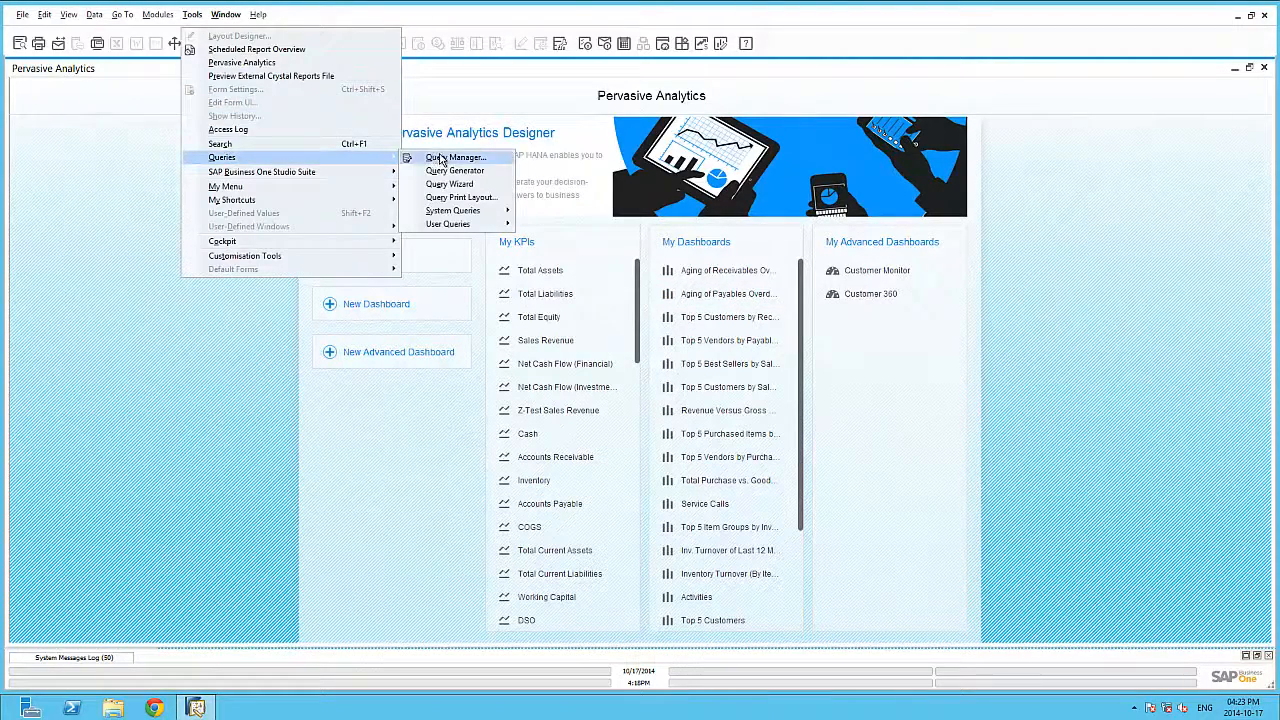
# Run the General > ItemBalances query in Query Manager, then return to the designer
pyautogui.click(456, 157)
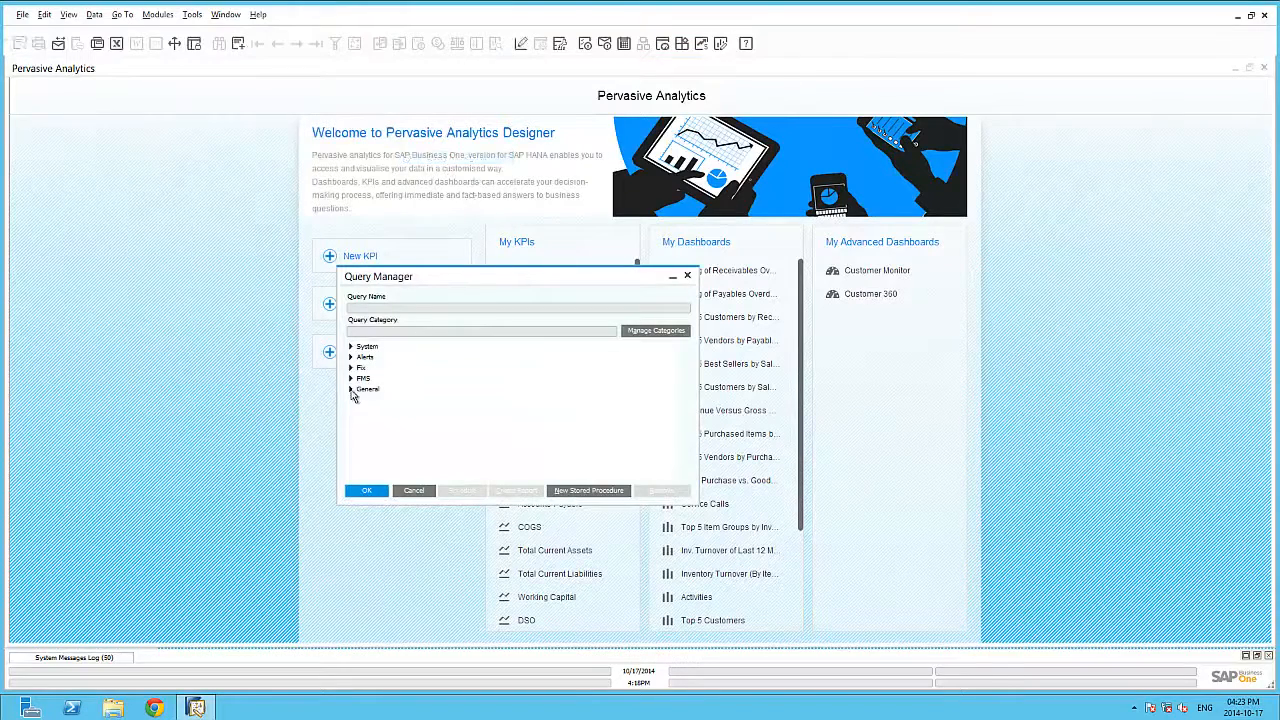
pyautogui.click(351, 389)
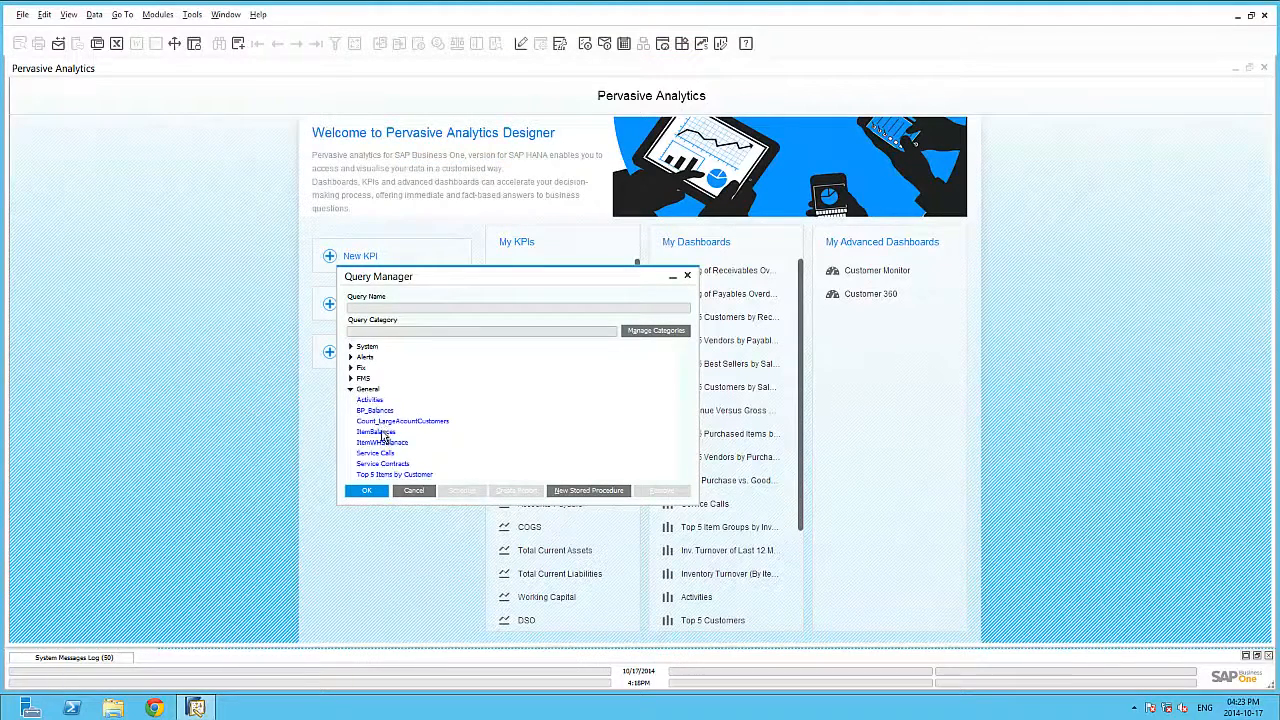
pyautogui.click(366, 490)
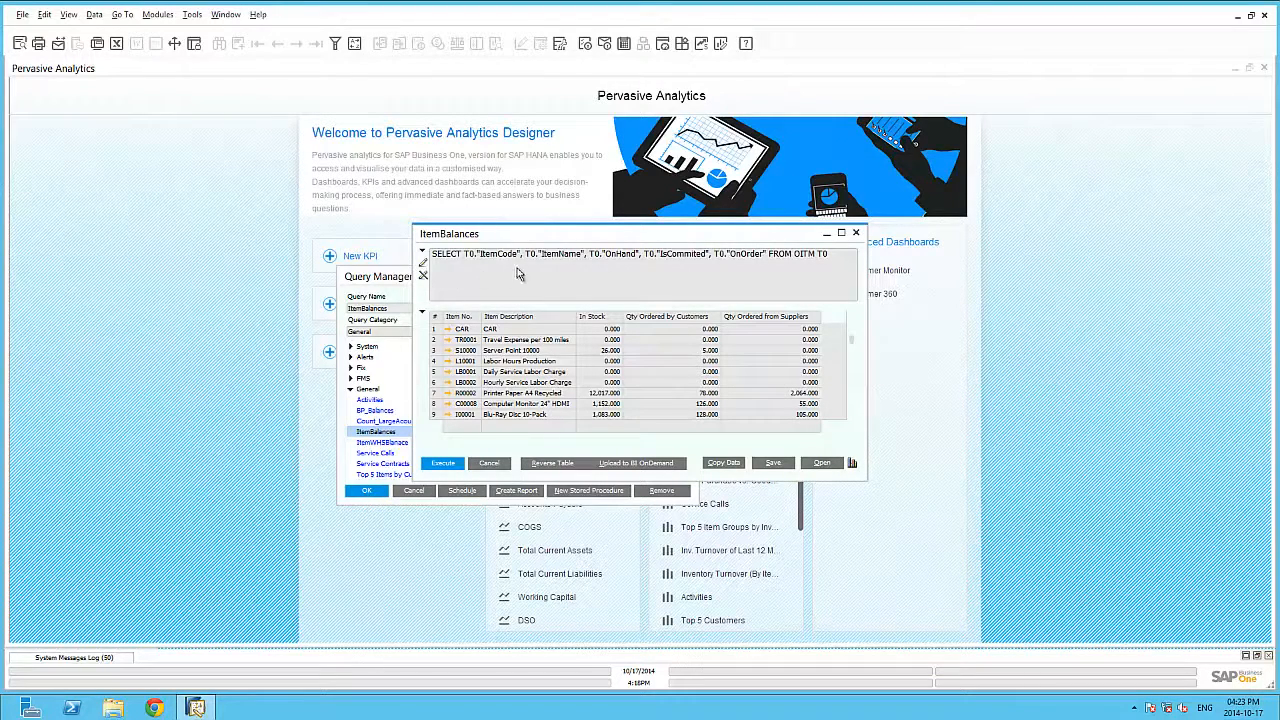
pyautogui.moveTo(814, 277)
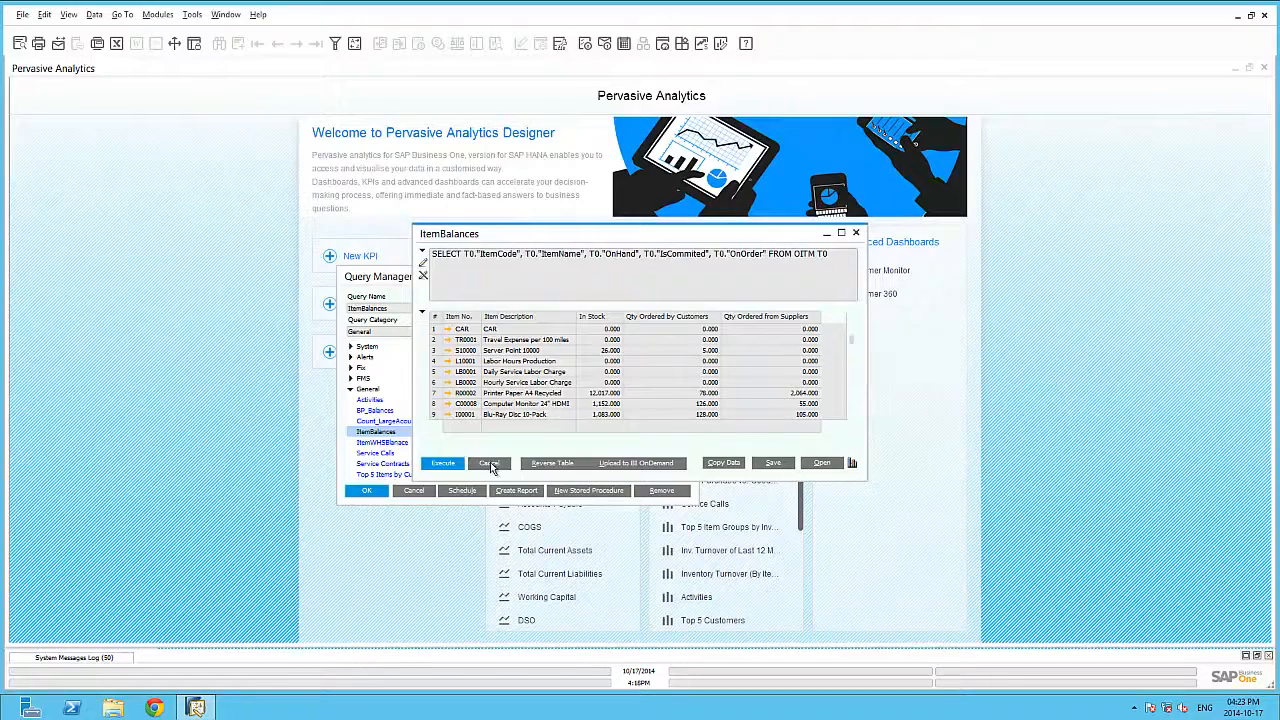
pyautogui.click(489, 462)
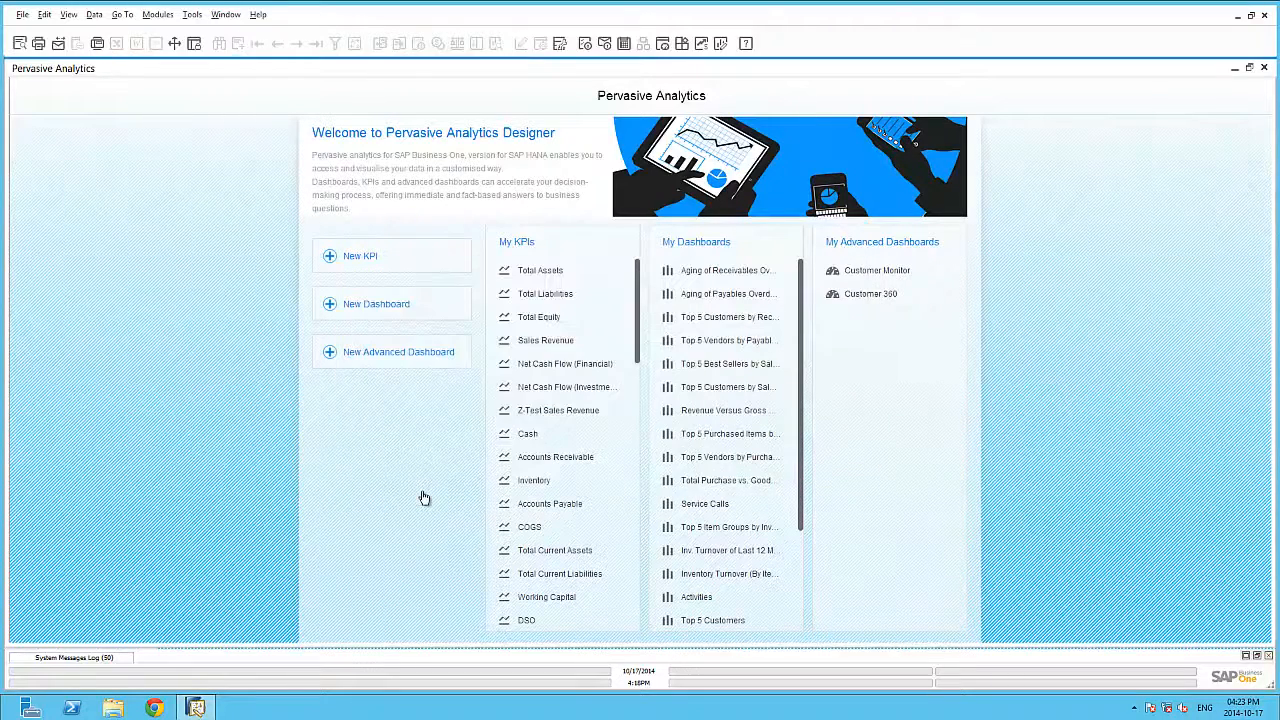
pyautogui.moveTo(362, 314)
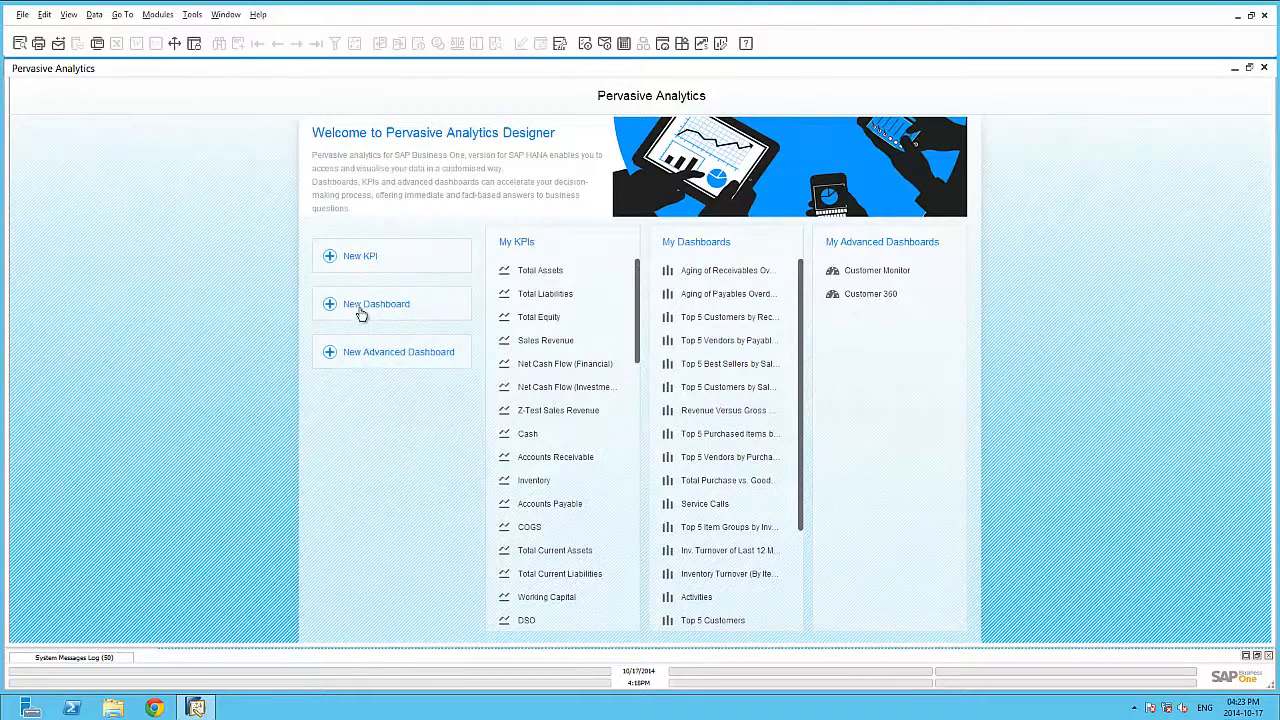
# Create a dashboard on ItemBalances charting OnHand, IsCommited and OnOrder by ItemCode
pyautogui.click(376, 304)
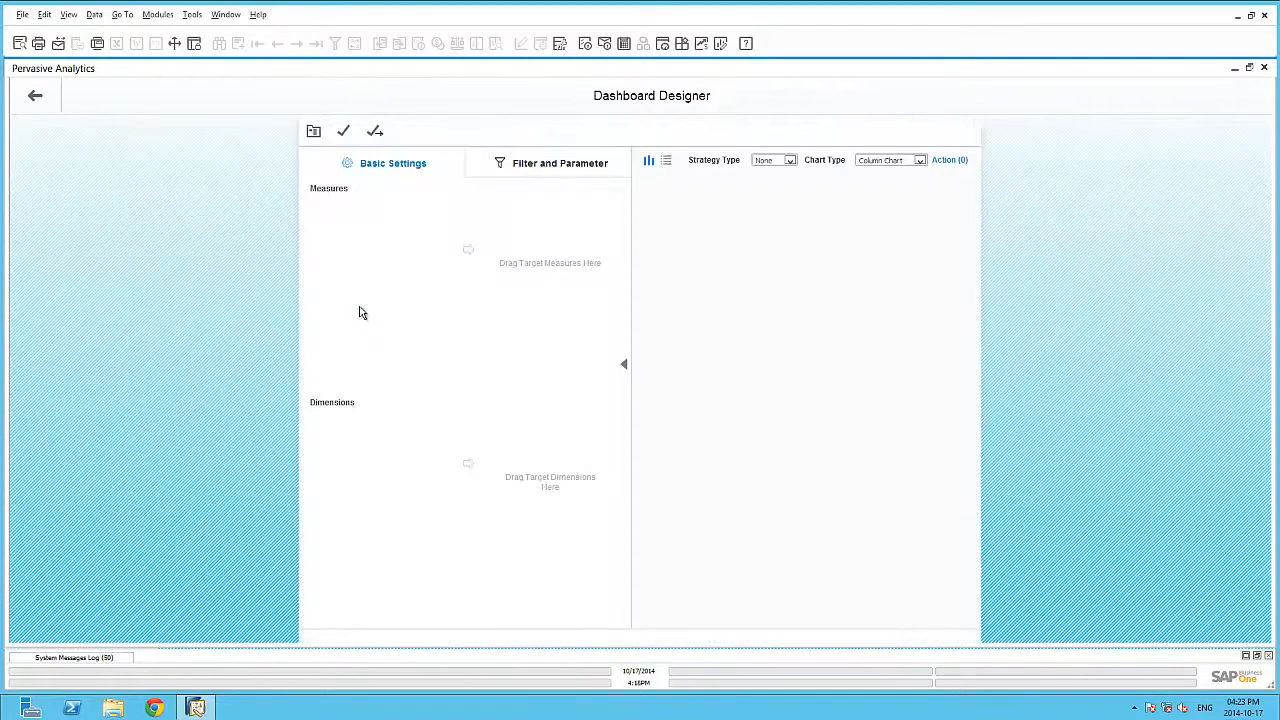
pyautogui.moveTo(315, 148)
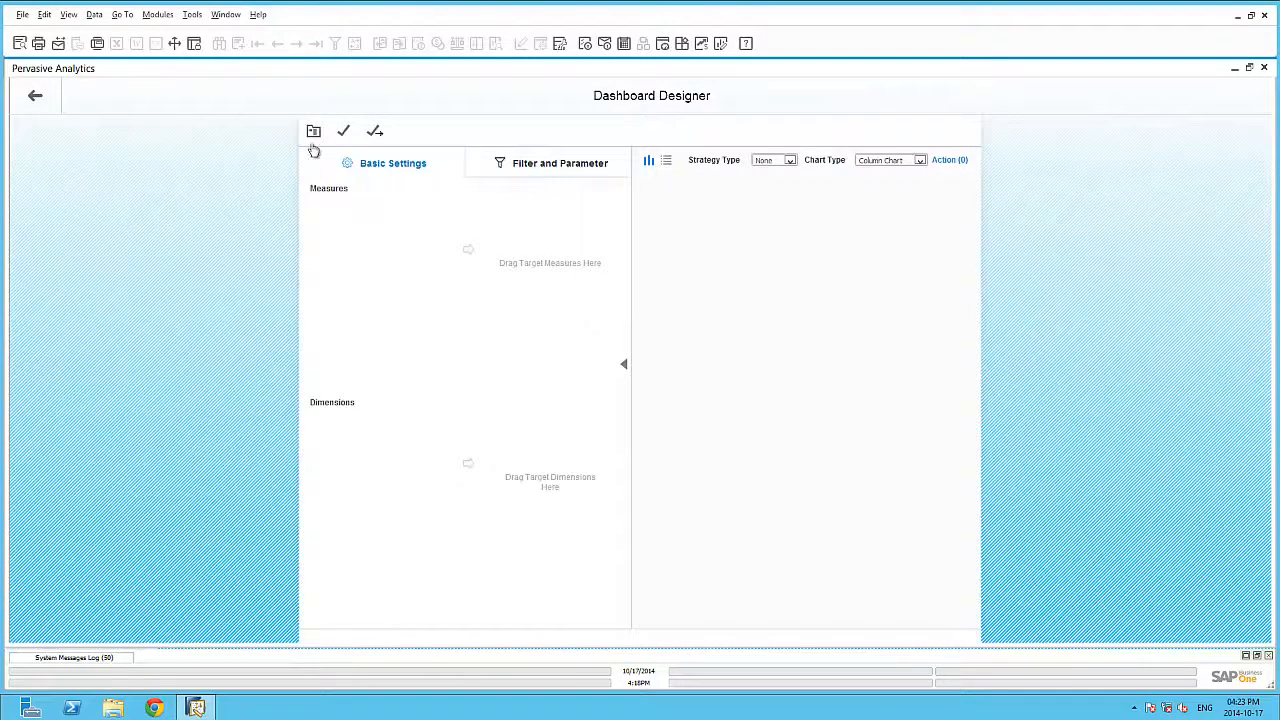
pyautogui.click(314, 131)
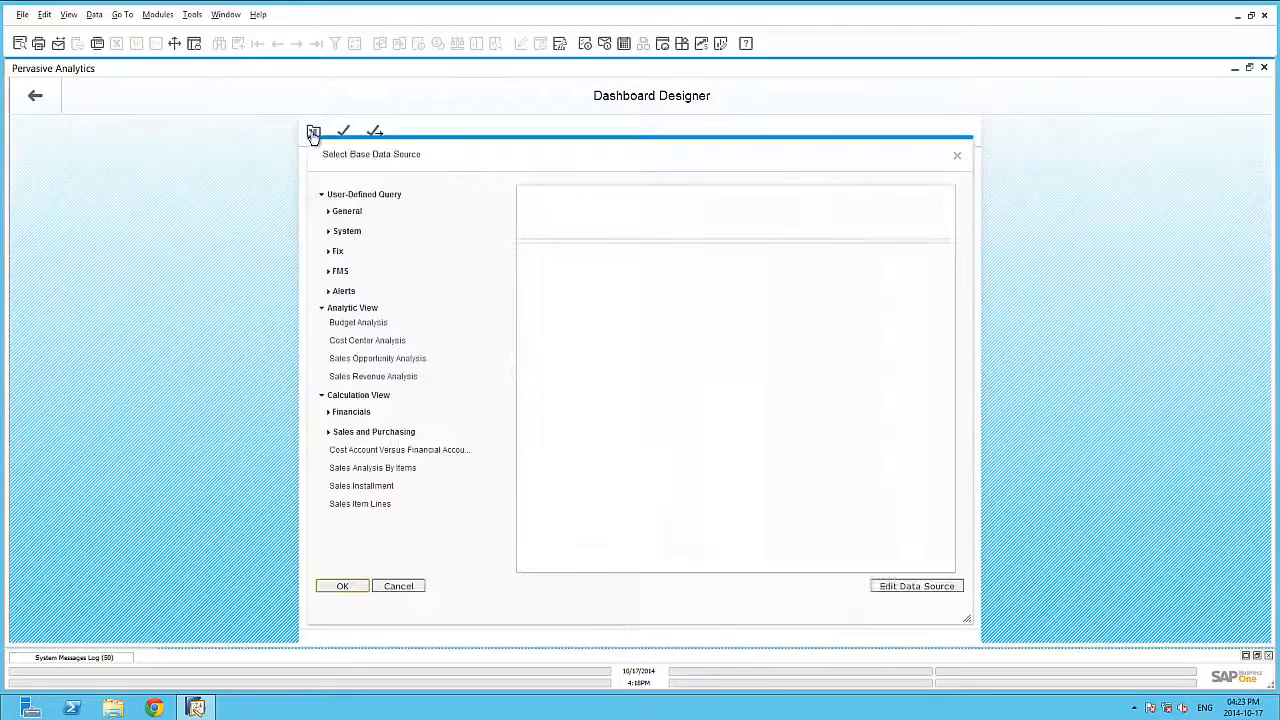
pyautogui.click(347, 210)
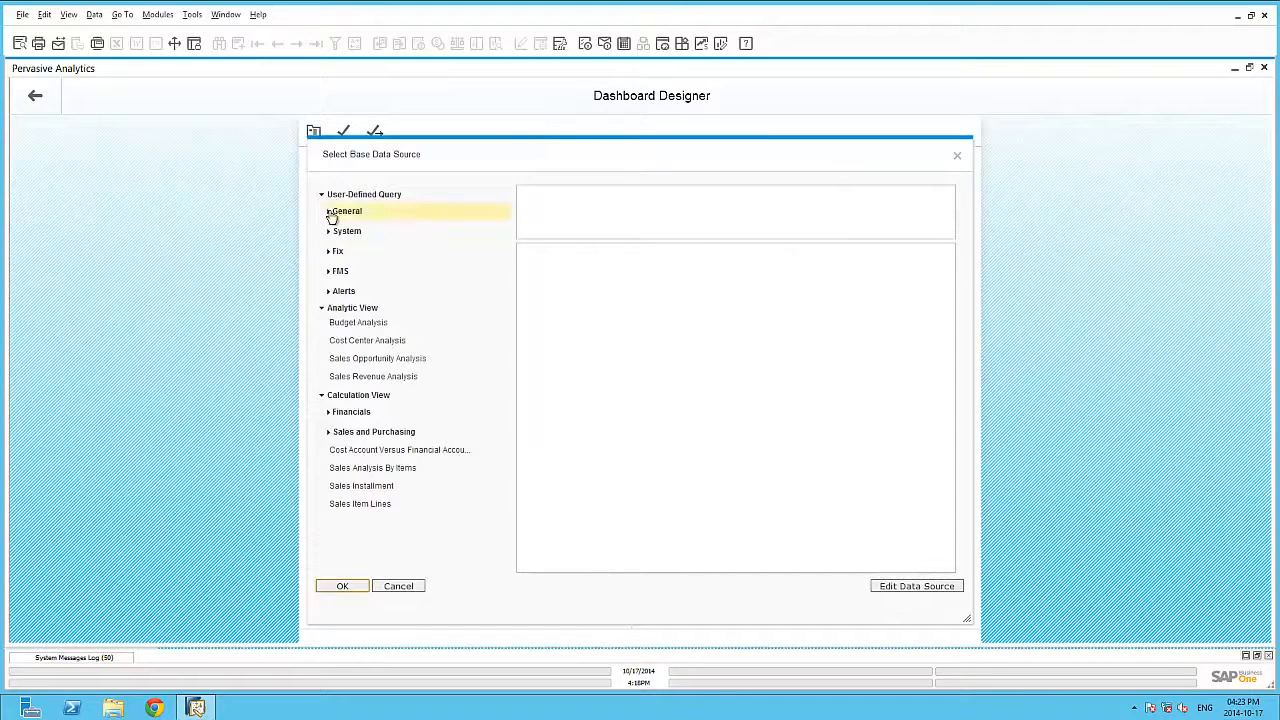
pyautogui.click(347, 210)
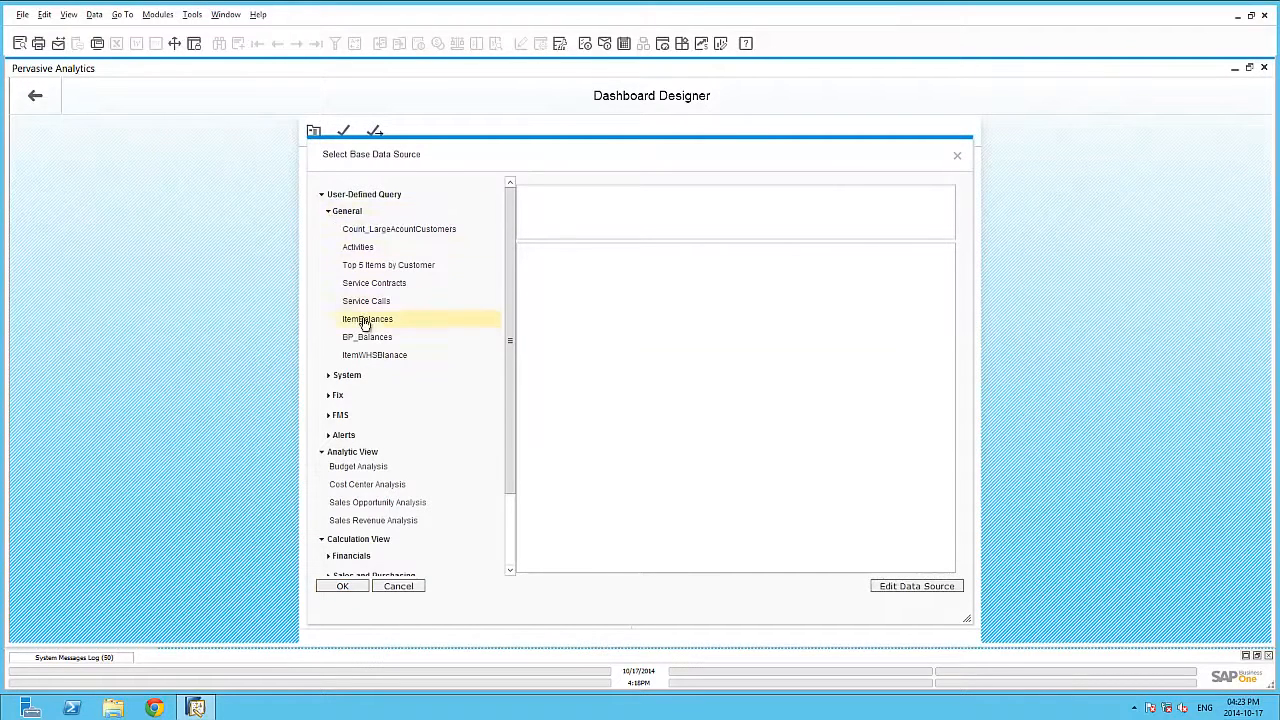
pyautogui.click(367, 318)
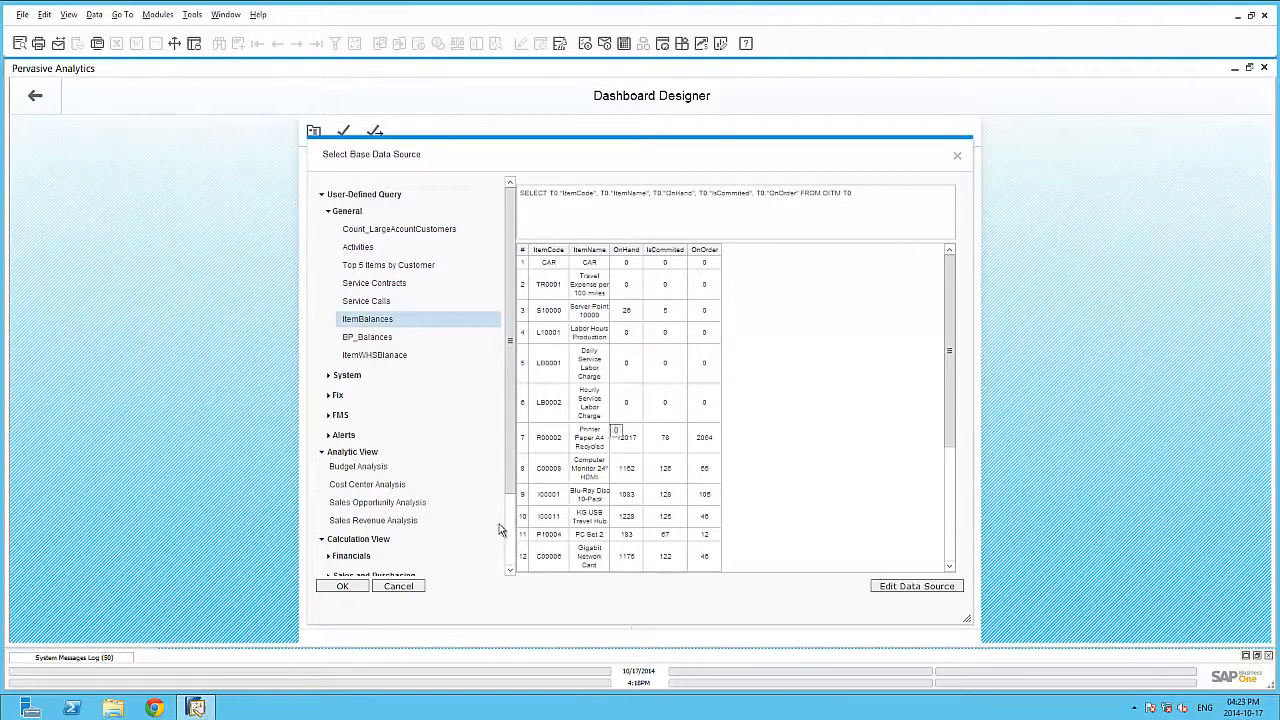
pyautogui.click(342, 586)
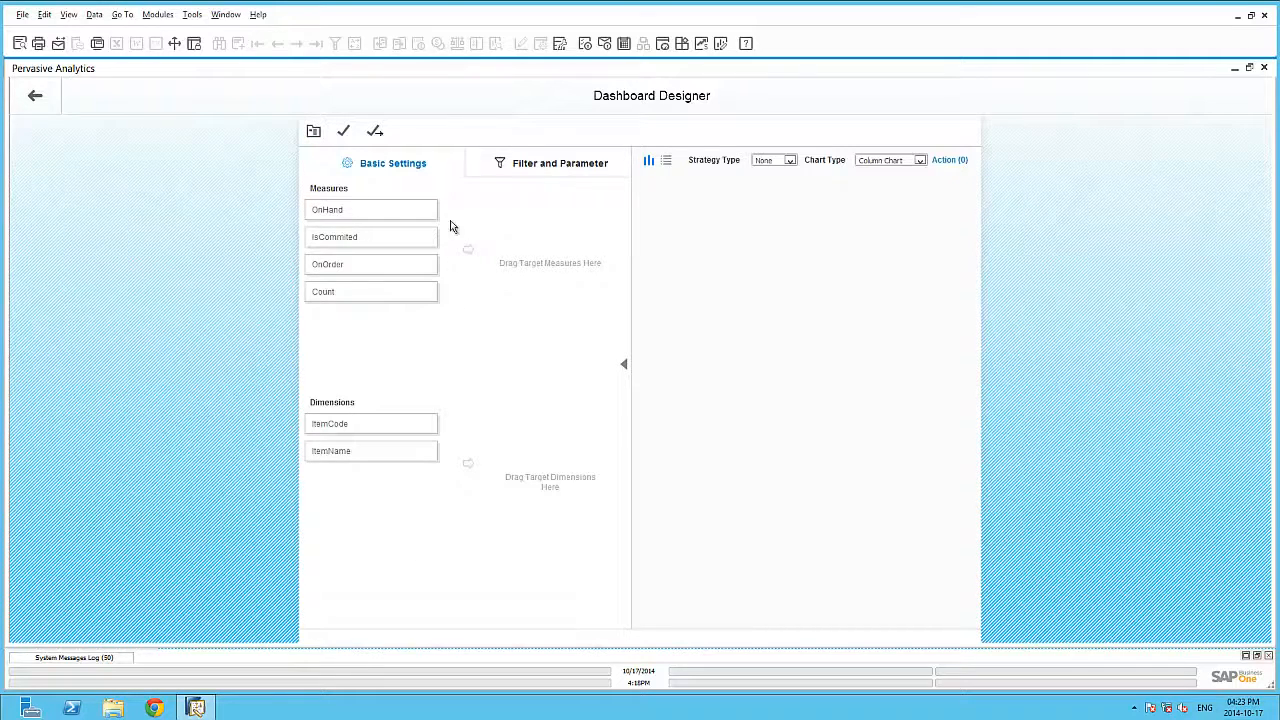
pyautogui.moveTo(445, 293)
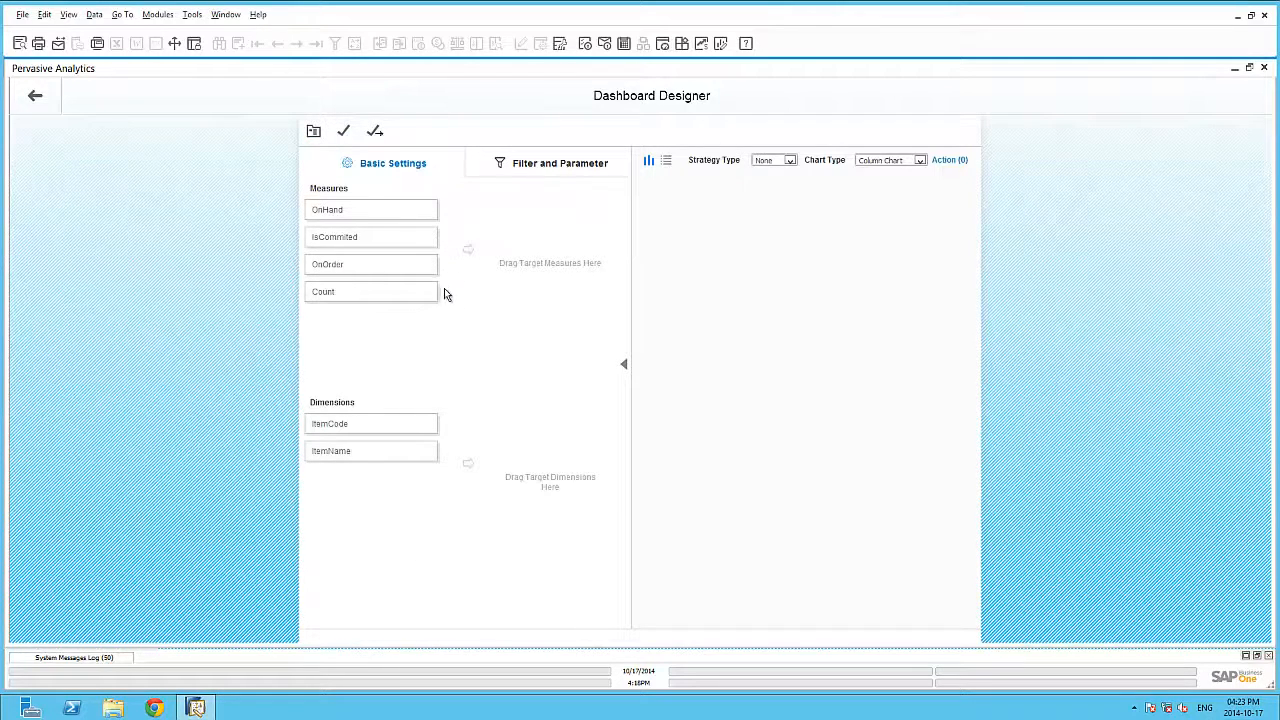
pyautogui.moveTo(447, 460)
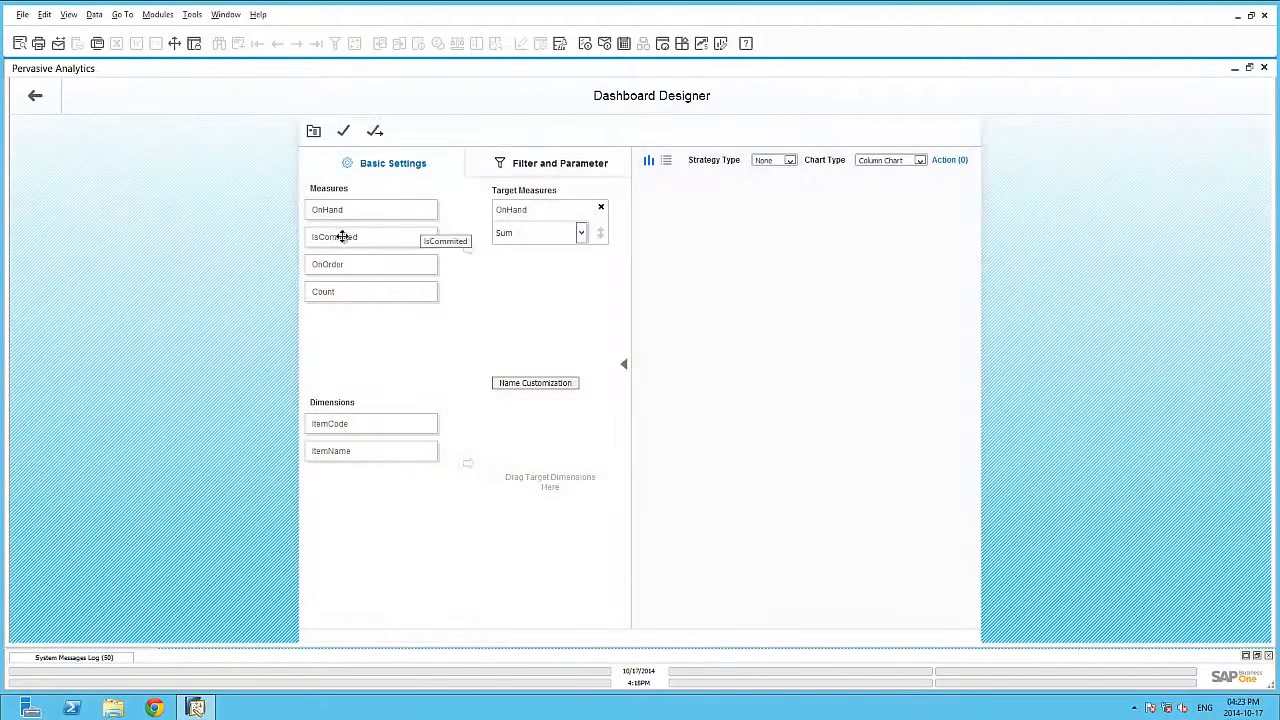
pyautogui.moveTo(371, 237); pyautogui.dragTo(550, 270)
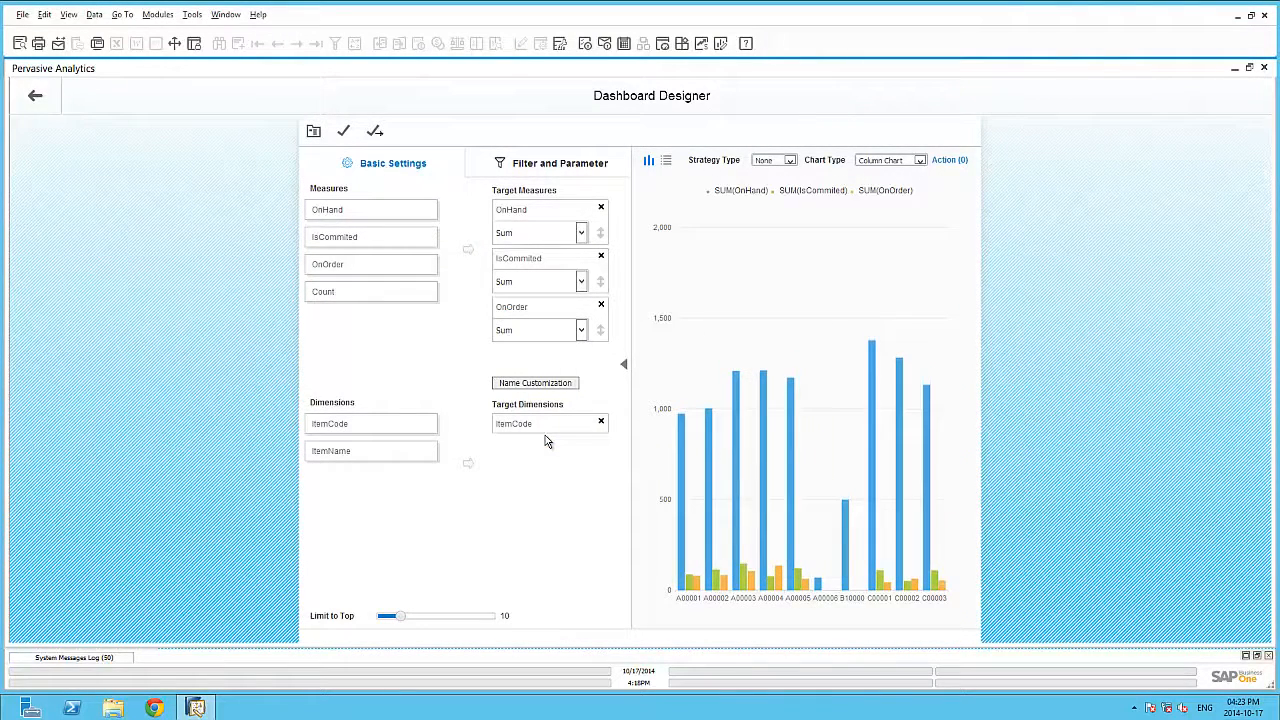
pyautogui.click(559, 163)
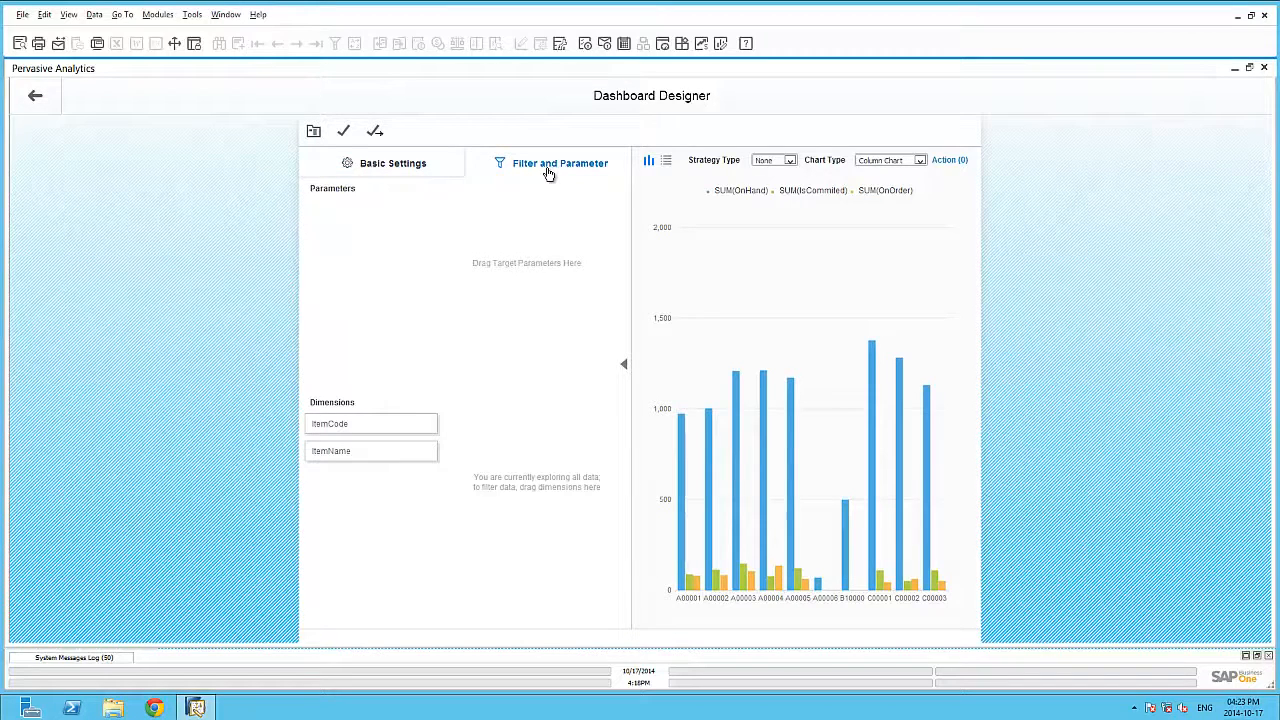
pyautogui.click(917, 160)
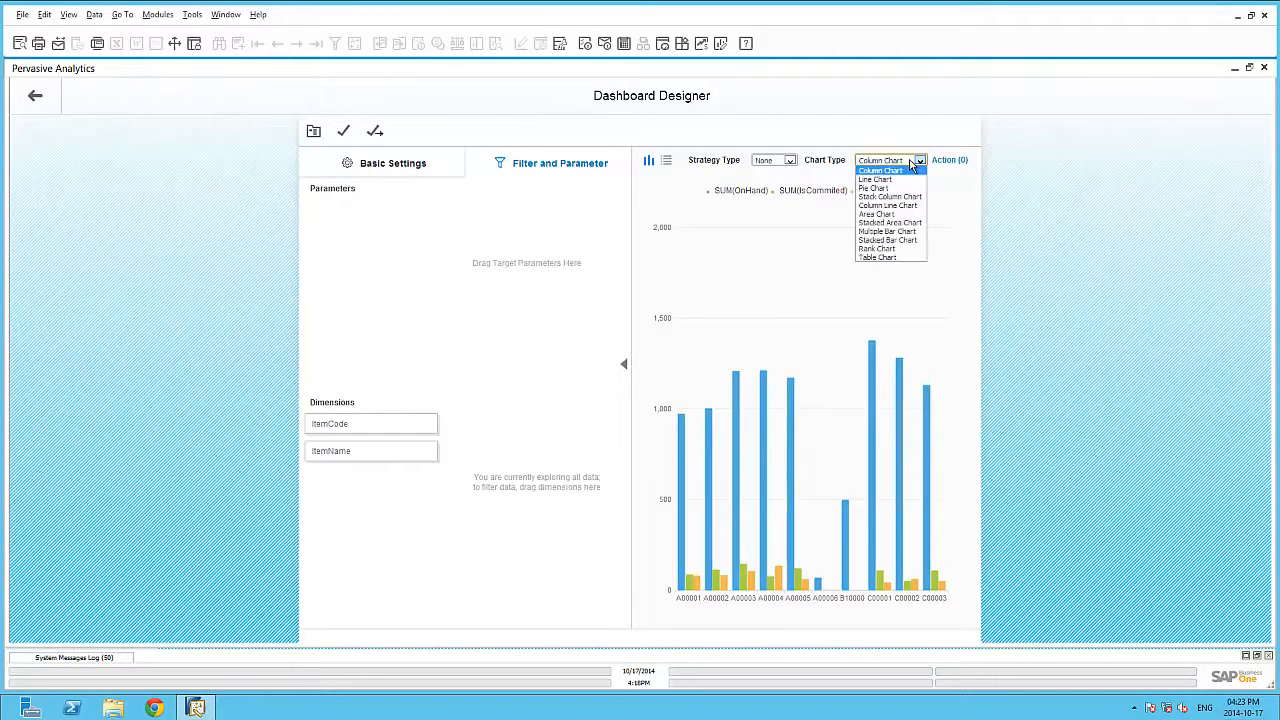
pyautogui.moveTo(876, 248)
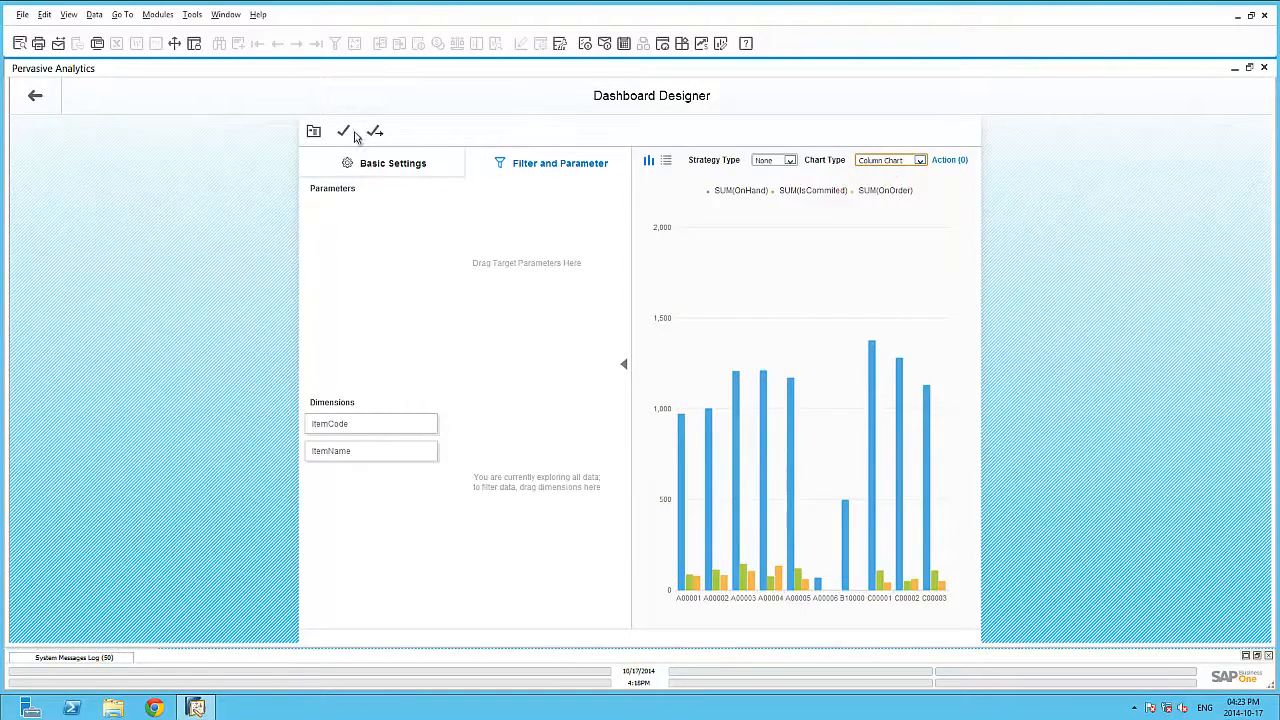
# Save the dashboard with the name 'Item Balances'
pyautogui.click(344, 131)
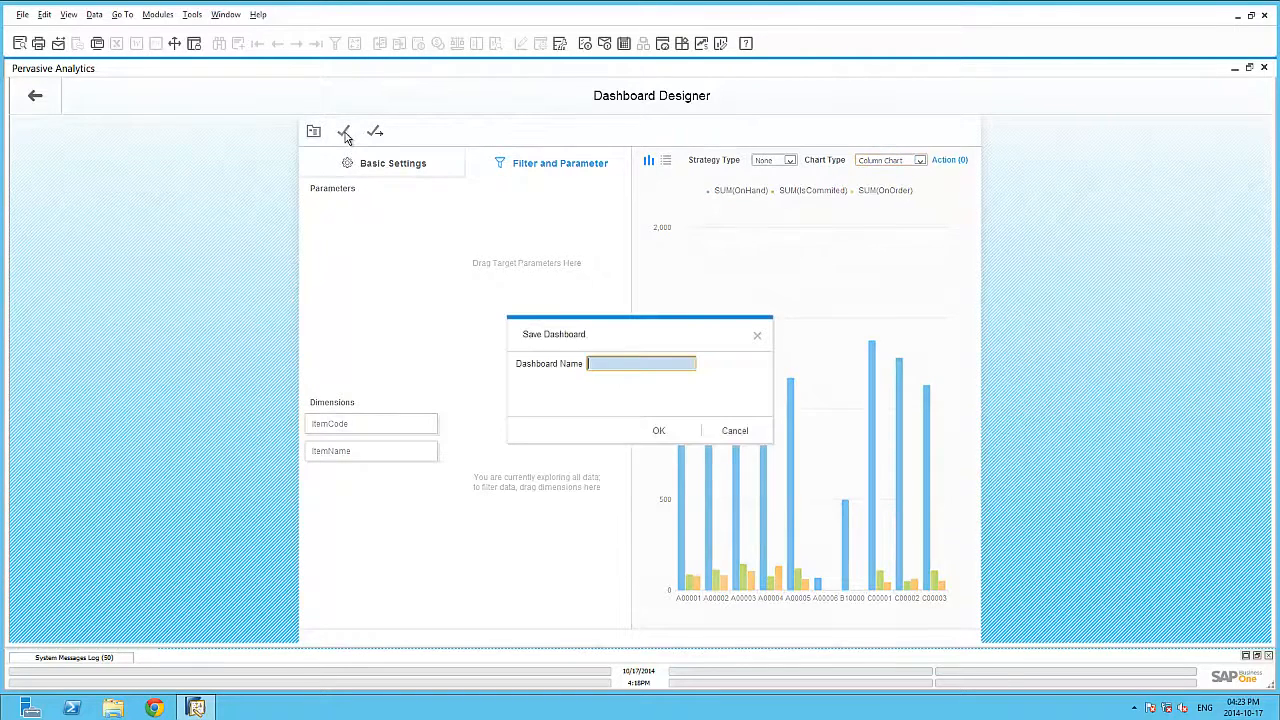
pyautogui.write('Item Balances')
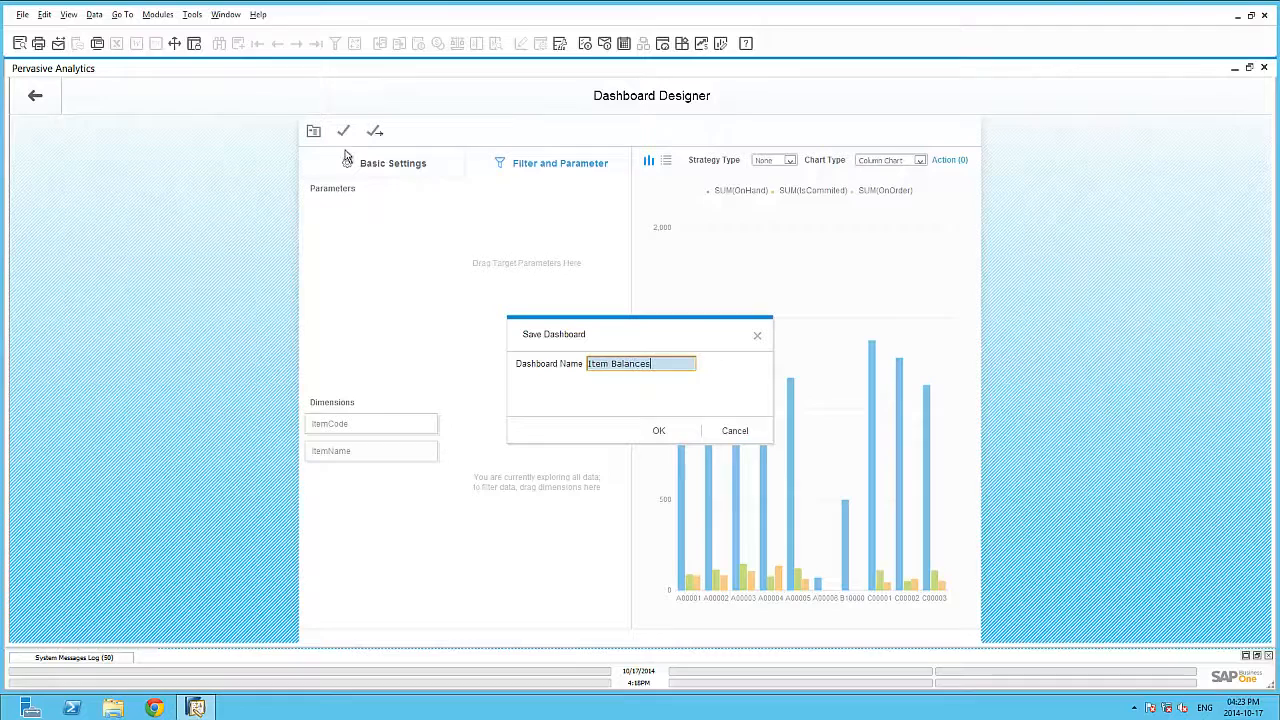
pyautogui.click(658, 430)
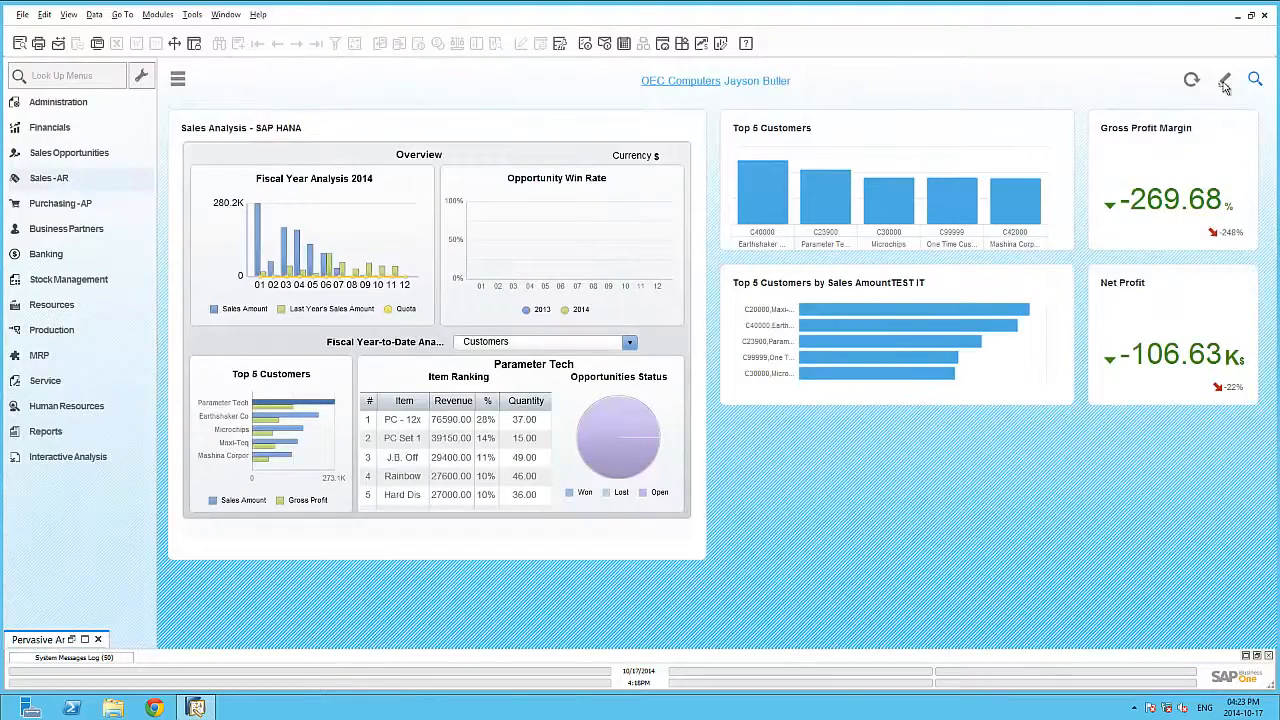
# Find the Item Balances tile in the Widgets Gallery, then leave the gallery
pyautogui.click(1224, 80)
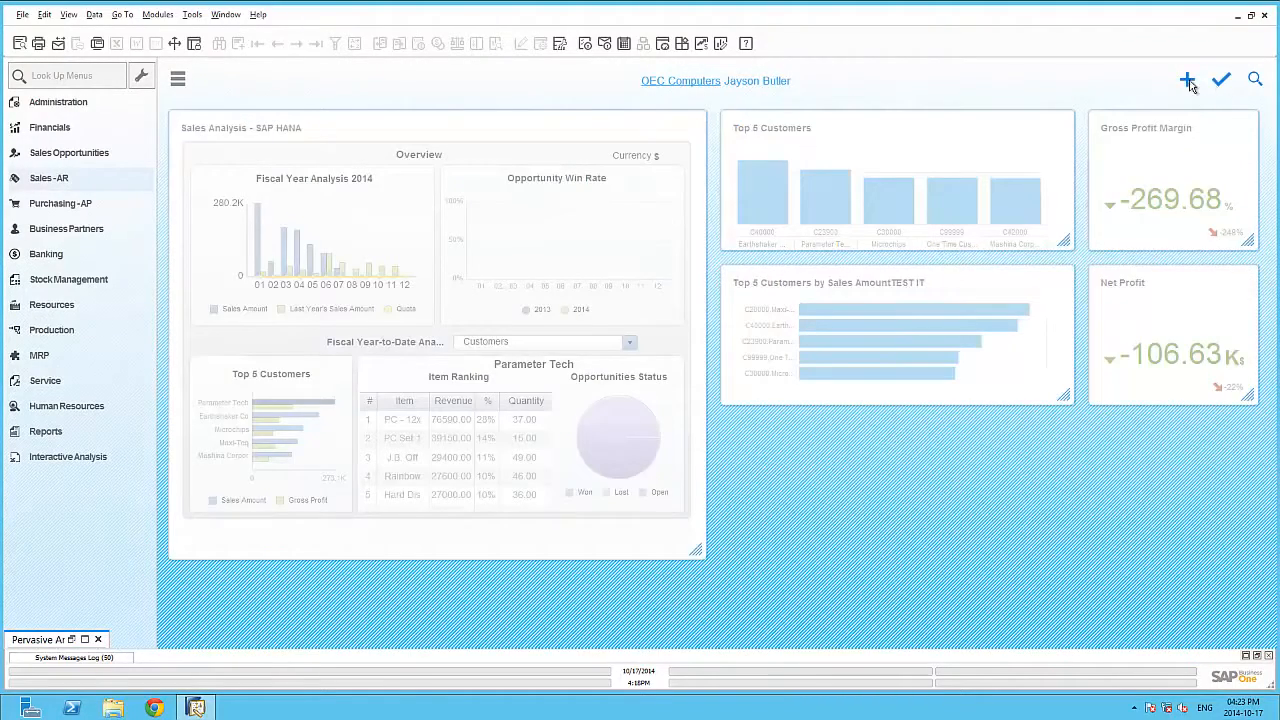
pyautogui.click(1188, 80)
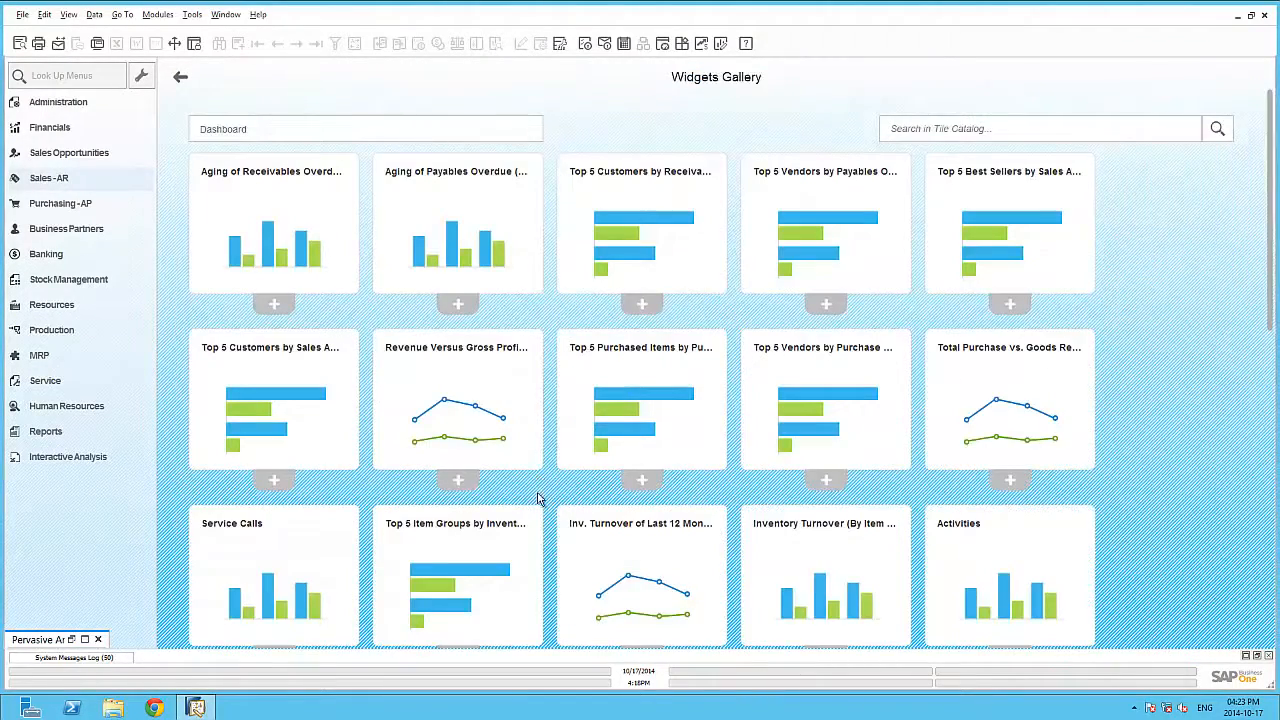
pyautogui.scroll(-3)
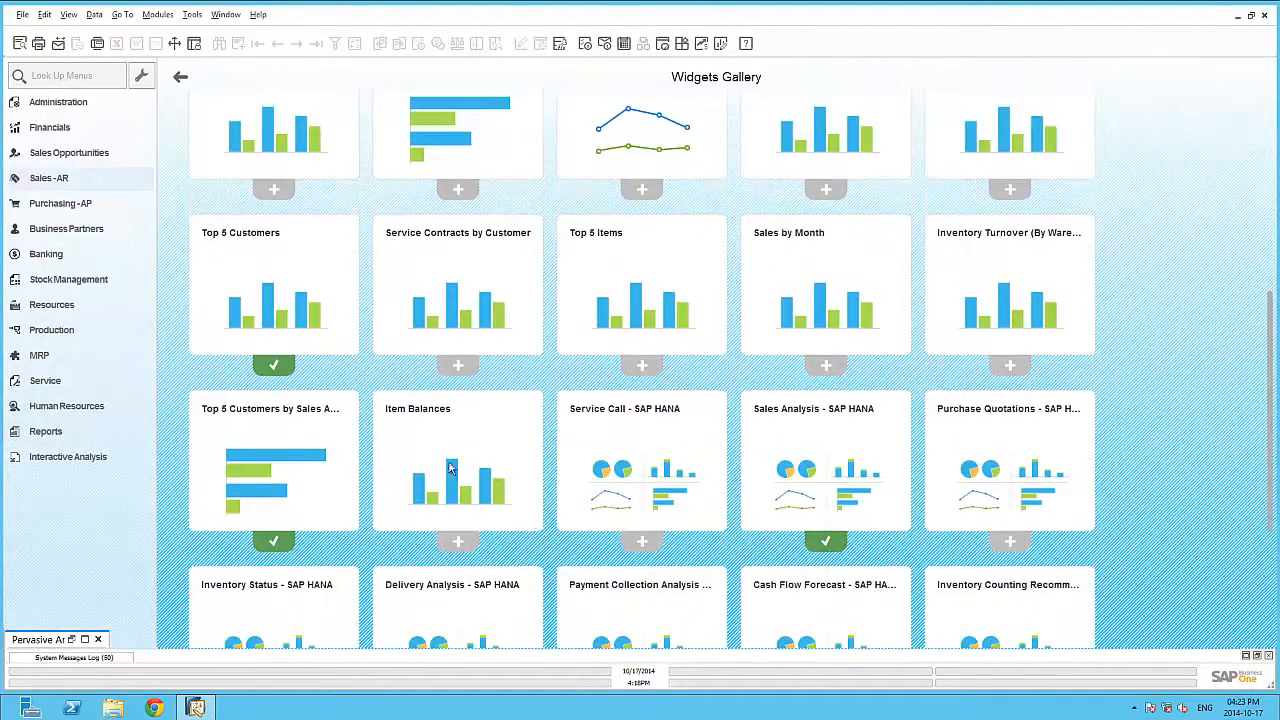
pyautogui.moveTo(435, 195)
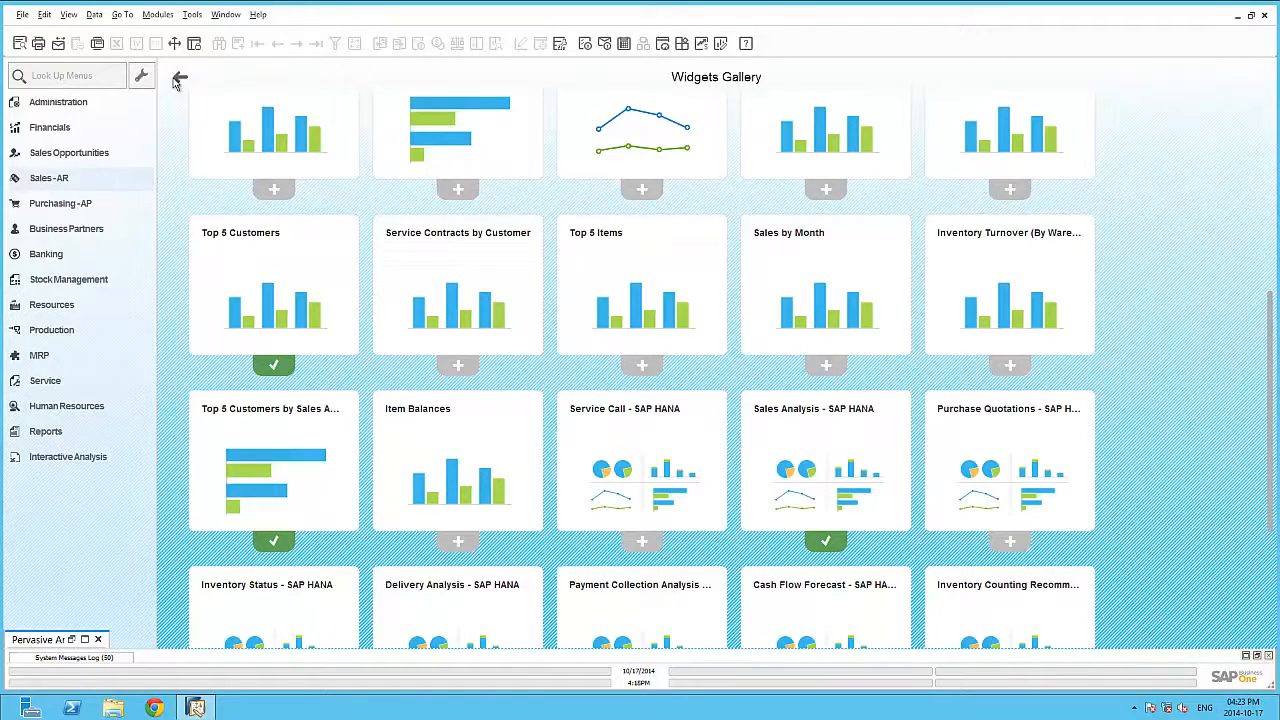
pyautogui.click(178, 79)
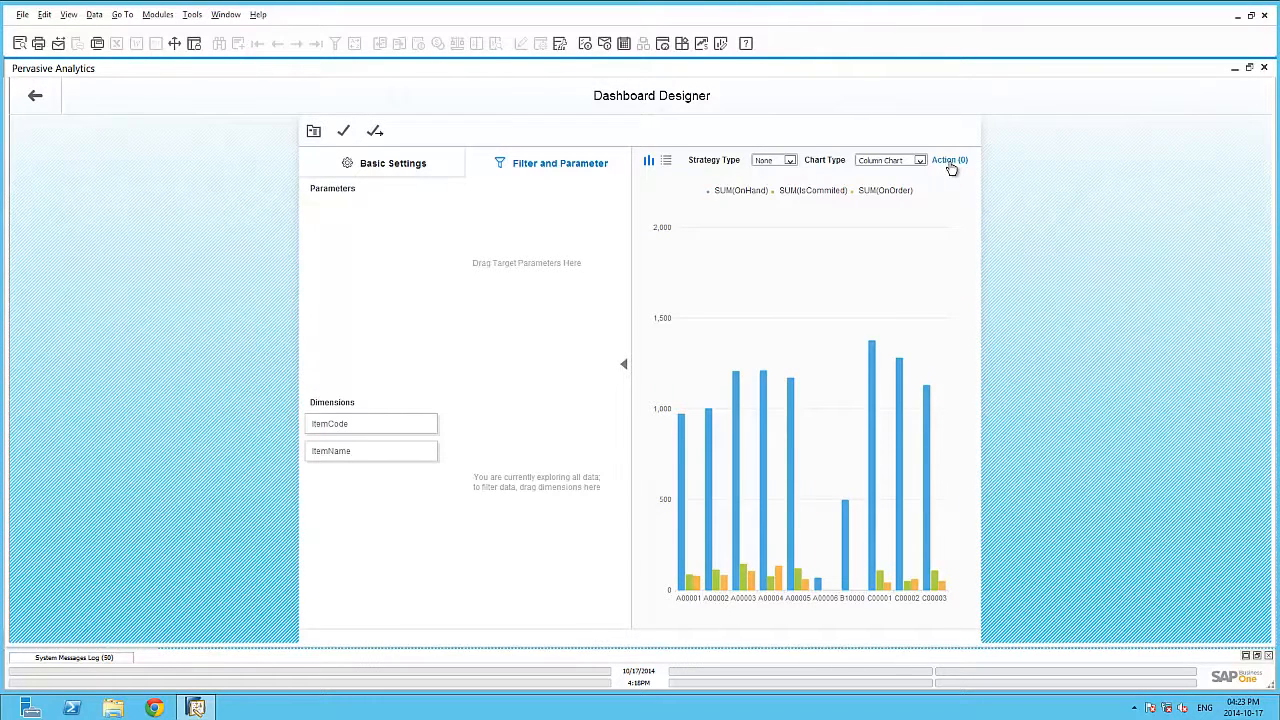
# Add an 'Open Item Master' action opening Item Master Data with ItemCode bound to Item No
pyautogui.click(949, 160)
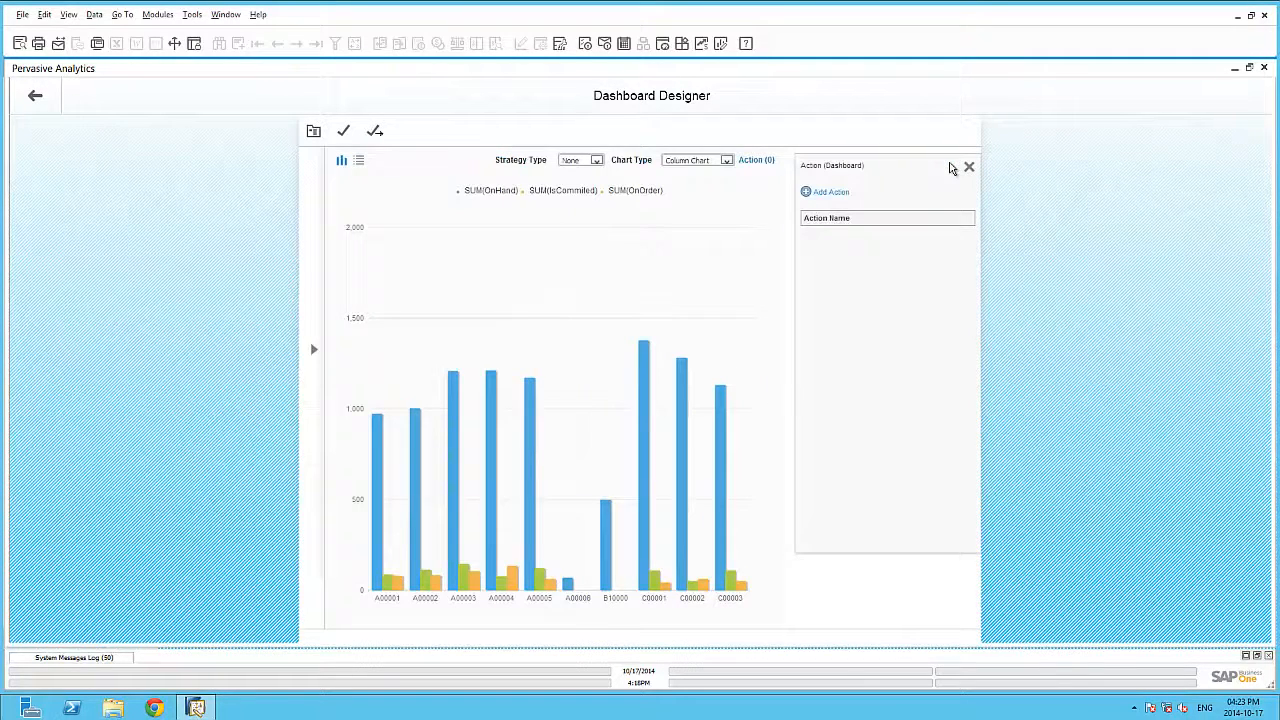
pyautogui.click(826, 191)
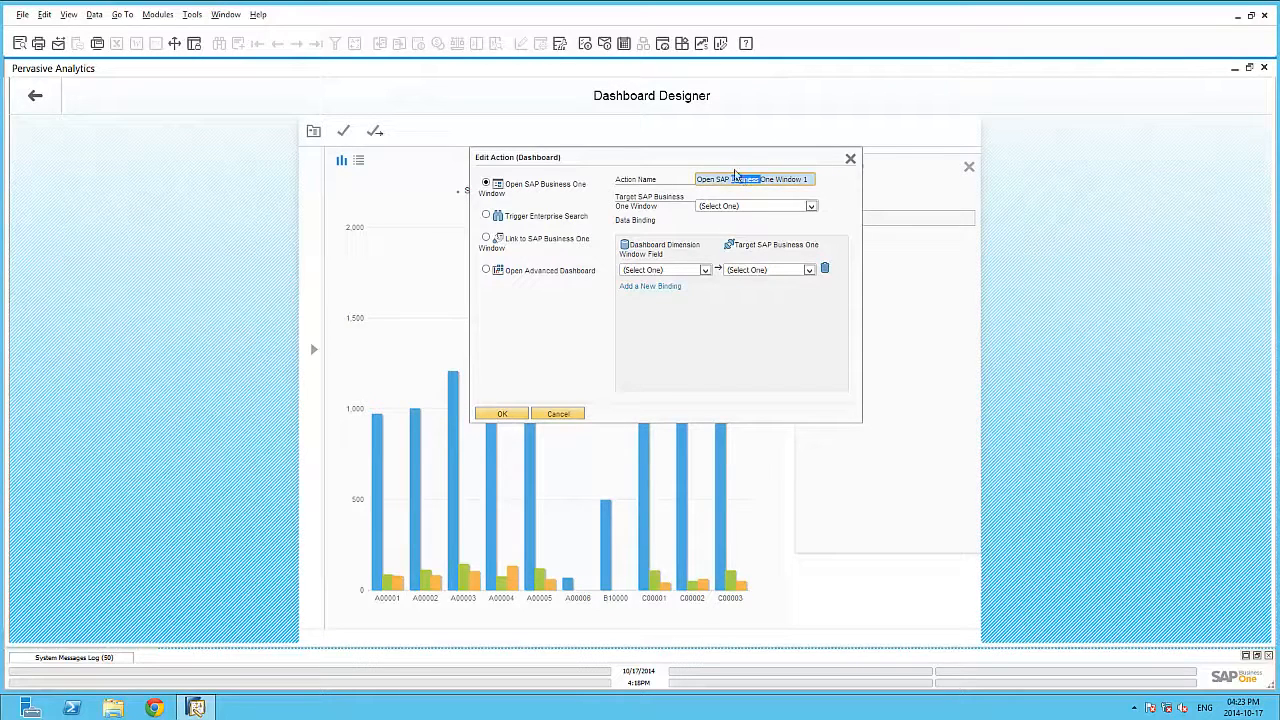
pyautogui.tripleClick(752, 179)
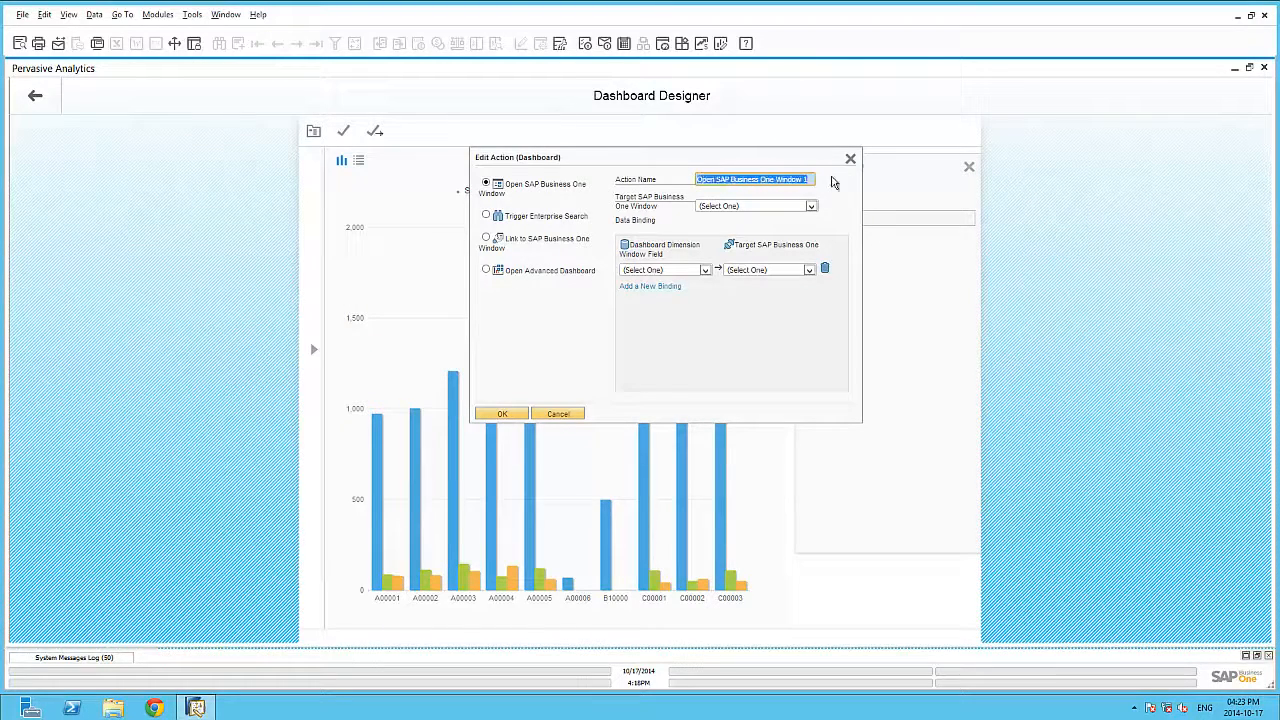
pyautogui.write('Open Item Master')
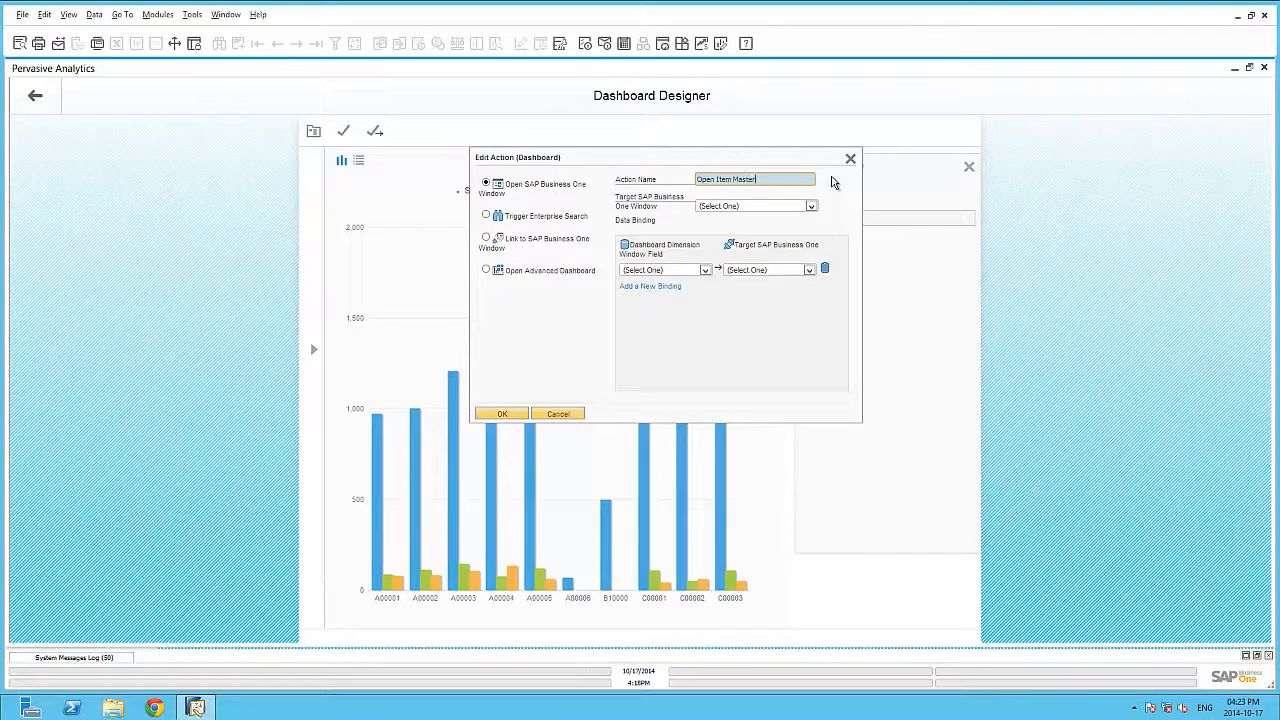
pyautogui.click(810, 206)
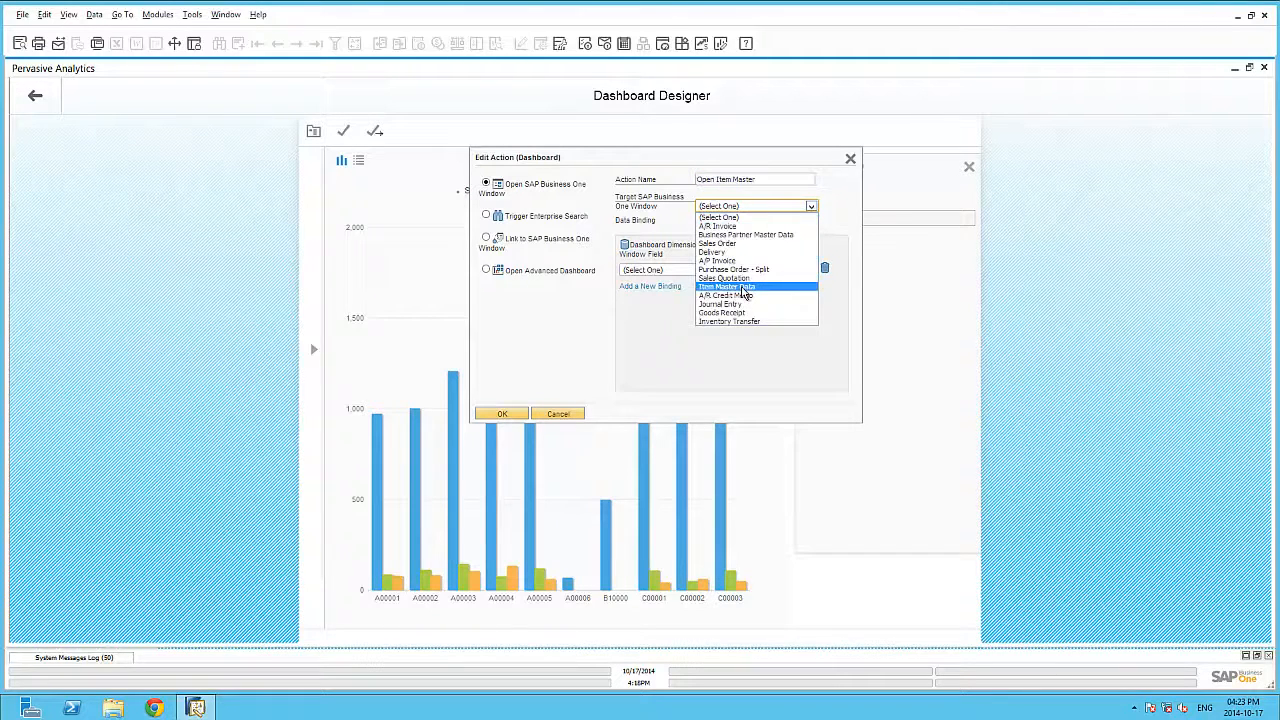
pyautogui.click(727, 287)
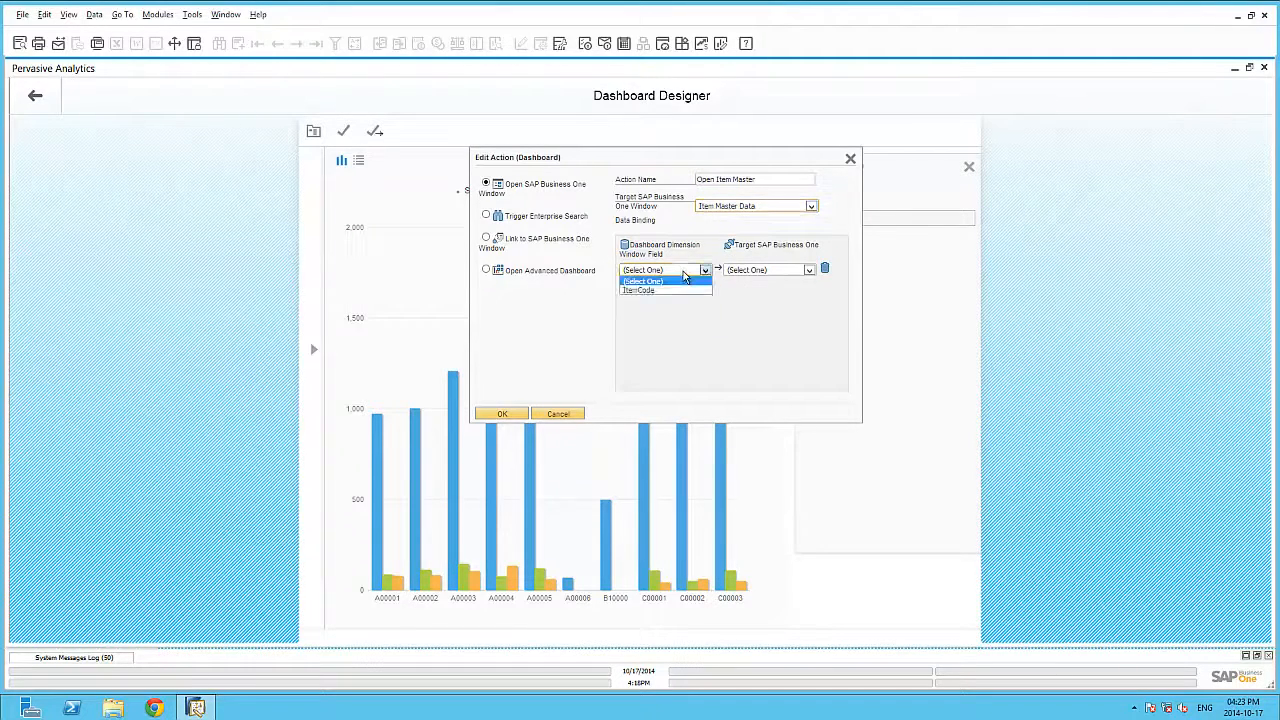
pyautogui.click(638, 290)
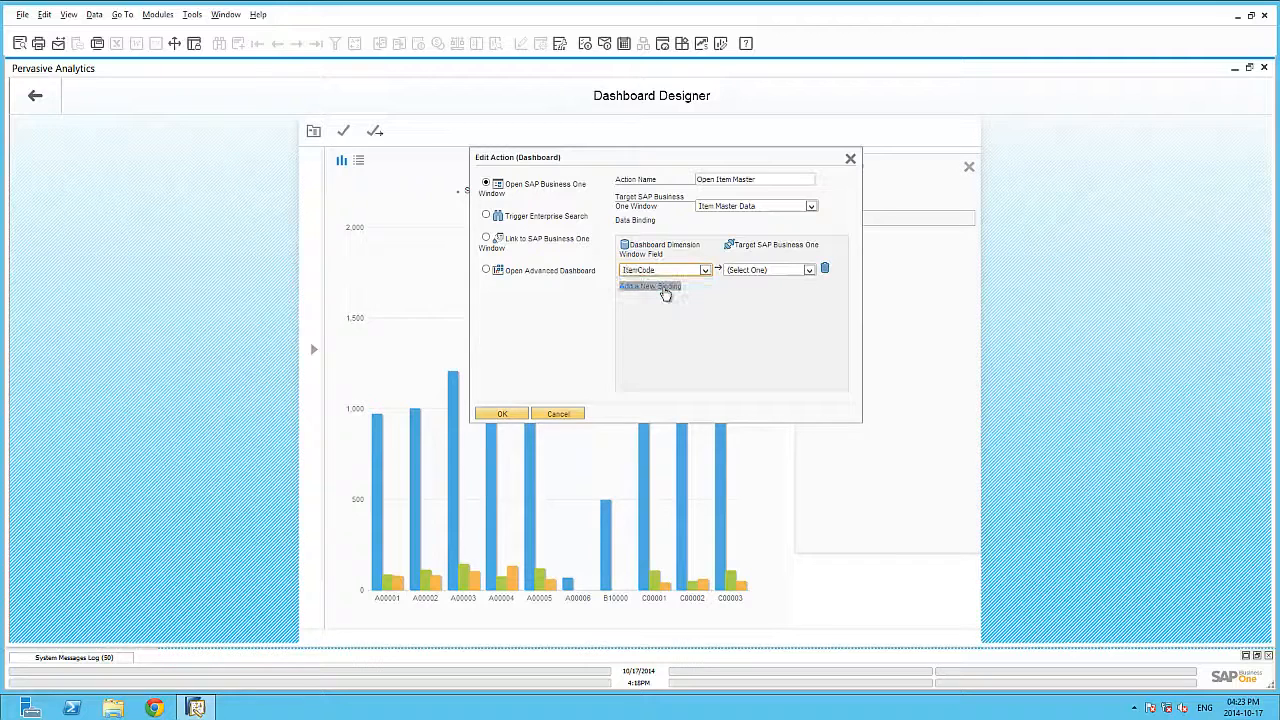
pyautogui.click(807, 270)
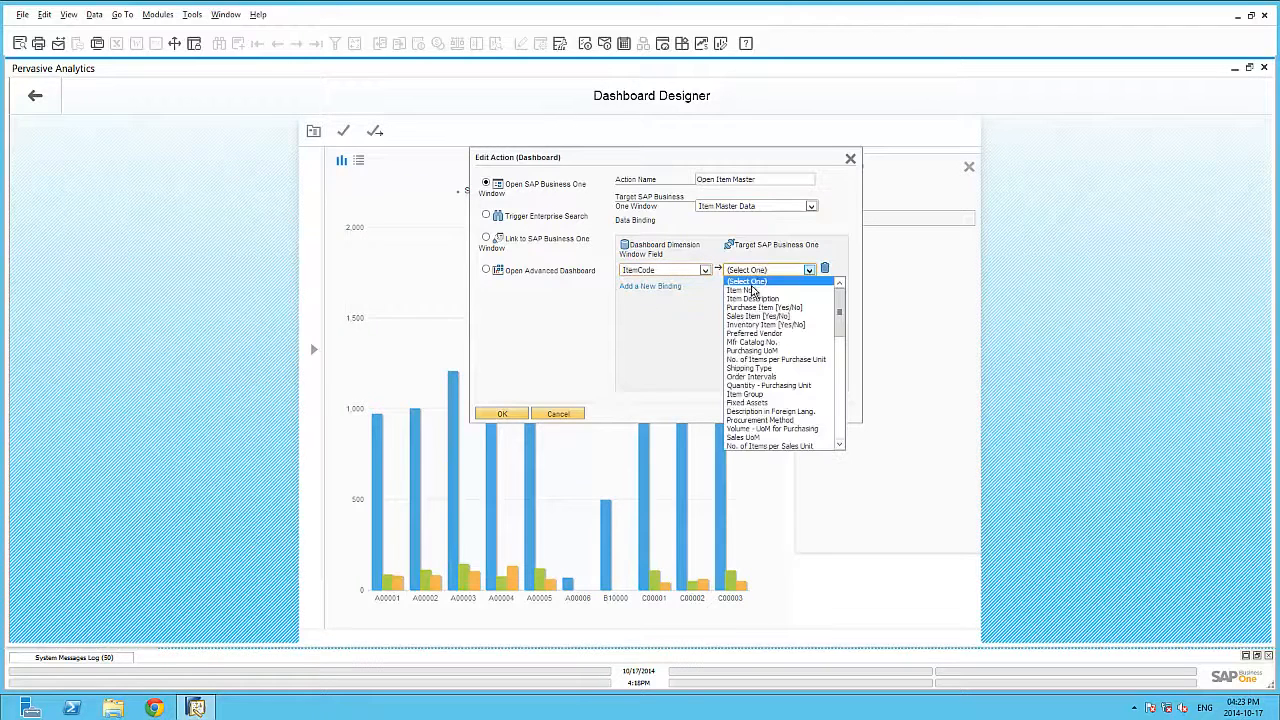
pyautogui.click(741, 290)
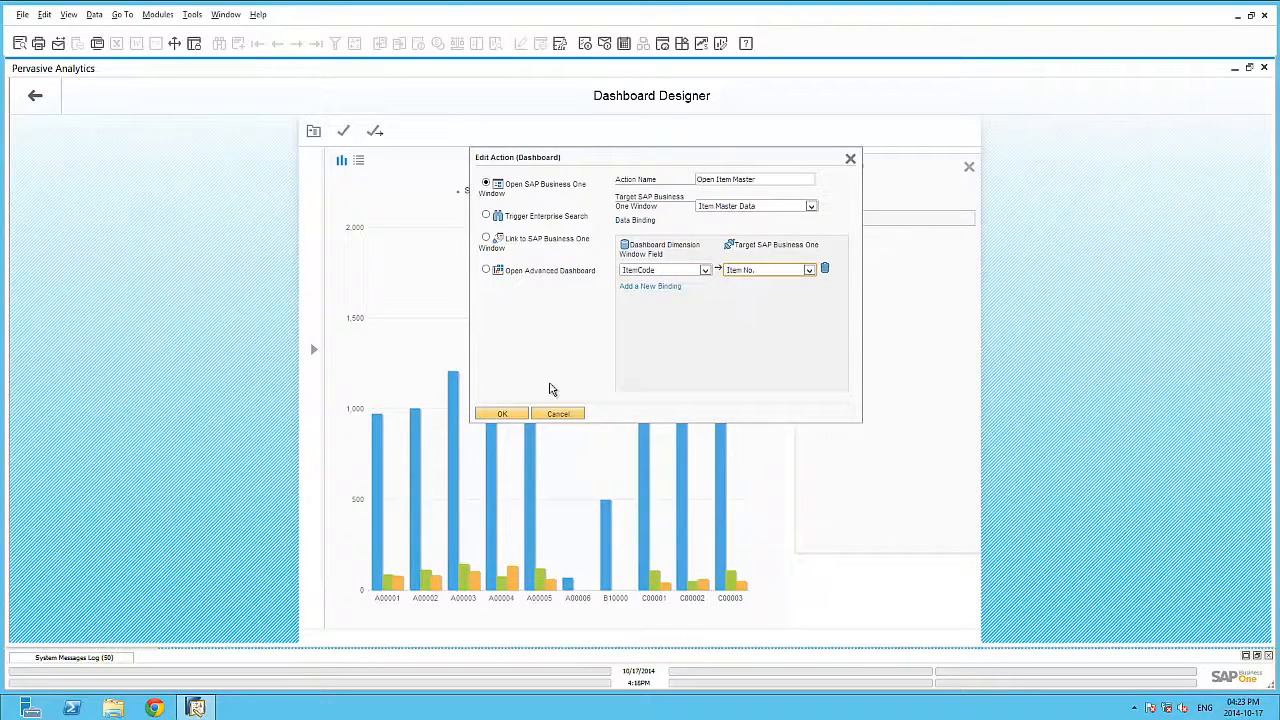
pyautogui.click(501, 413)
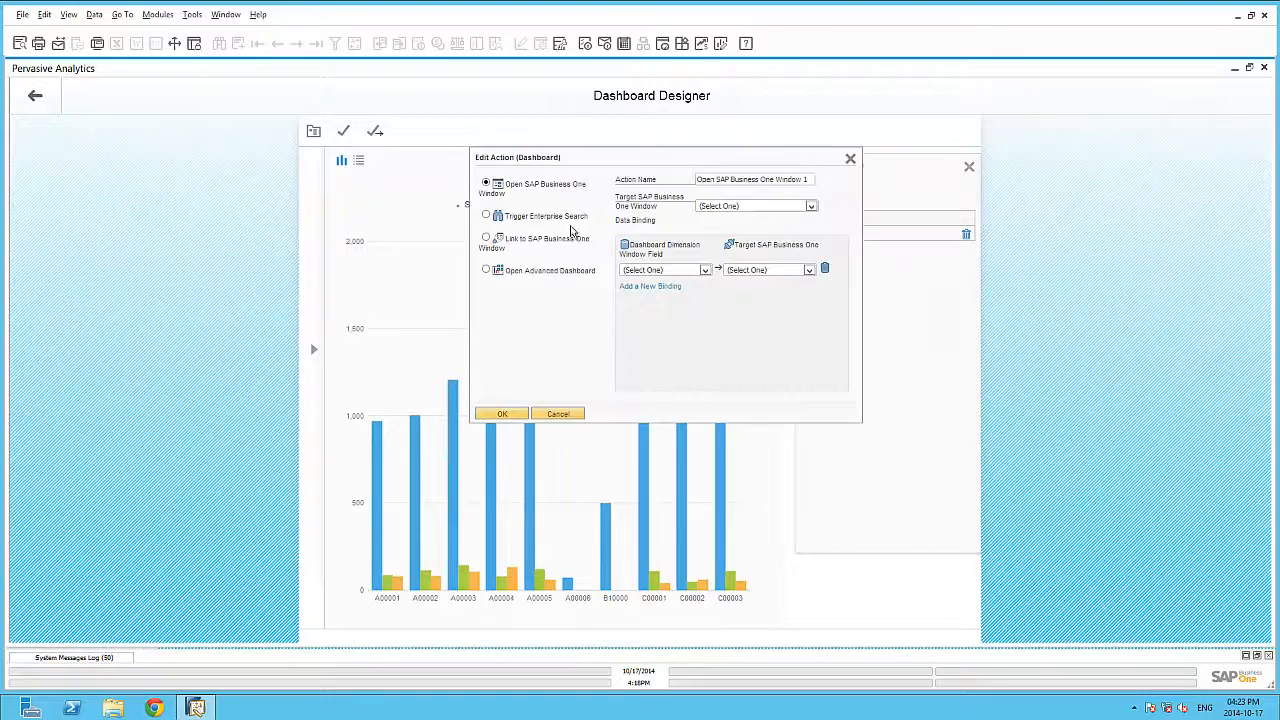
# Add a 'Search this item' action that runs Enterprise Search on ItemCode
pyautogui.click(486, 215)
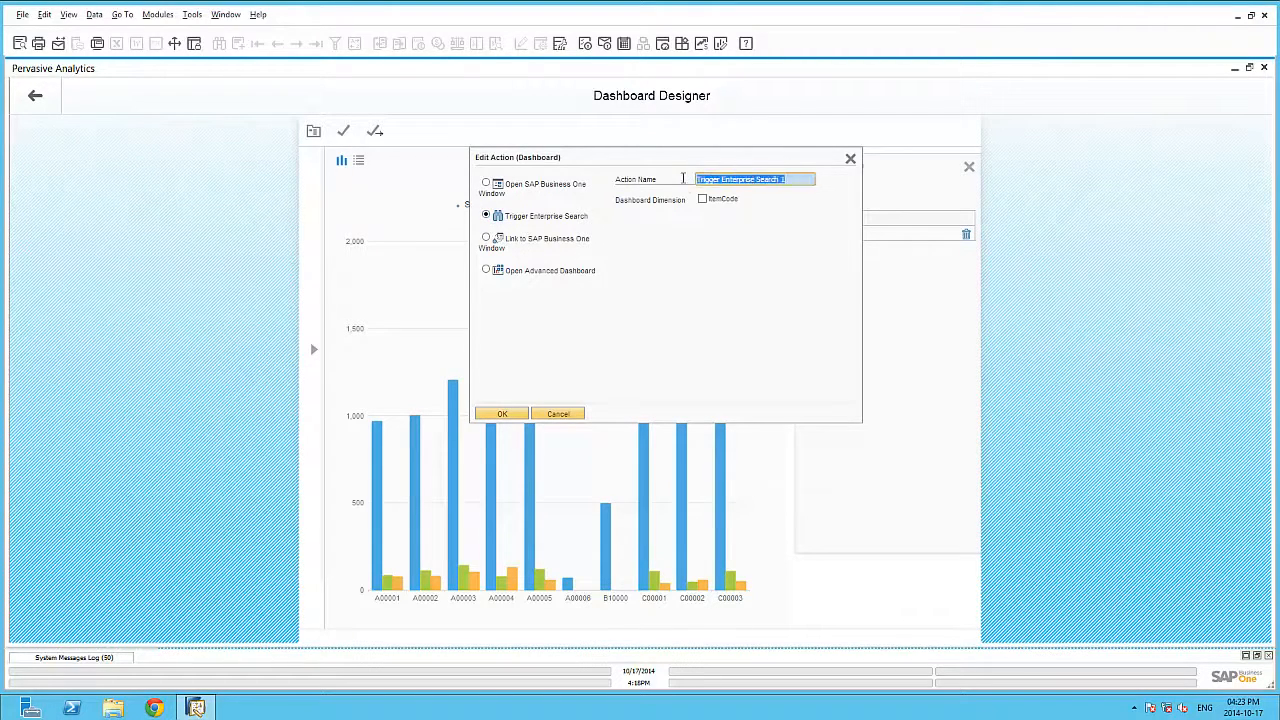
pyautogui.write('Search this item')
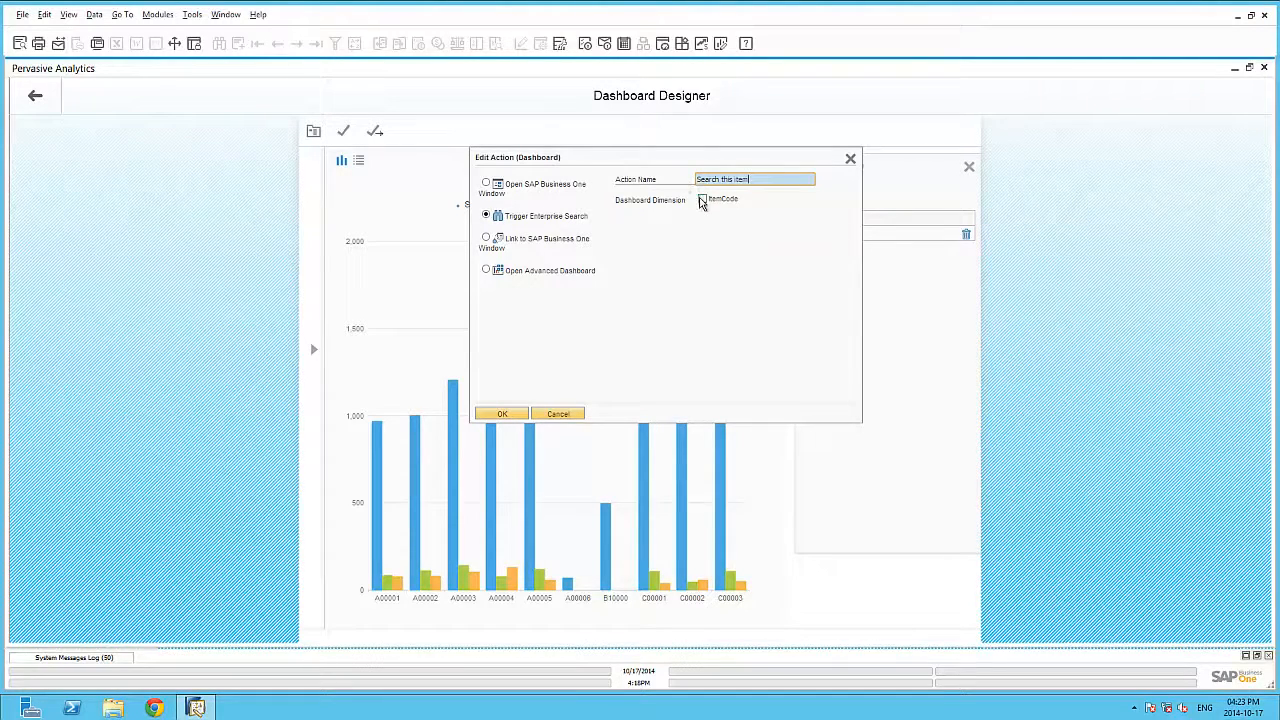
pyautogui.click(702, 198)
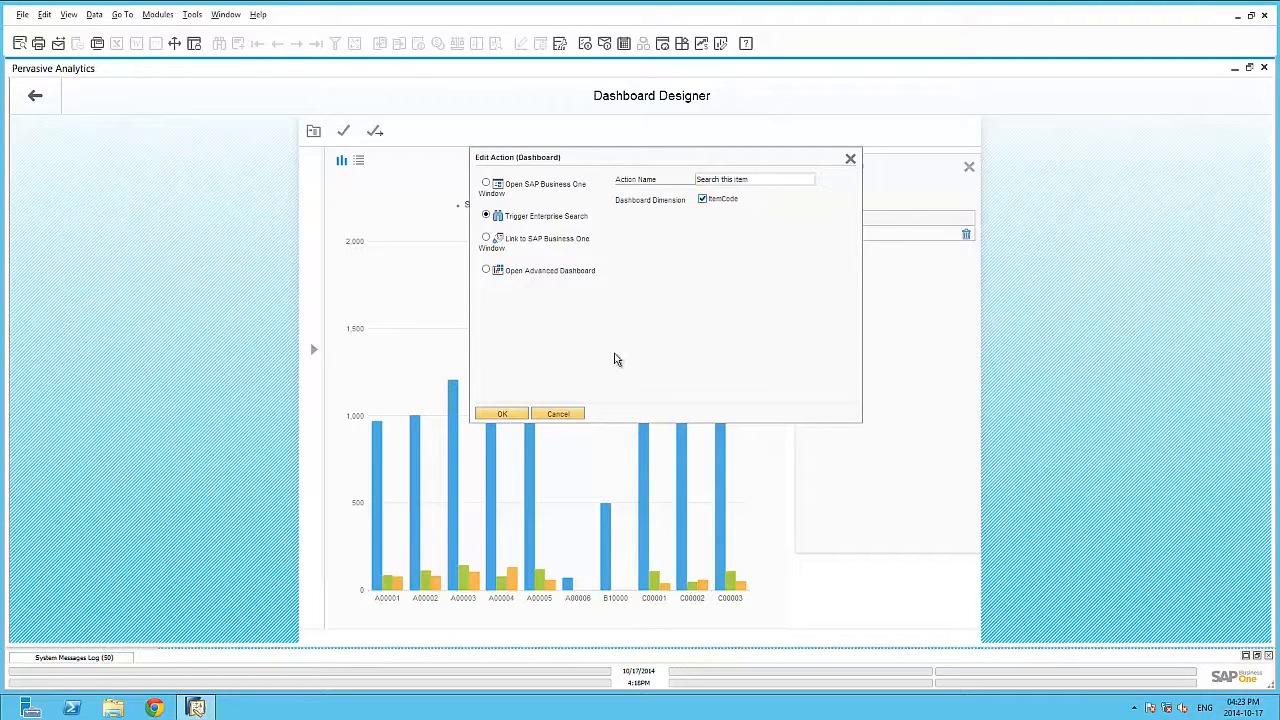
pyautogui.click(501, 413)
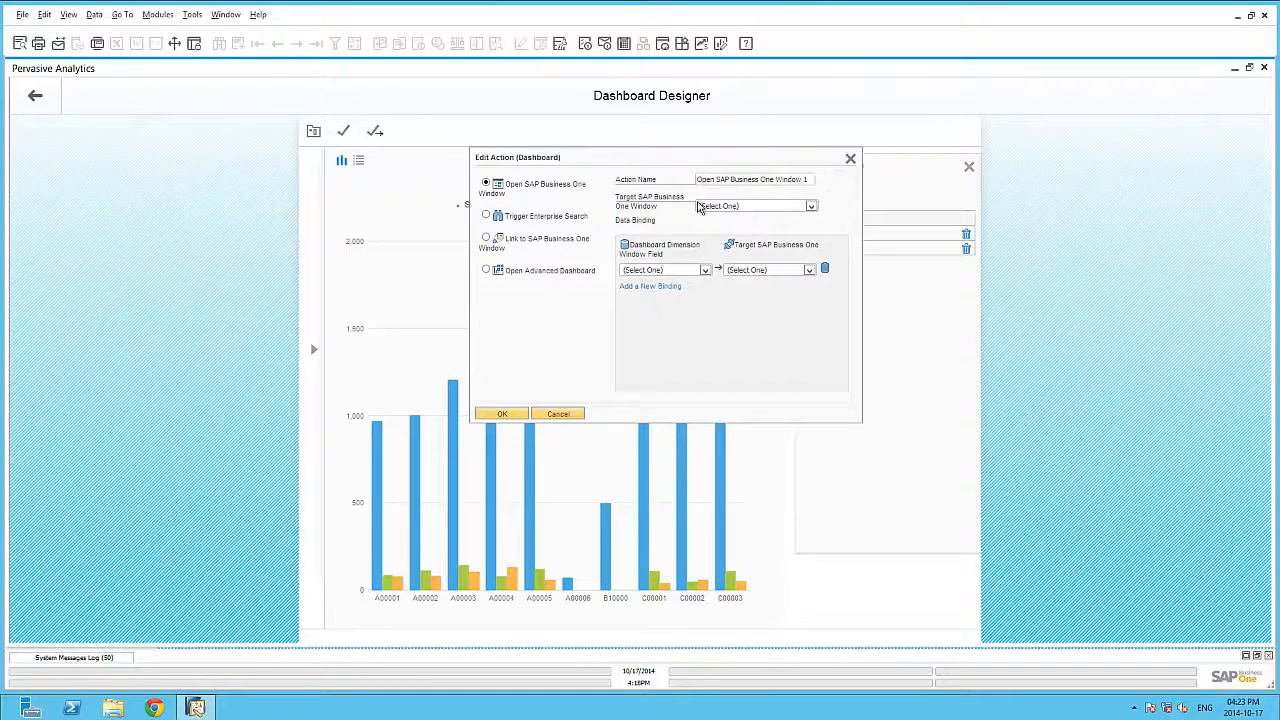
# Create the 'Embedded Dashboard' action linking to Item Master Data, binding ItemCode to Item No
pyautogui.click(486, 239)
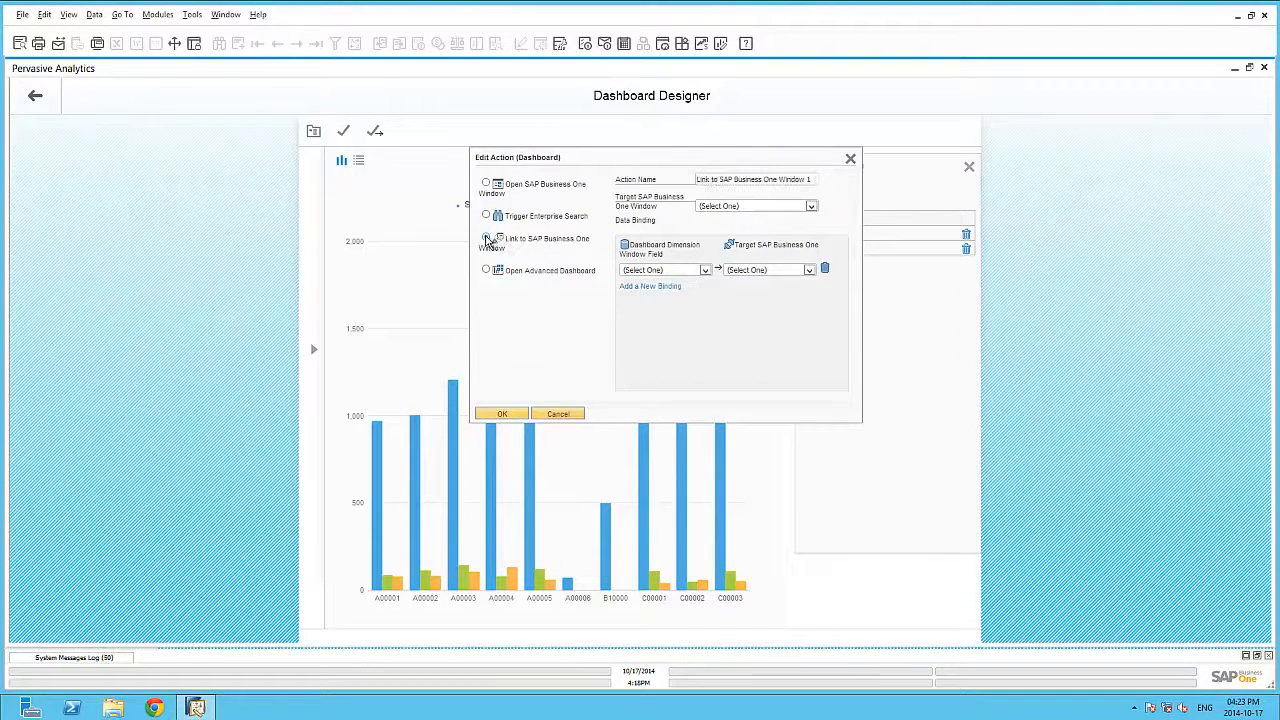
pyautogui.click(486, 238)
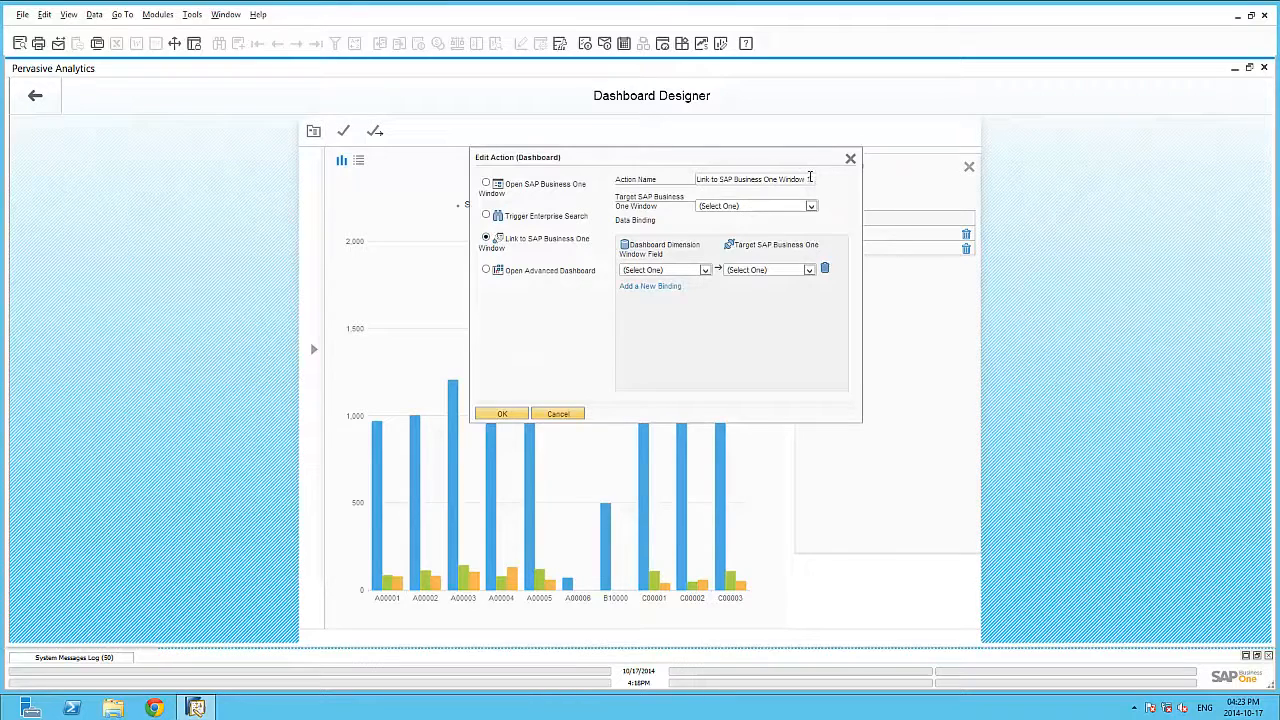
pyautogui.tripleClick(753, 178)
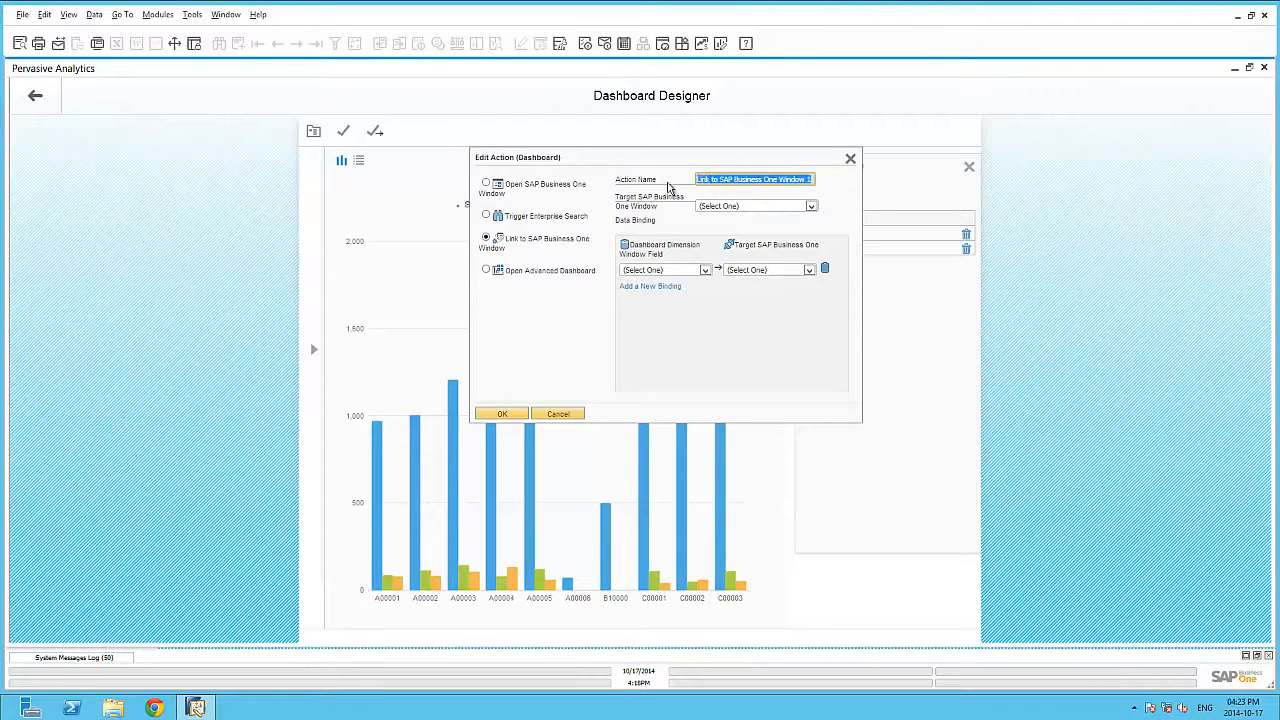
pyautogui.write('Embedded Dashboard')
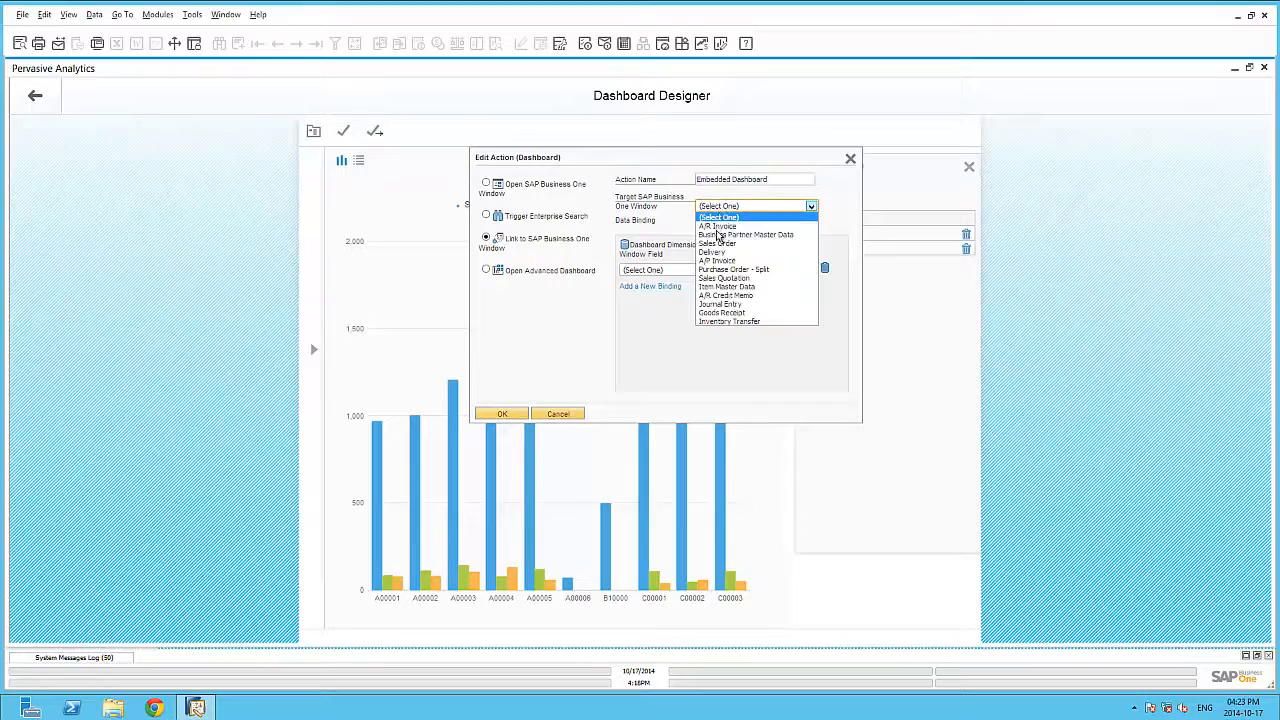
pyautogui.click(726, 287)
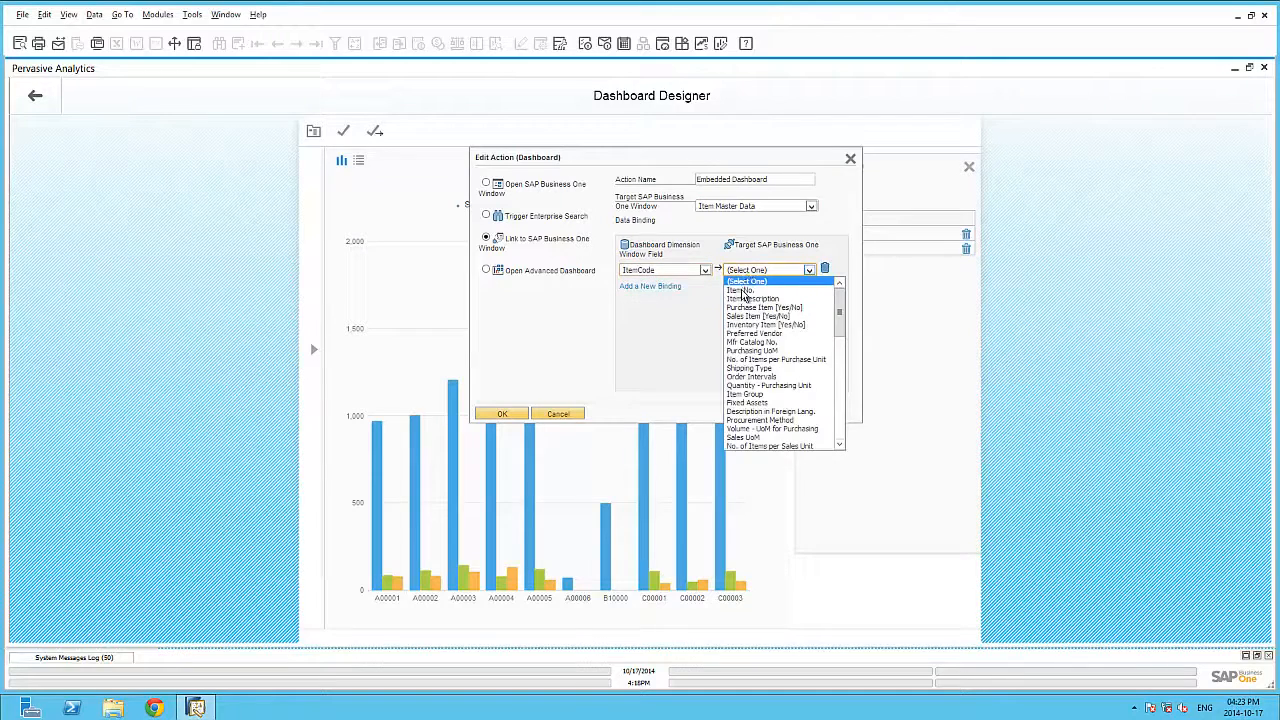
pyautogui.click(740, 290)
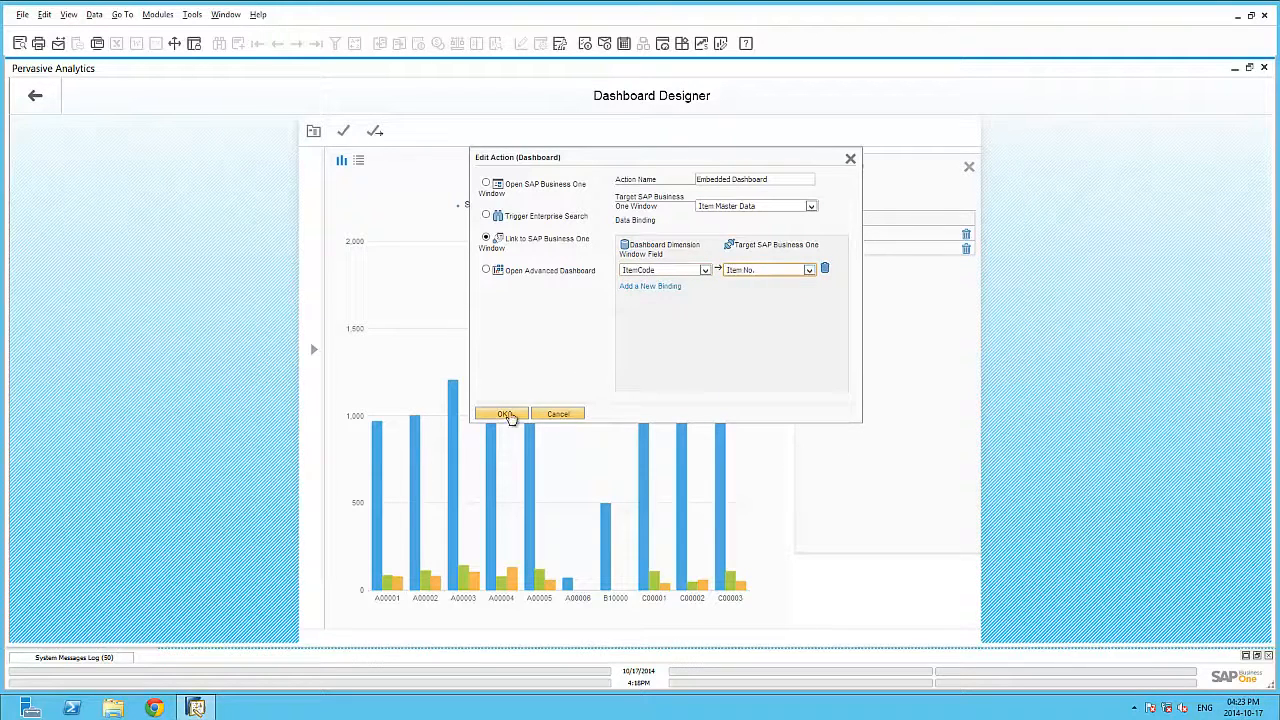
pyautogui.click(504, 414)
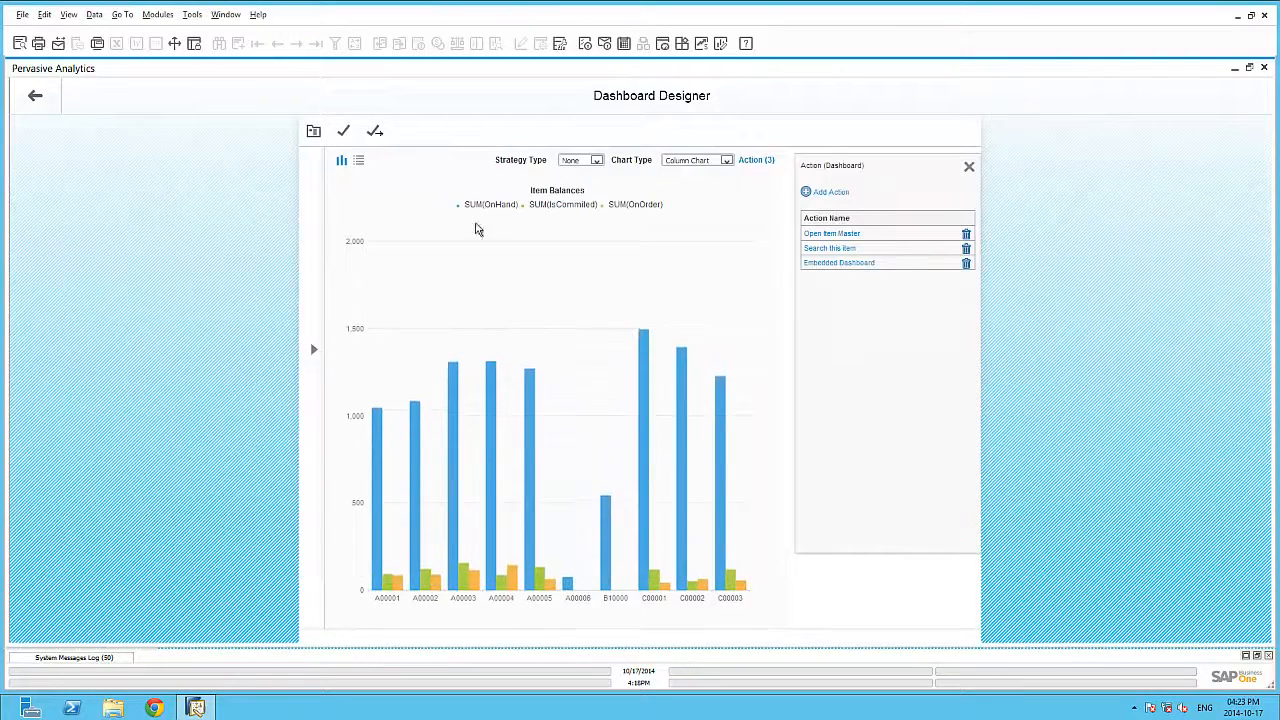
# Save the dashboard again under the name Item Balances
pyautogui.click(343, 131)
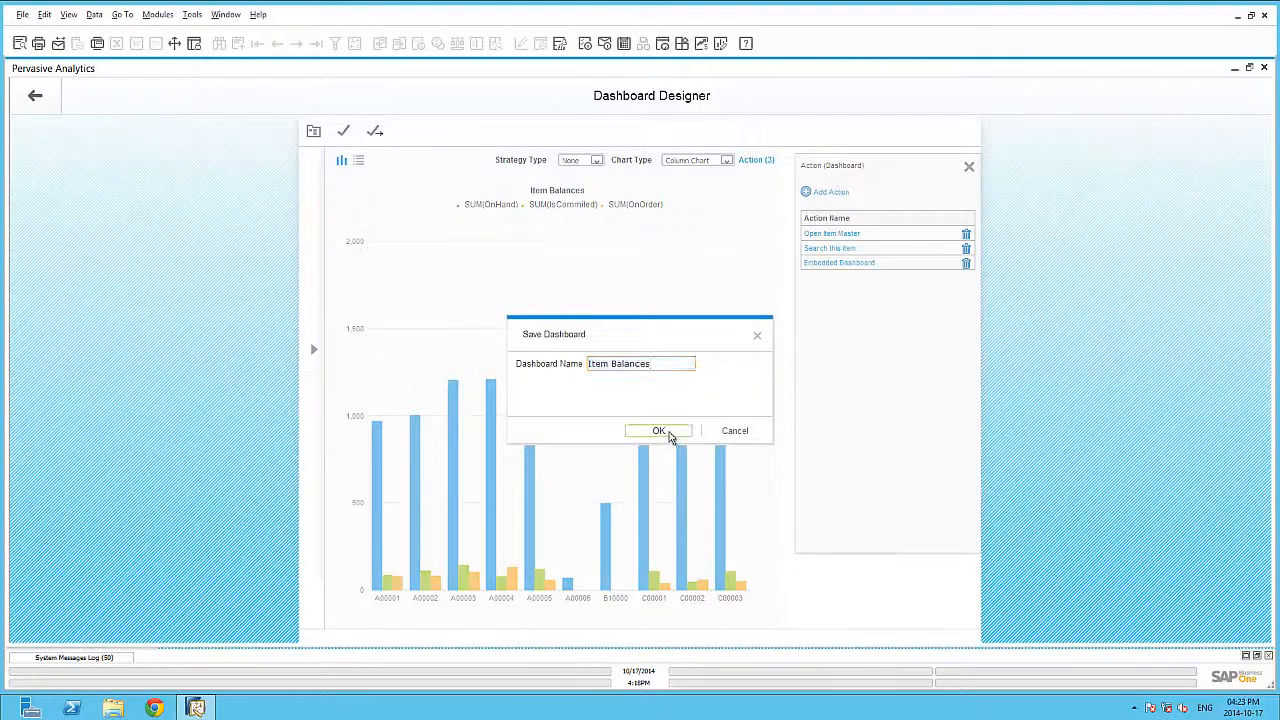
pyautogui.click(658, 430)
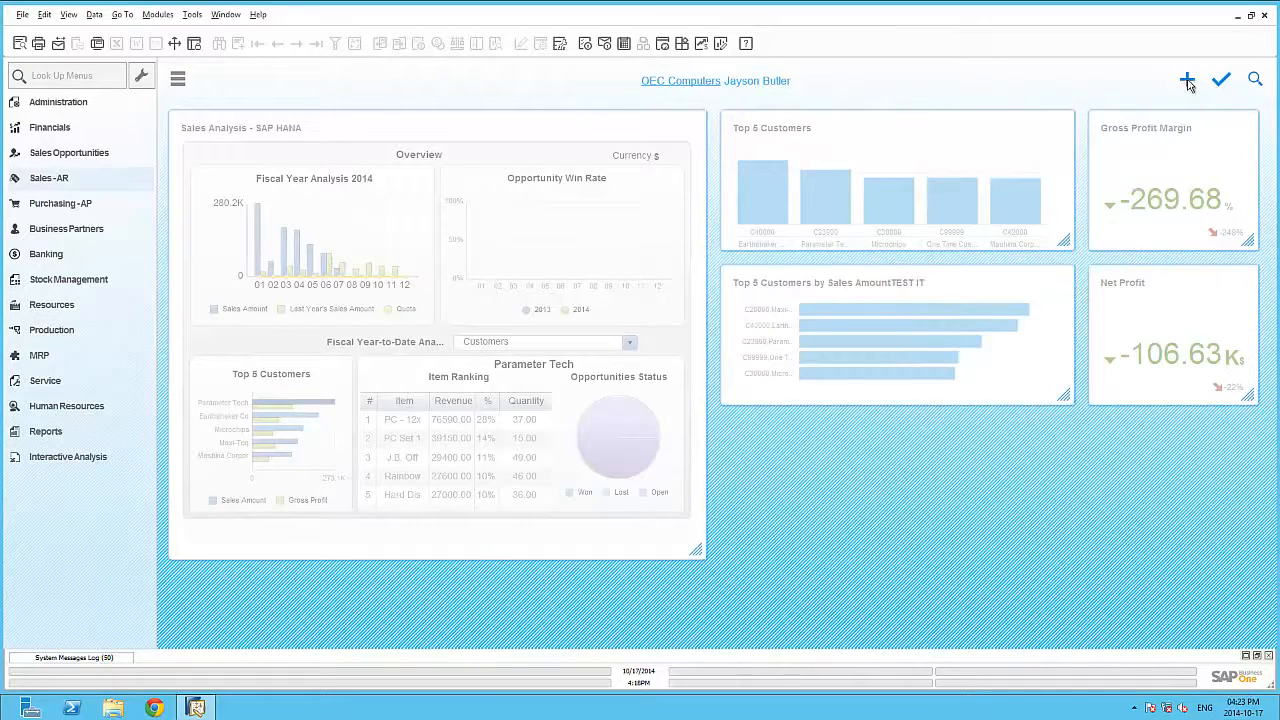
# Browse the Widgets Gallery down to the Item Balances widget to add it
pyautogui.click(1187, 79)
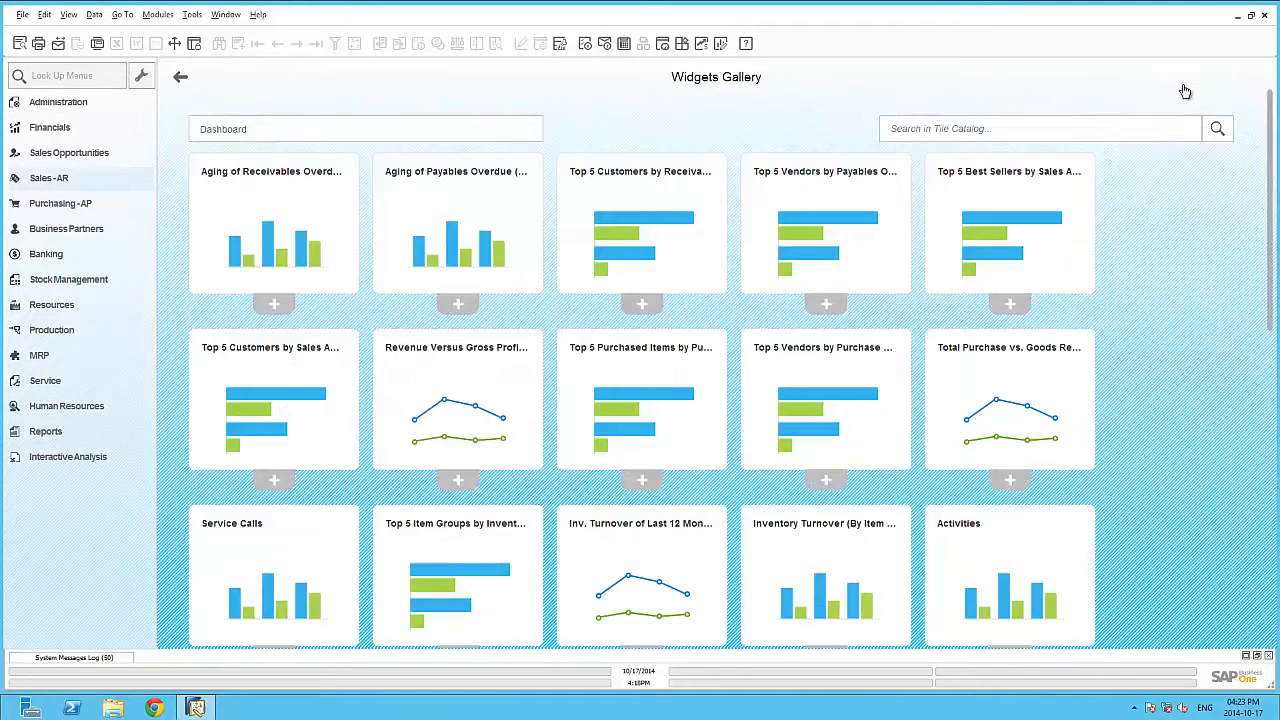
pyautogui.scroll(-3)
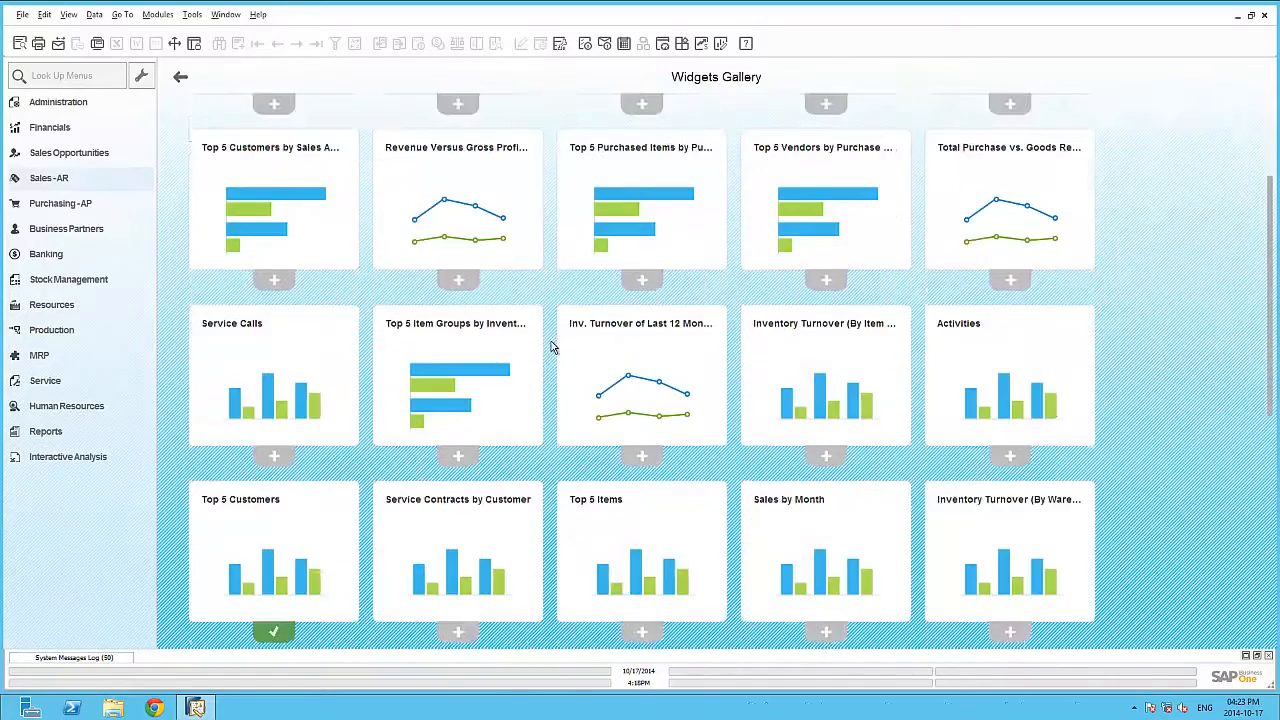
pyautogui.scroll(-3)
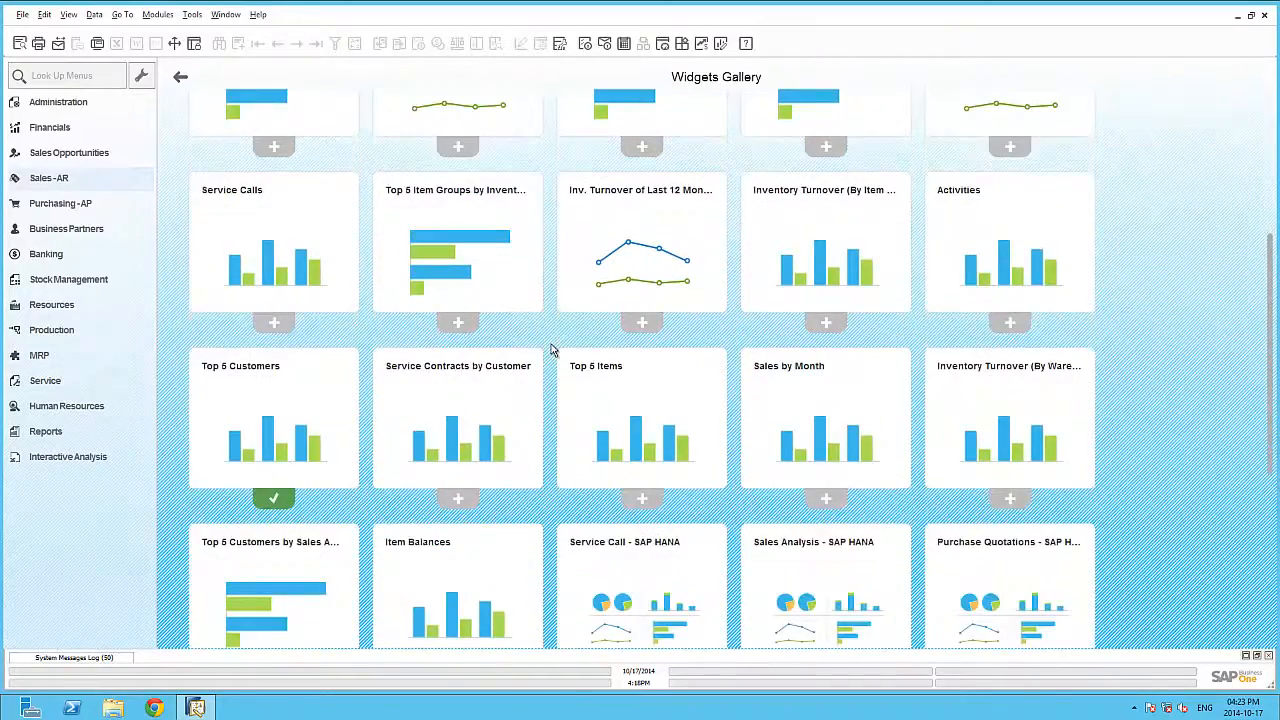
pyautogui.scroll(-3)
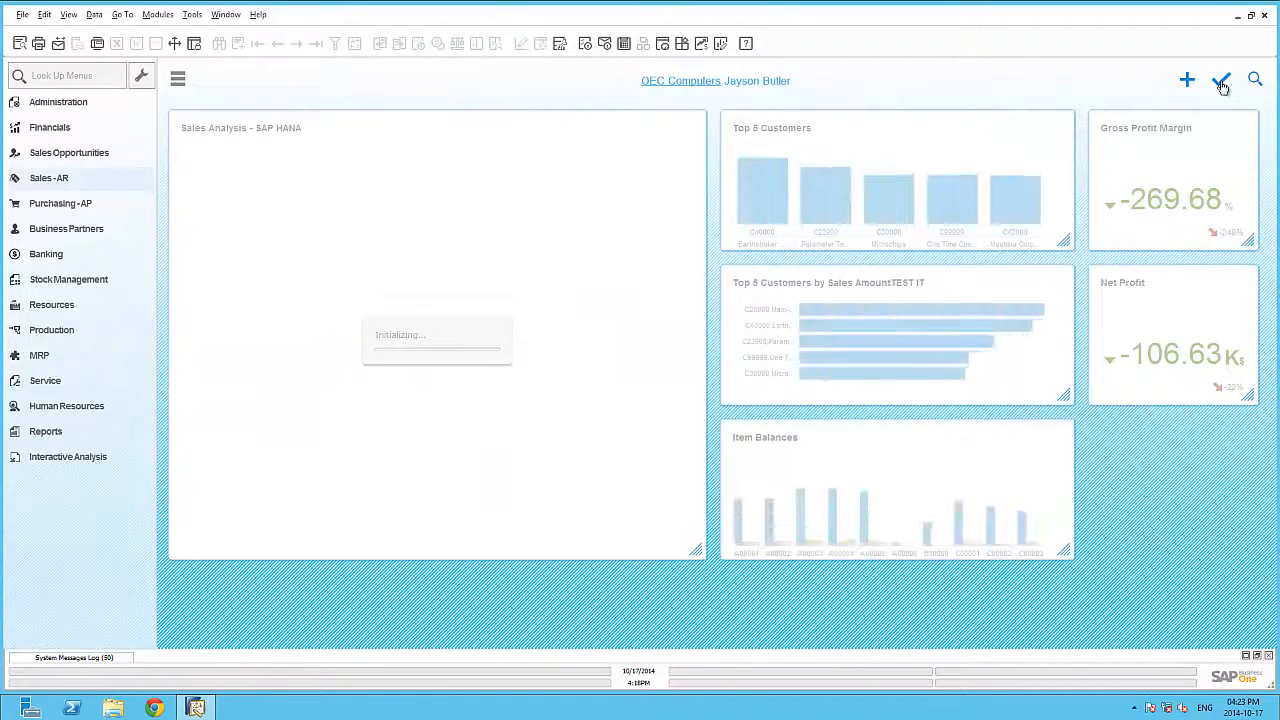
# Finish the cockpit layout, open A00001's Item Master Data from its bar, then close it
pyautogui.click(1221, 83)
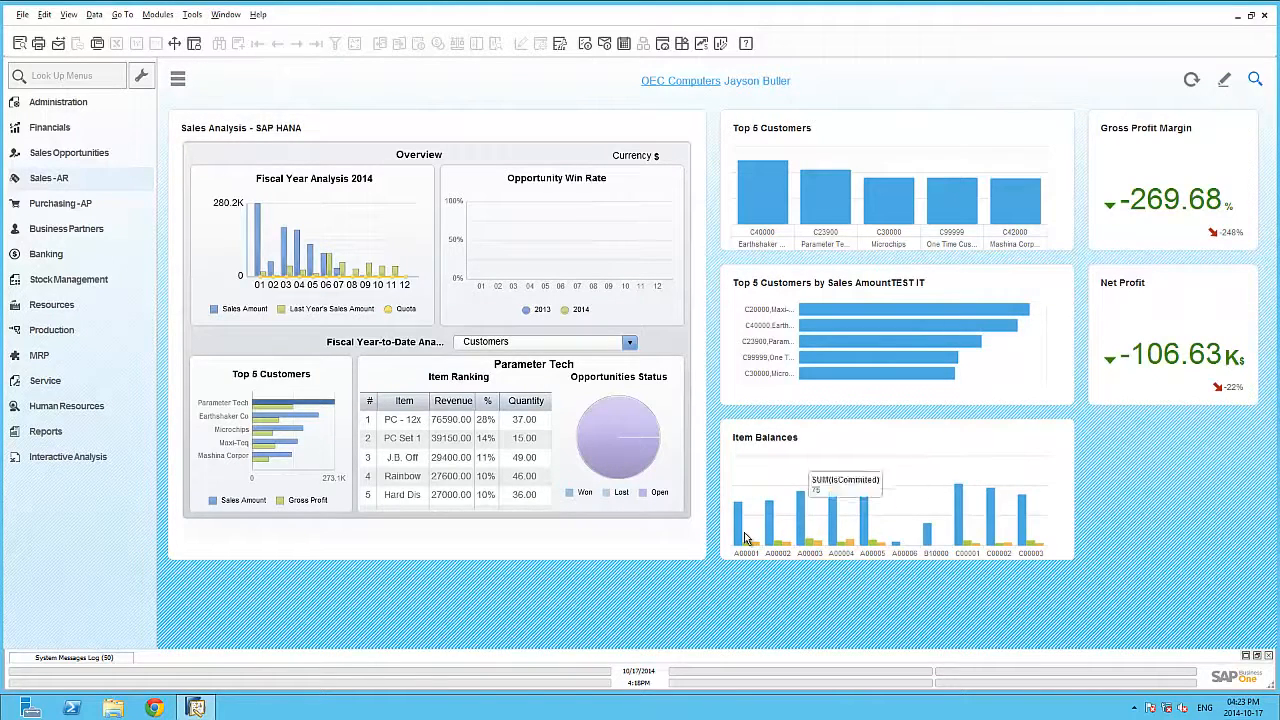
pyautogui.rightClick(768, 520)
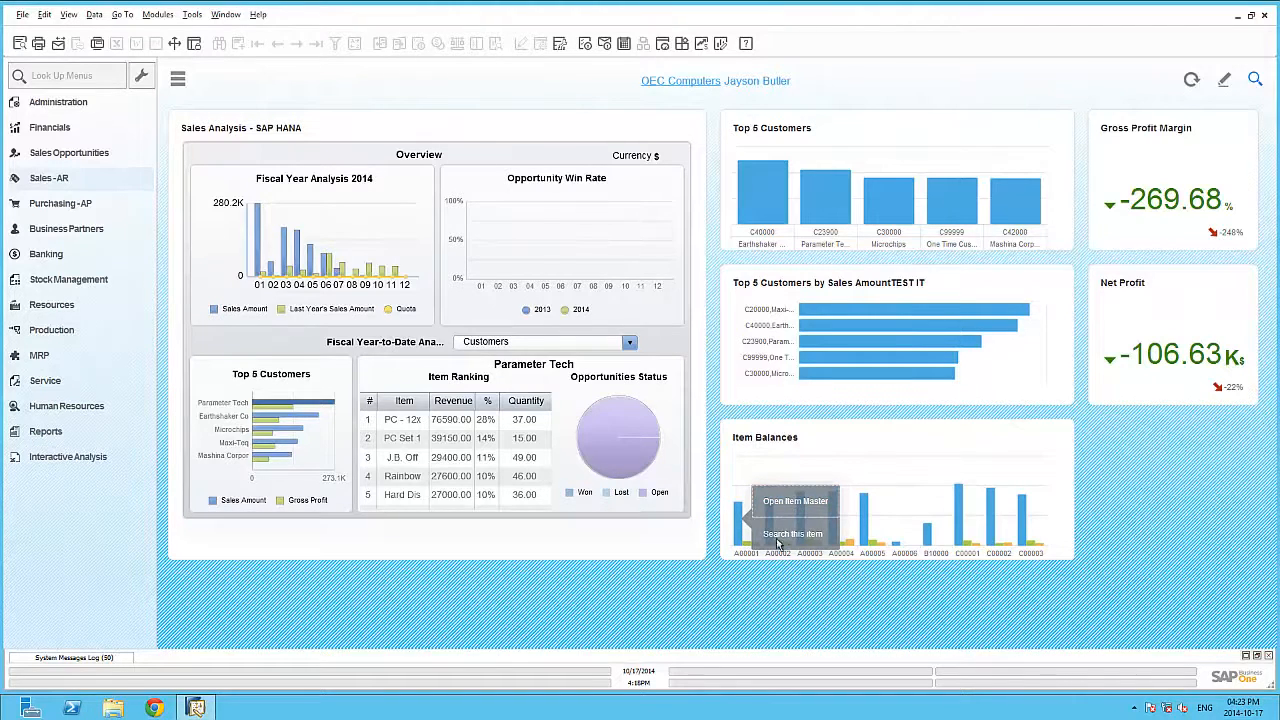
pyautogui.click(795, 501)
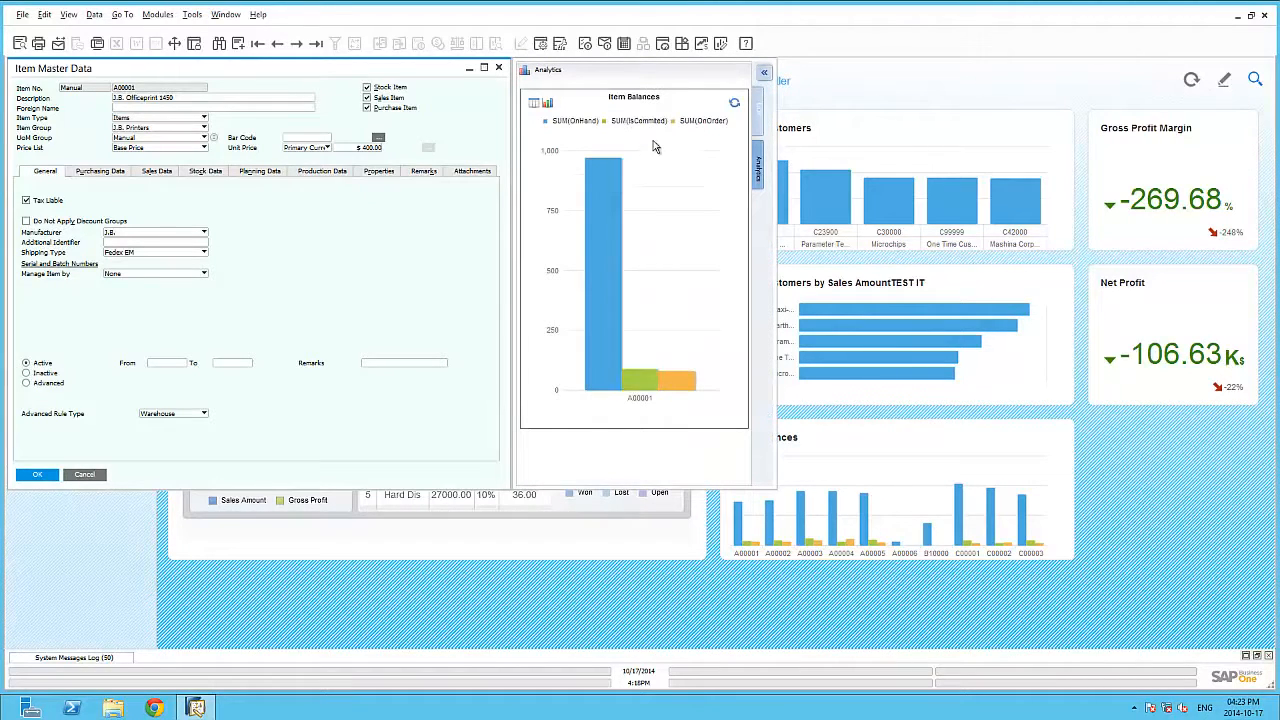
pyautogui.moveTo(640, 378)
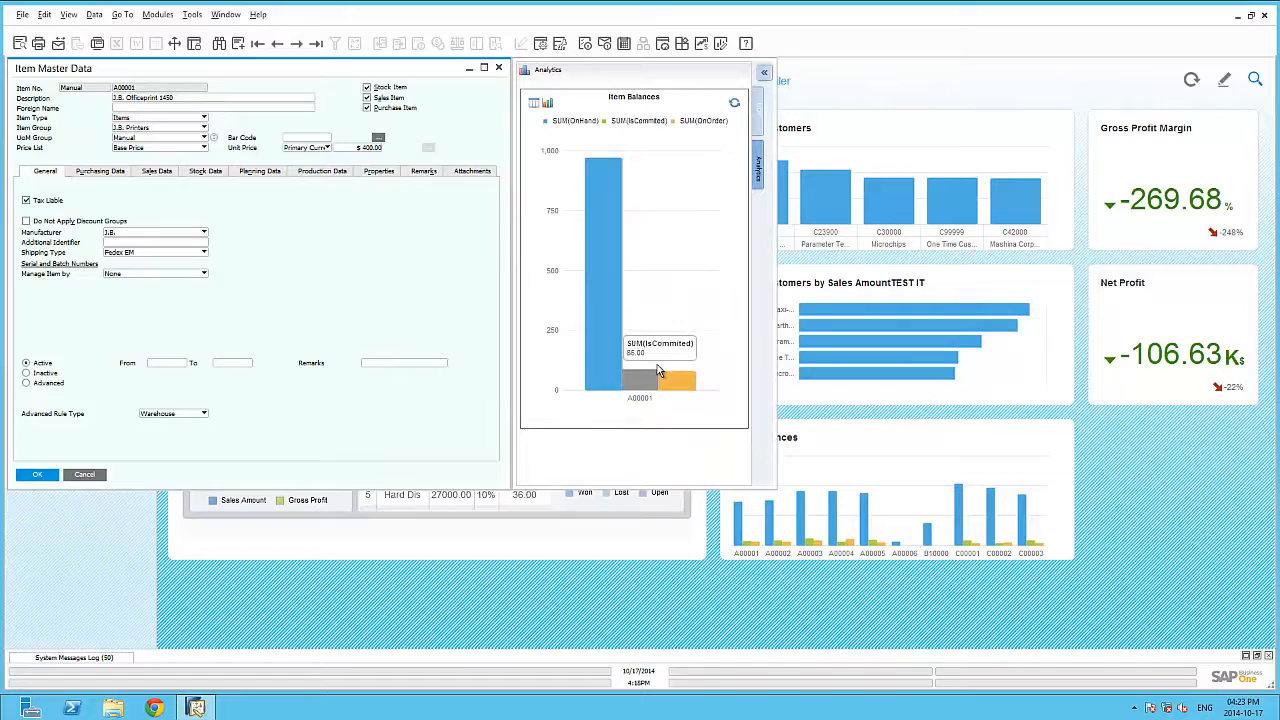
pyautogui.moveTo(50, 480)
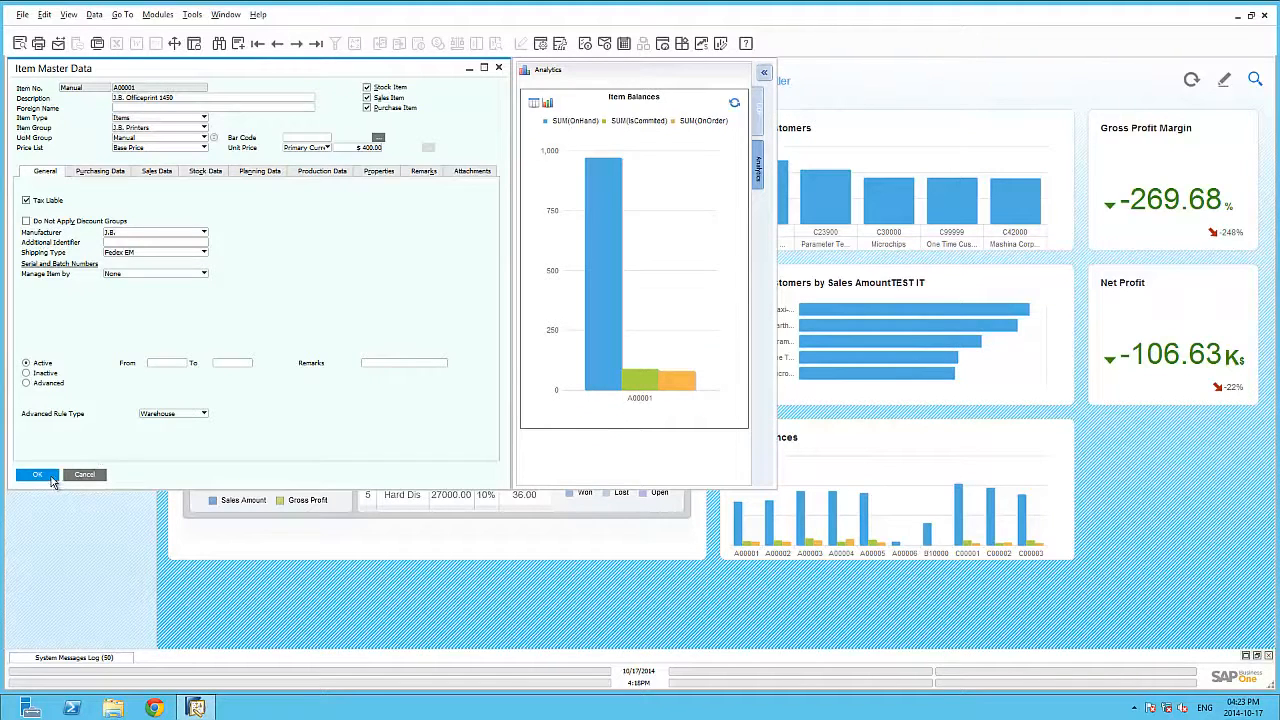
pyautogui.click(37, 474)
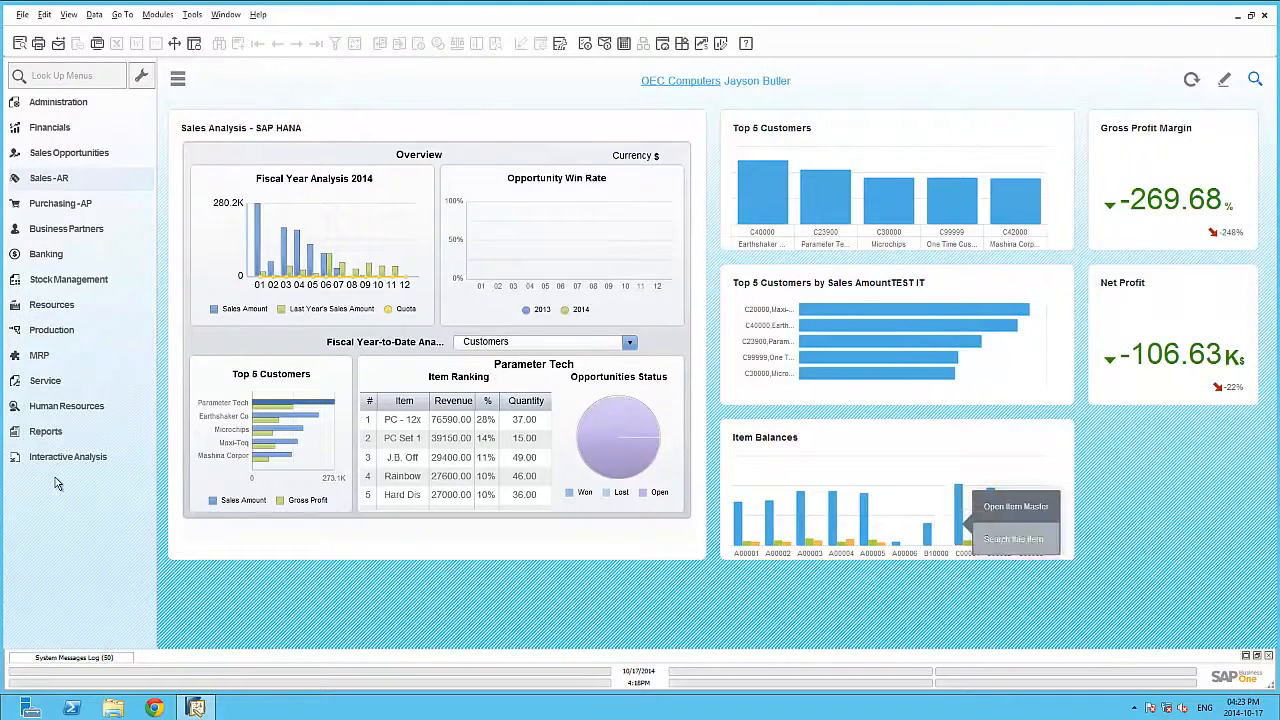
# Run an enterprise search on the item, full-screen, showing Purchase Order results
pyautogui.click(1013, 538)
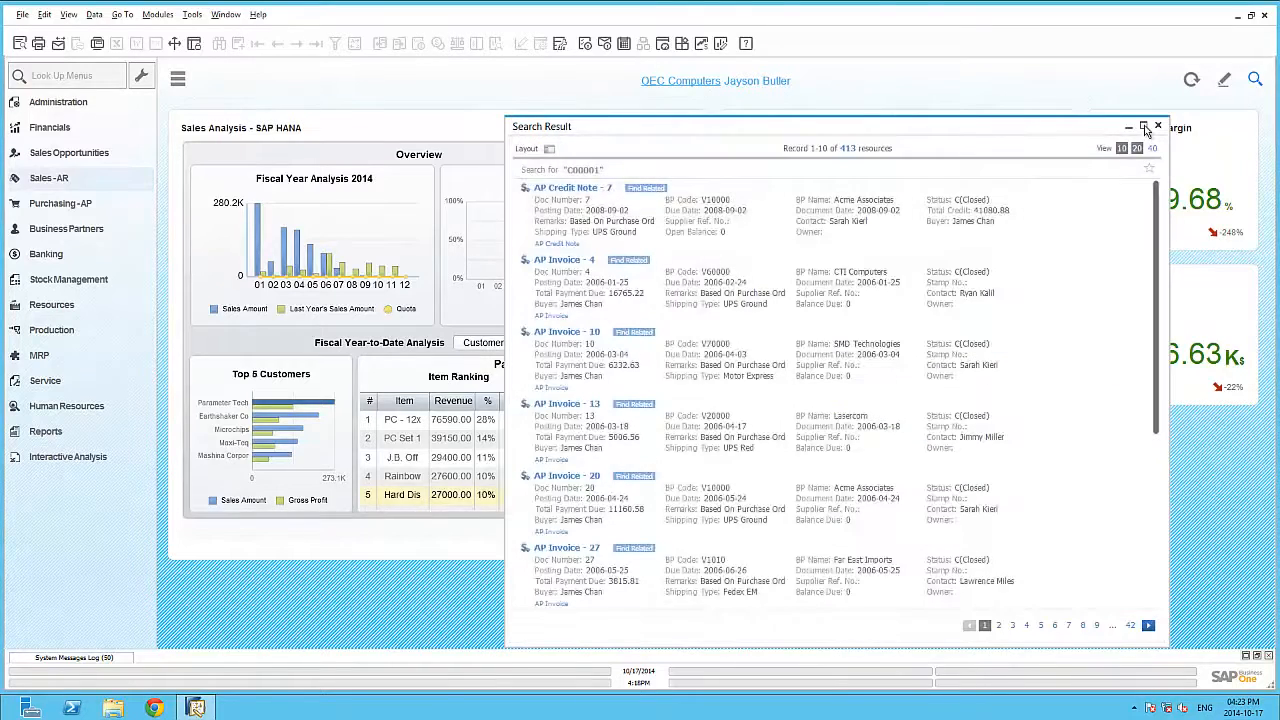
pyautogui.click(1145, 127)
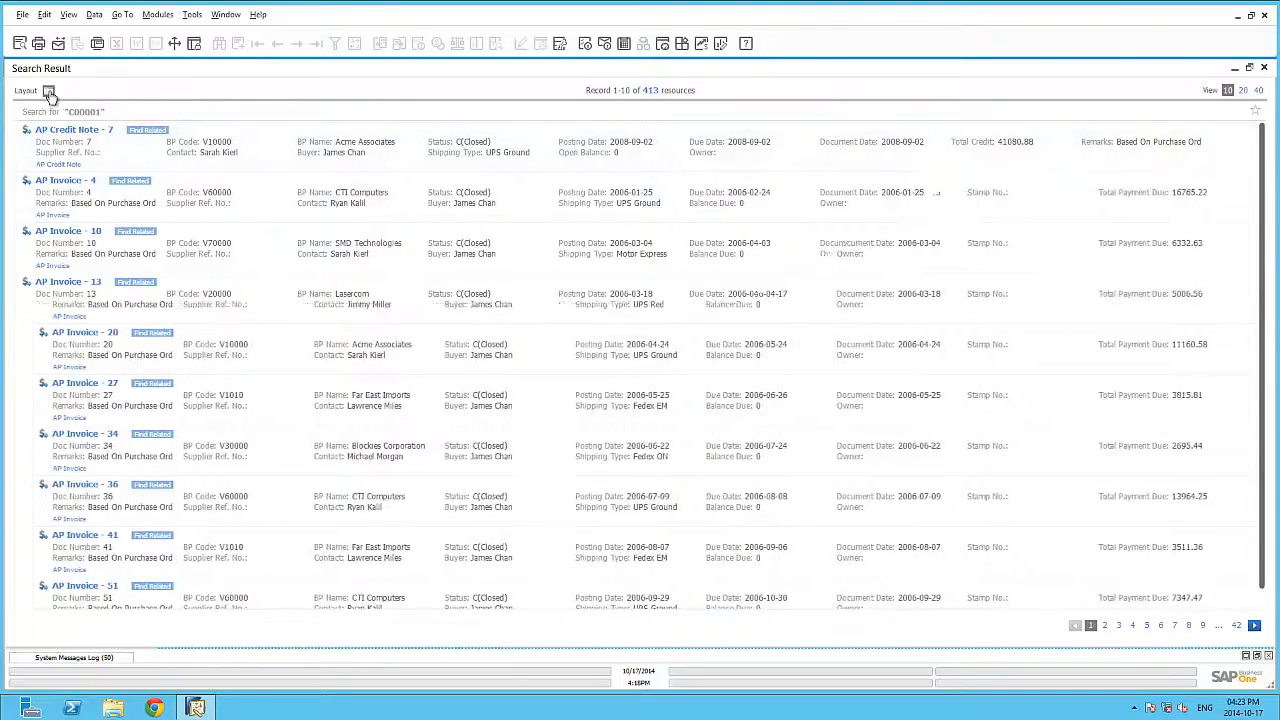
pyautogui.click(48, 90)
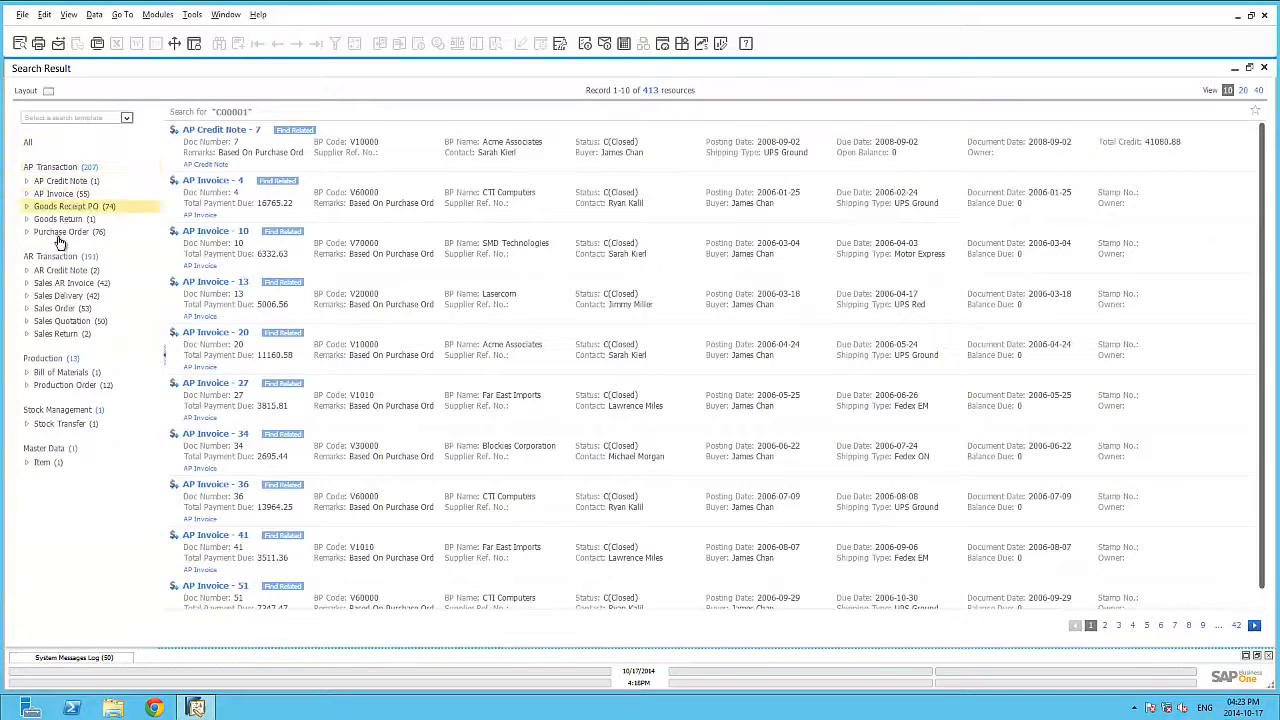
pyautogui.click(43, 358)
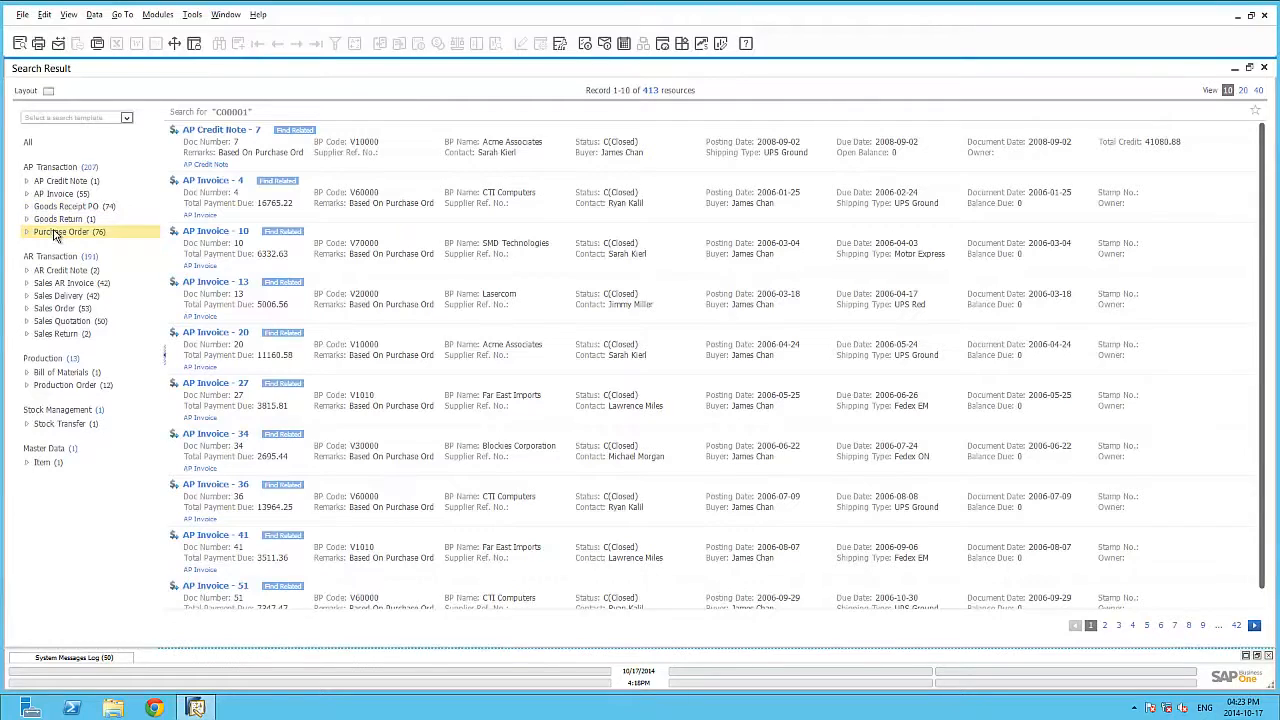
pyautogui.click(67, 232)
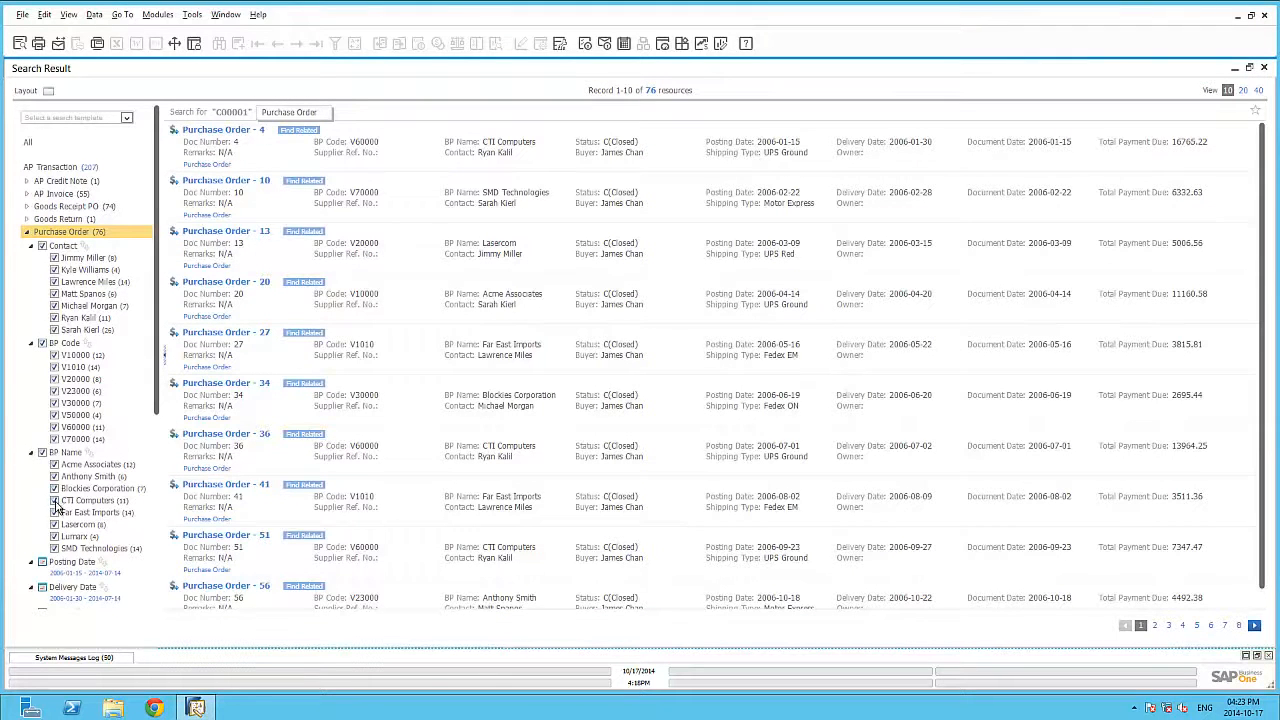
# Open purchase order 1037 and close it without changes
pyautogui.scroll(-3)
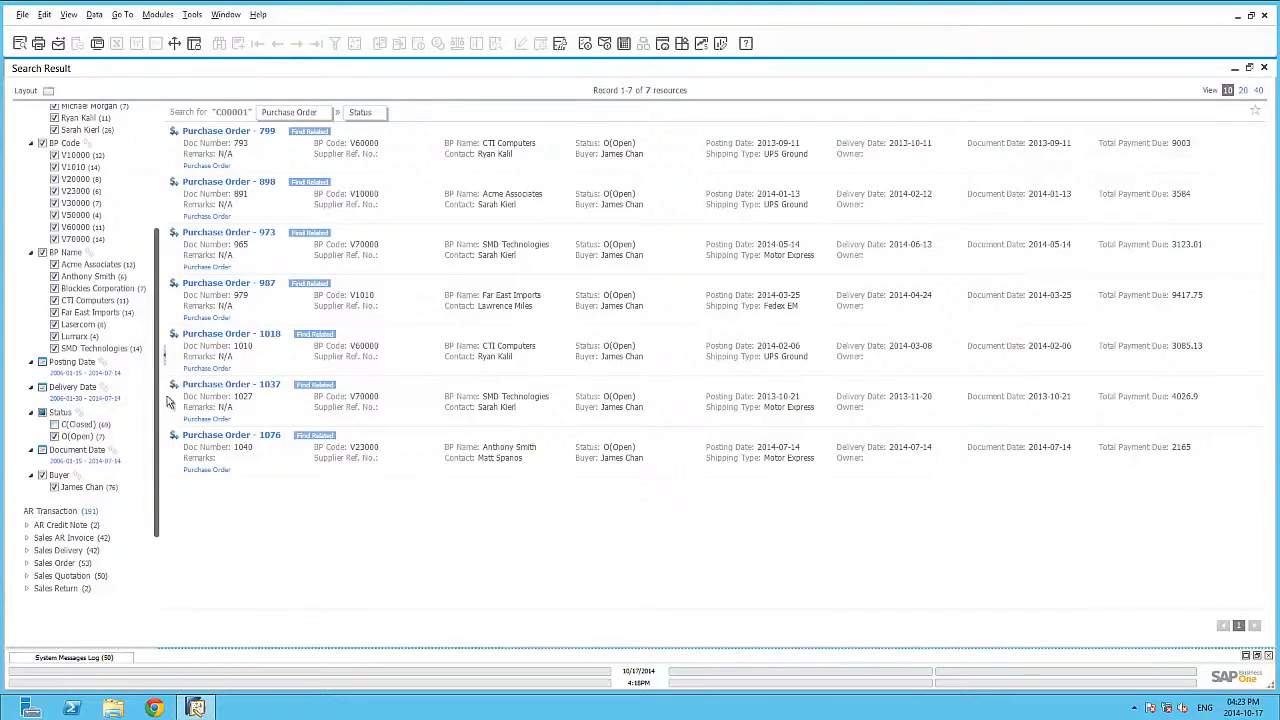
pyautogui.moveTo(231, 384)
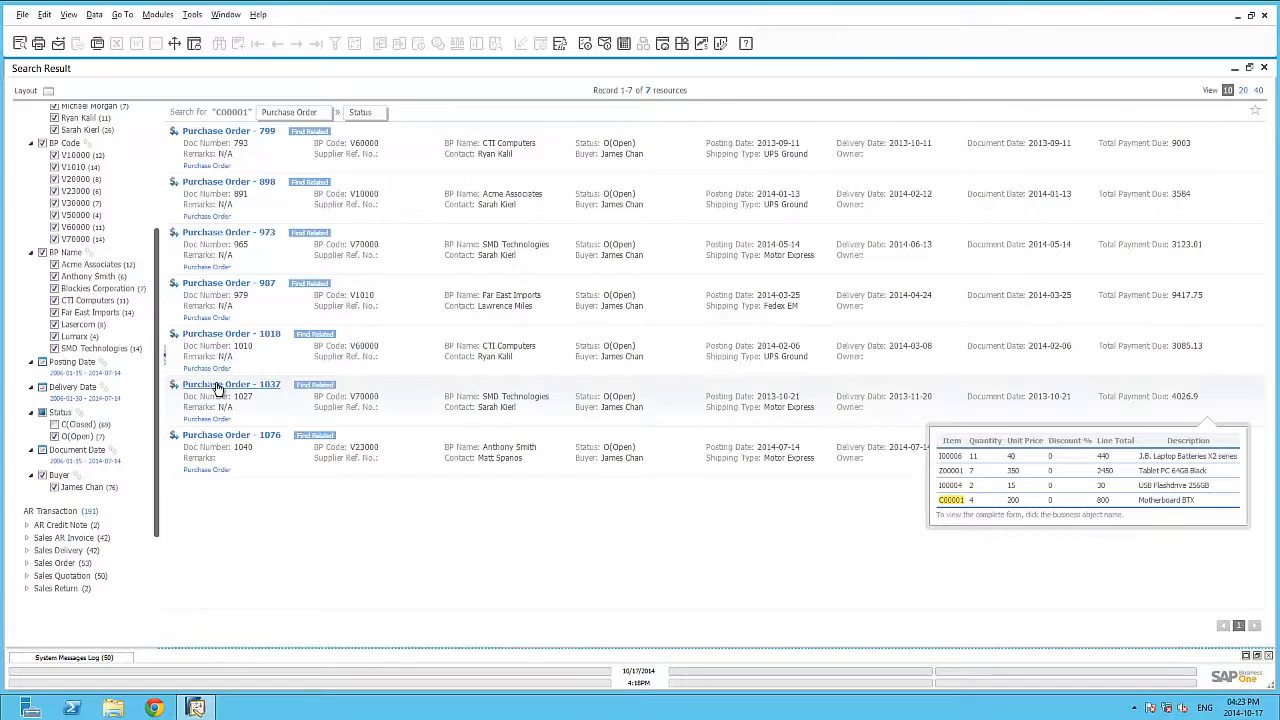
pyautogui.click(231, 384)
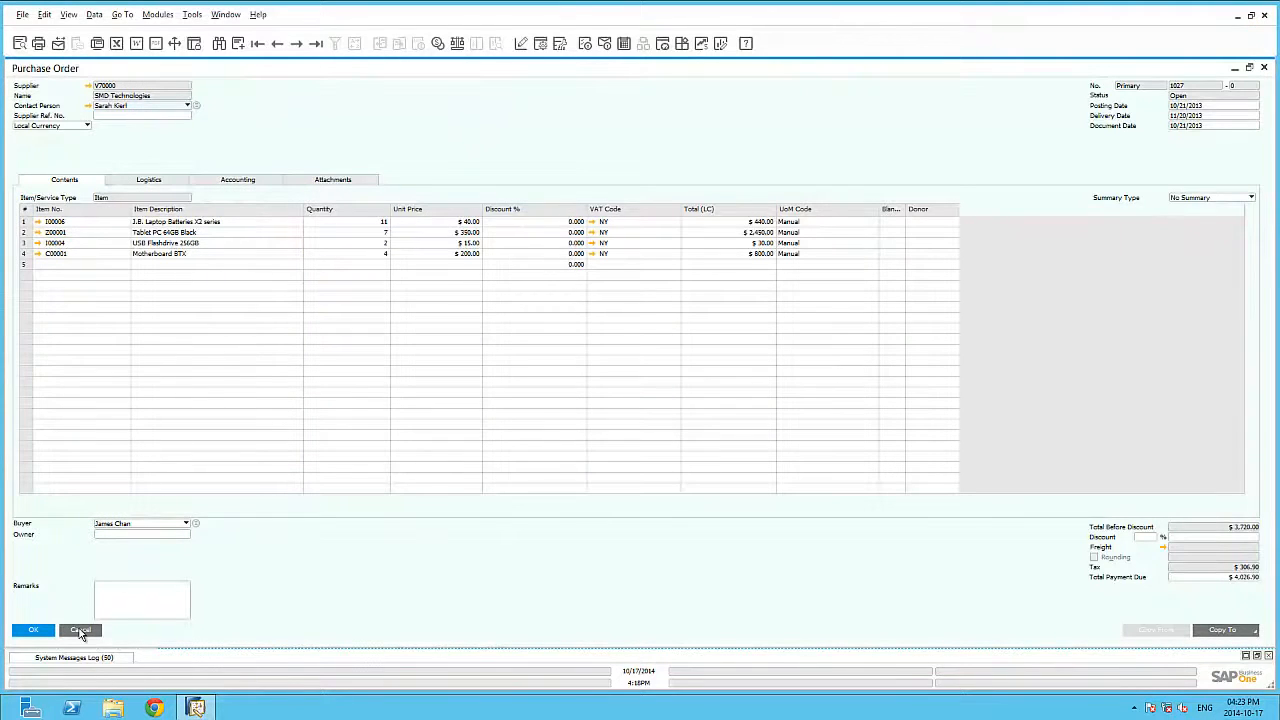
pyautogui.click(79, 630)
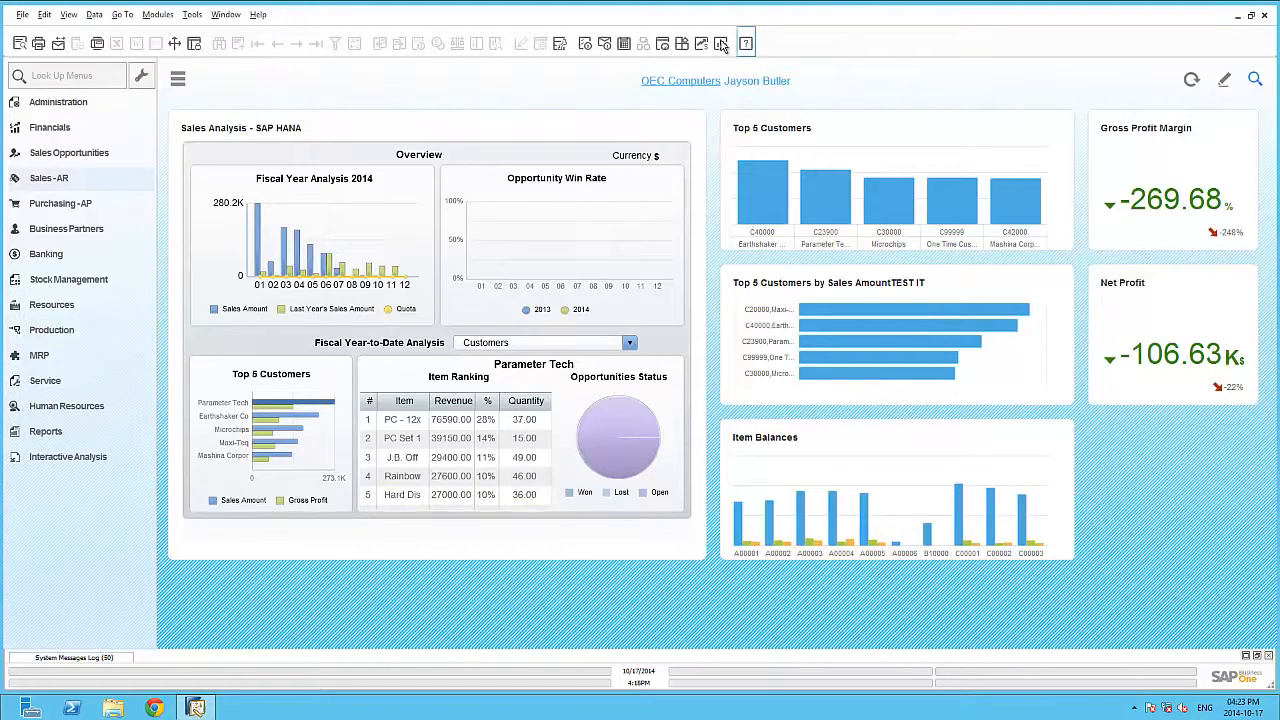
# Reopen Pervasive Analytics and create a new blank advanced dashboard
pyautogui.click(721, 43)
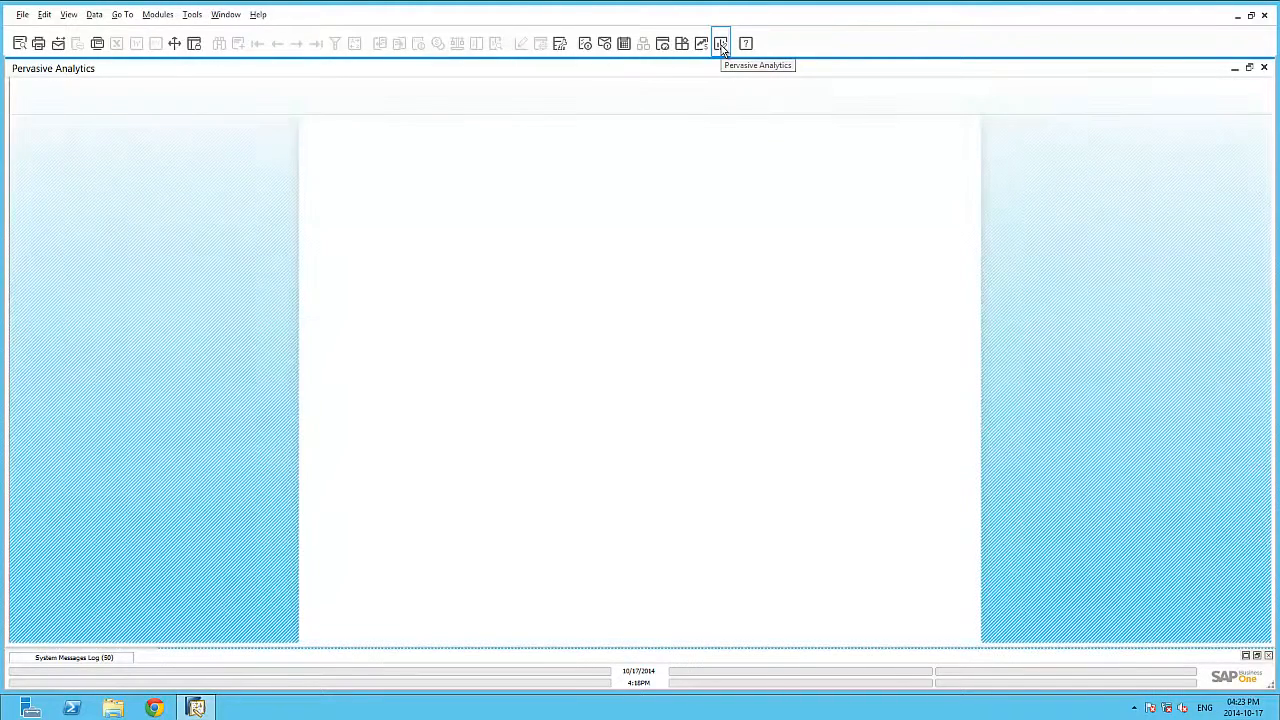
pyautogui.click(720, 43)
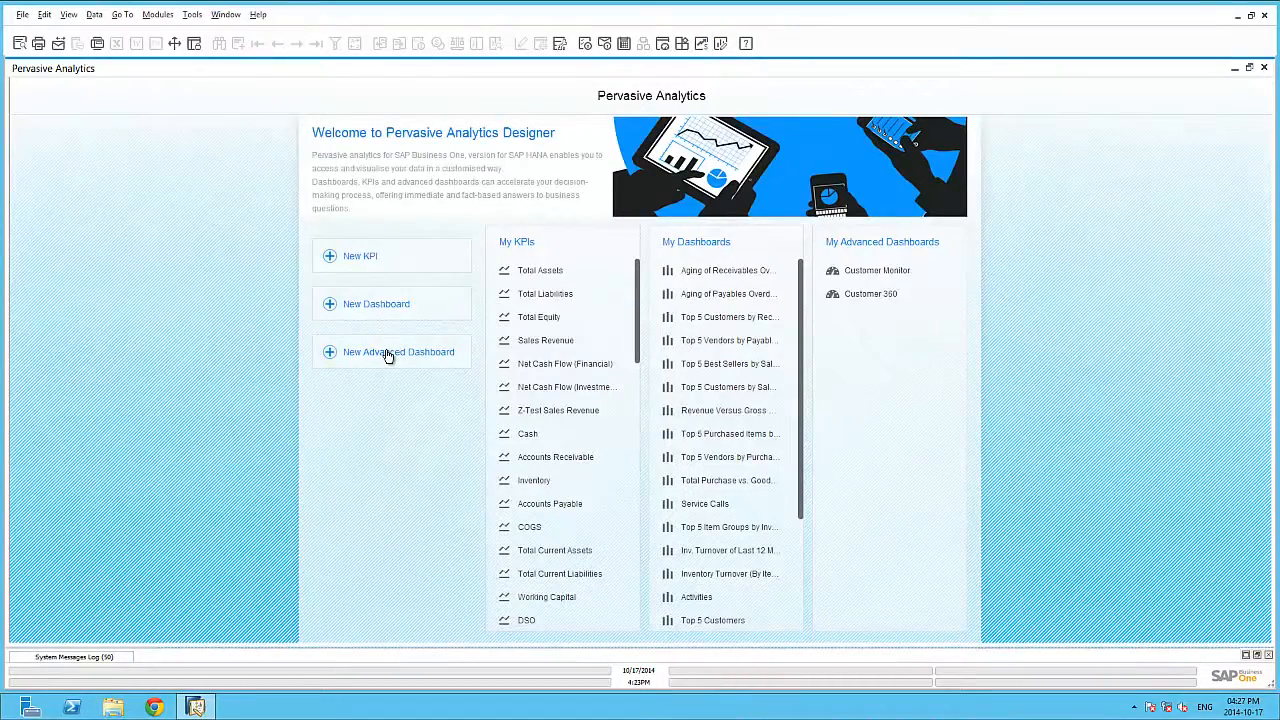
pyautogui.click(398, 351)
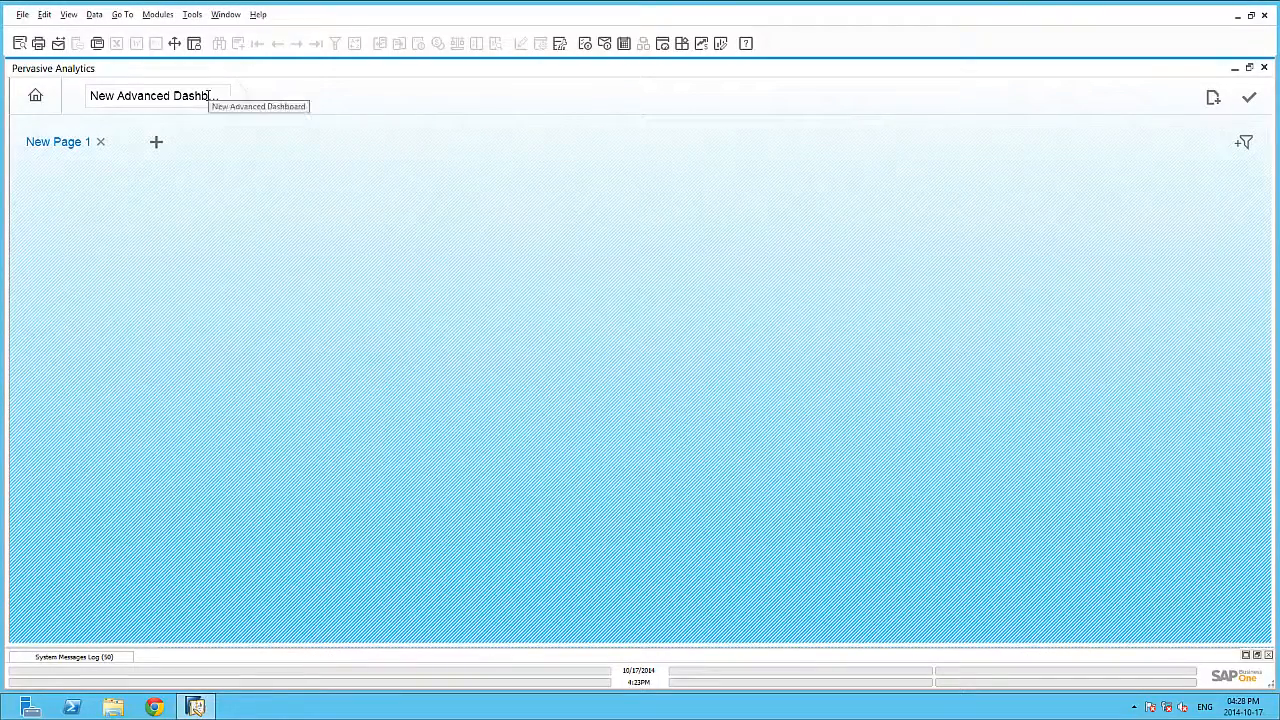
# Rename the new dashboard to Inventory Overview
pyautogui.tripleClick(150, 95)
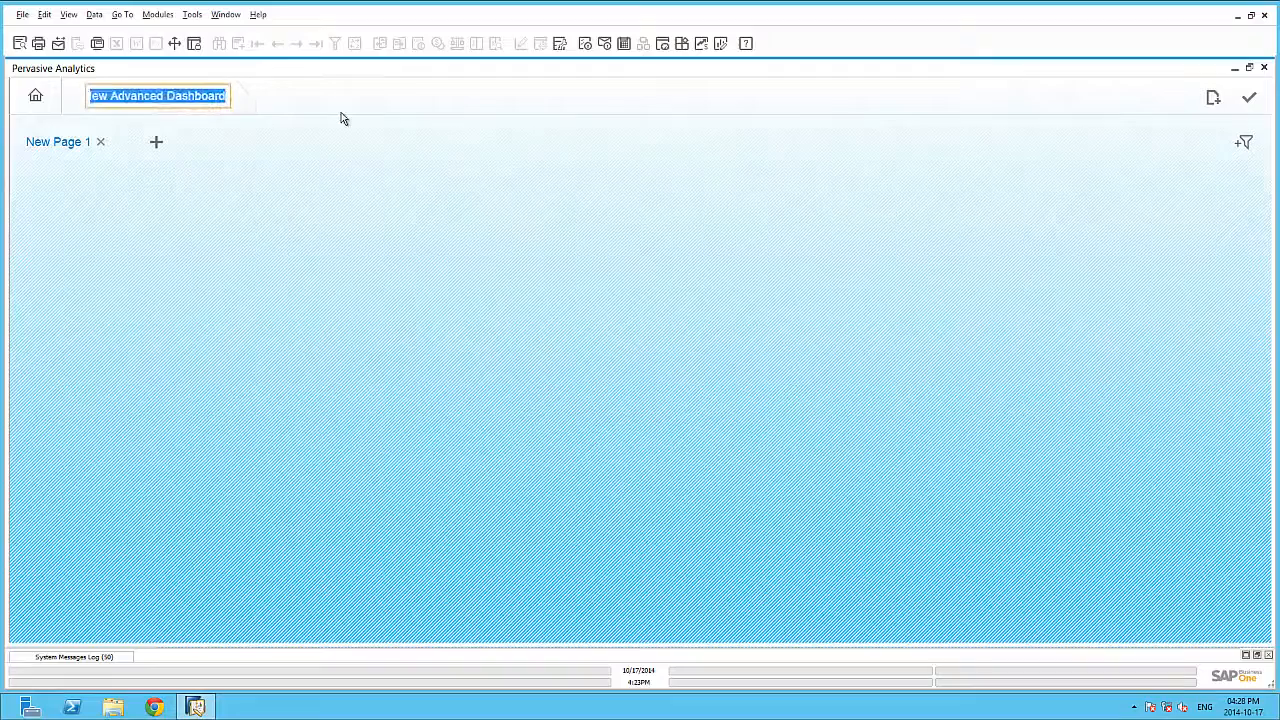
pyautogui.write('Inventory')
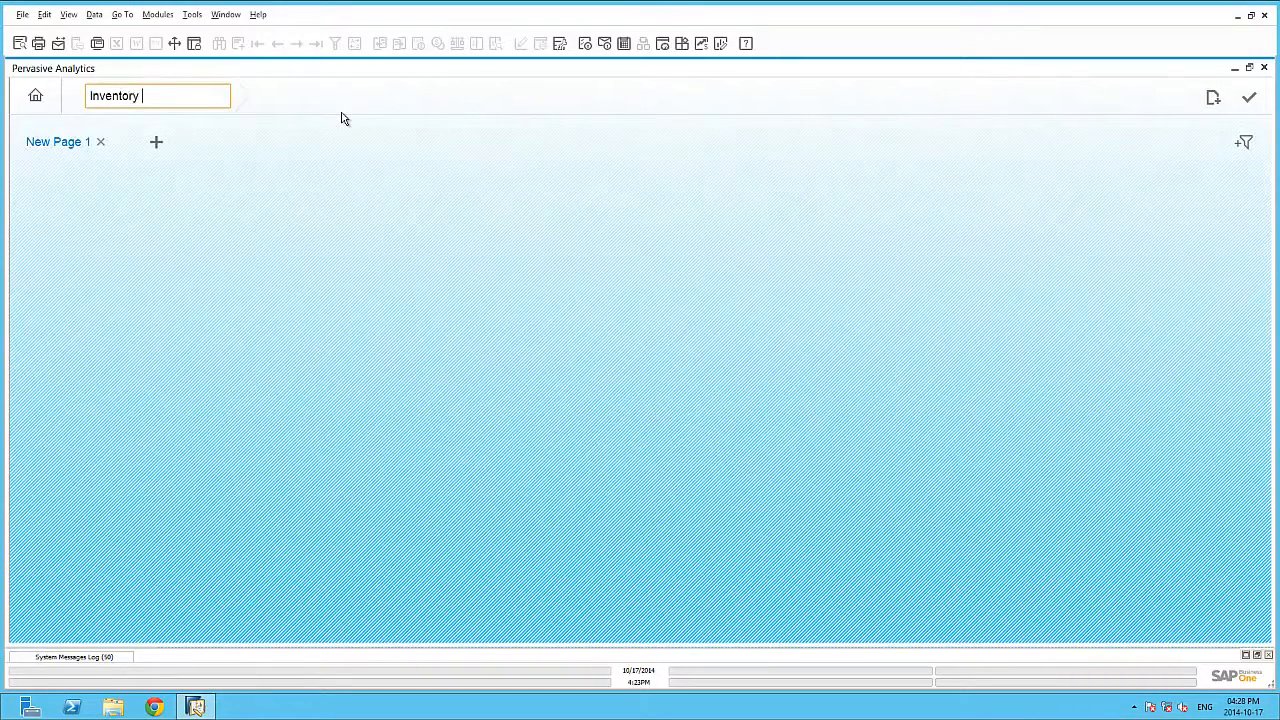
pyautogui.write('Overview')
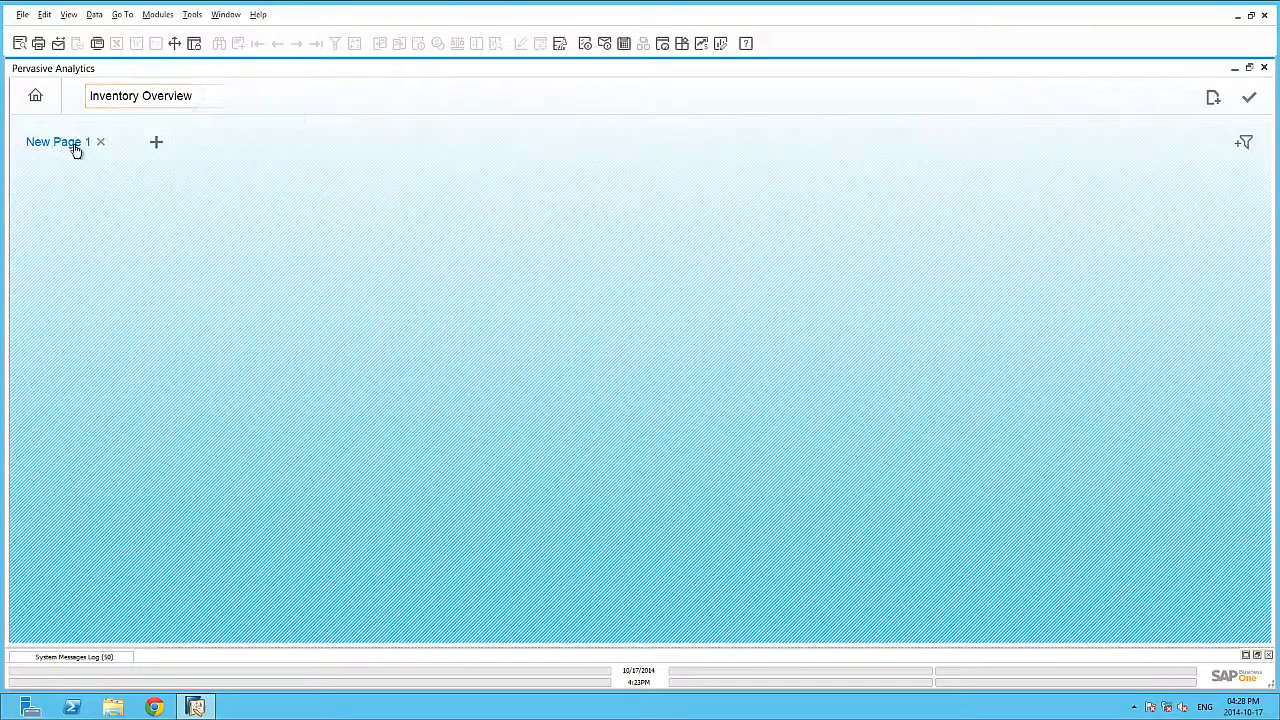
# Rename the first page Sales and add two pages named Purchasing and Finance
pyautogui.doubleClick(57, 141)
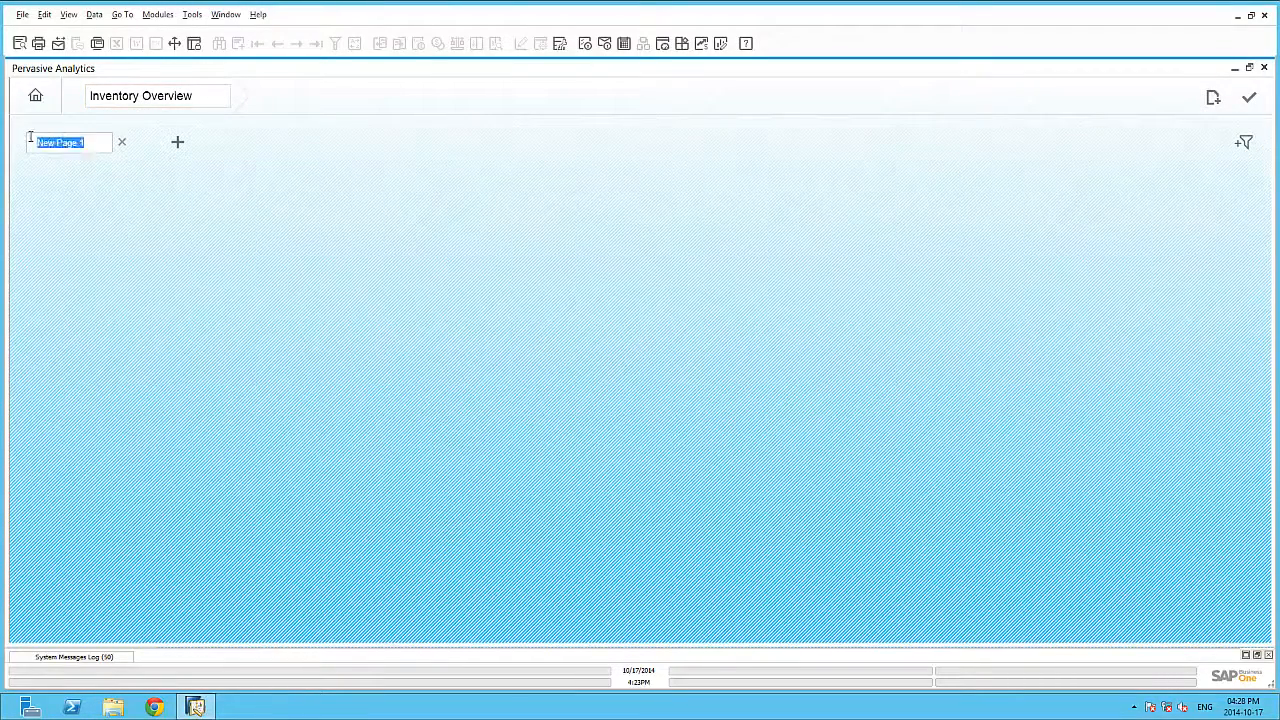
pyautogui.write('Sales')
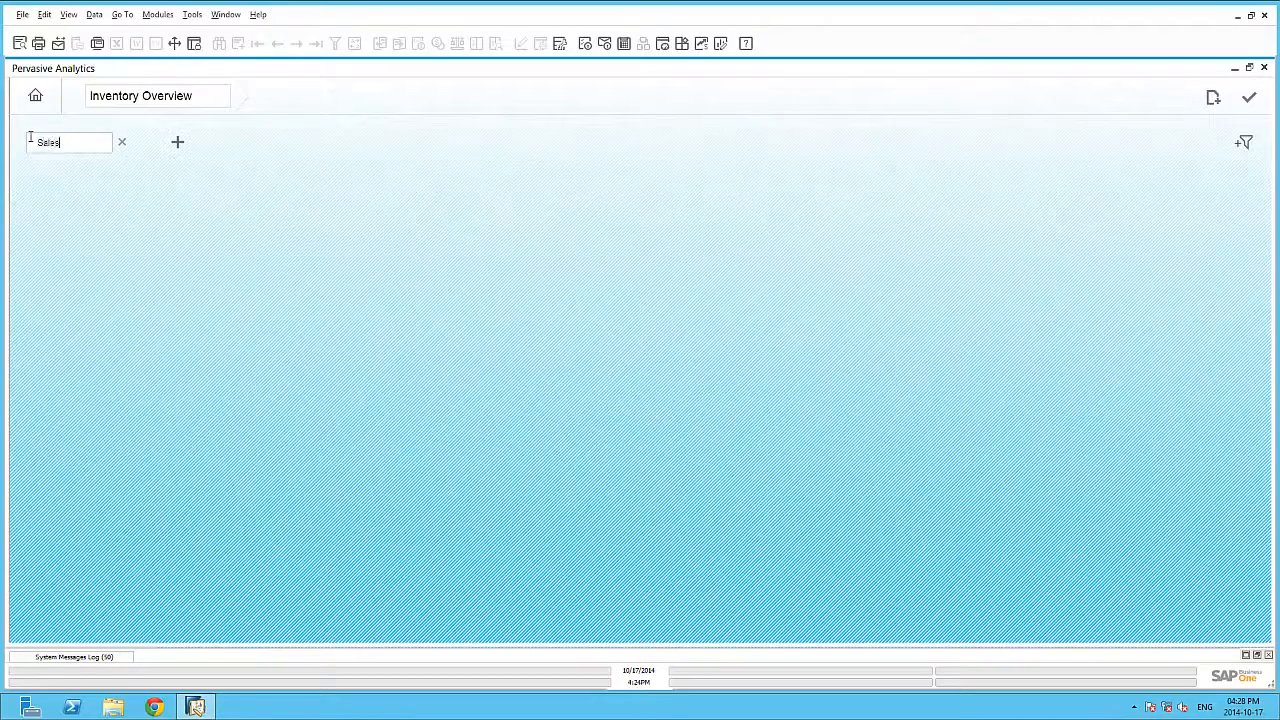
pyautogui.click(177, 141)
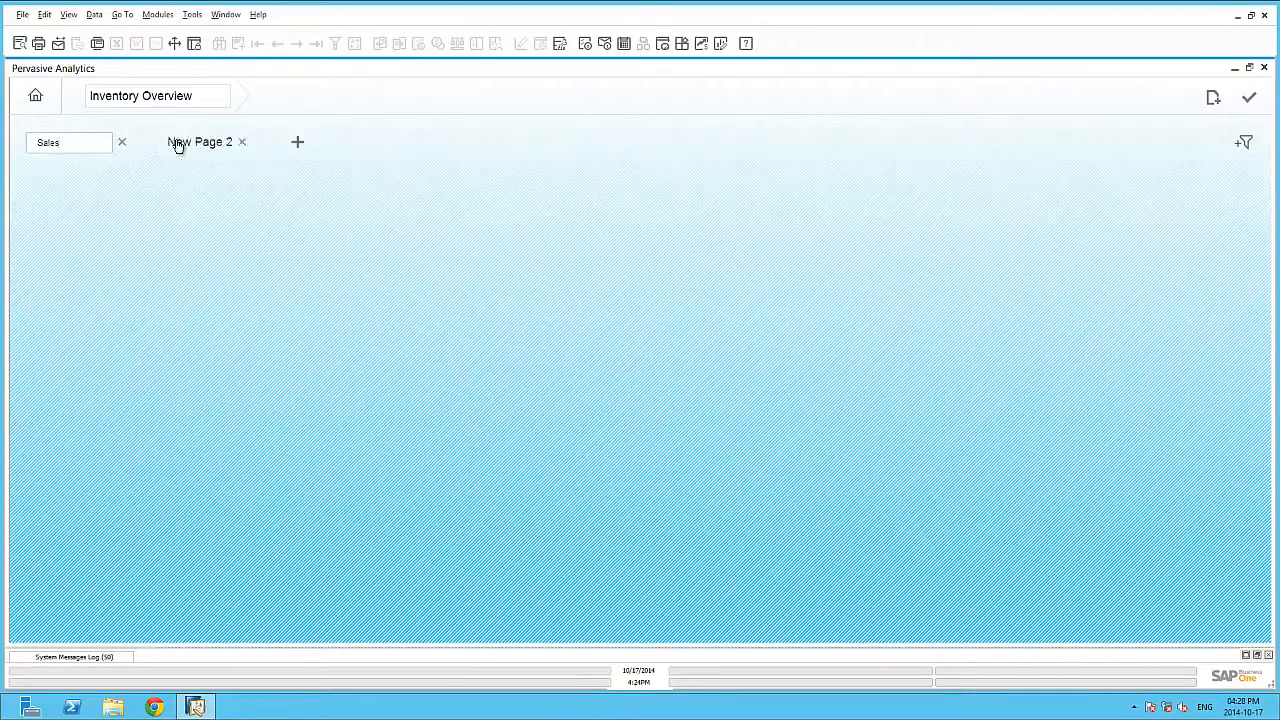
pyautogui.doubleClick(199, 141)
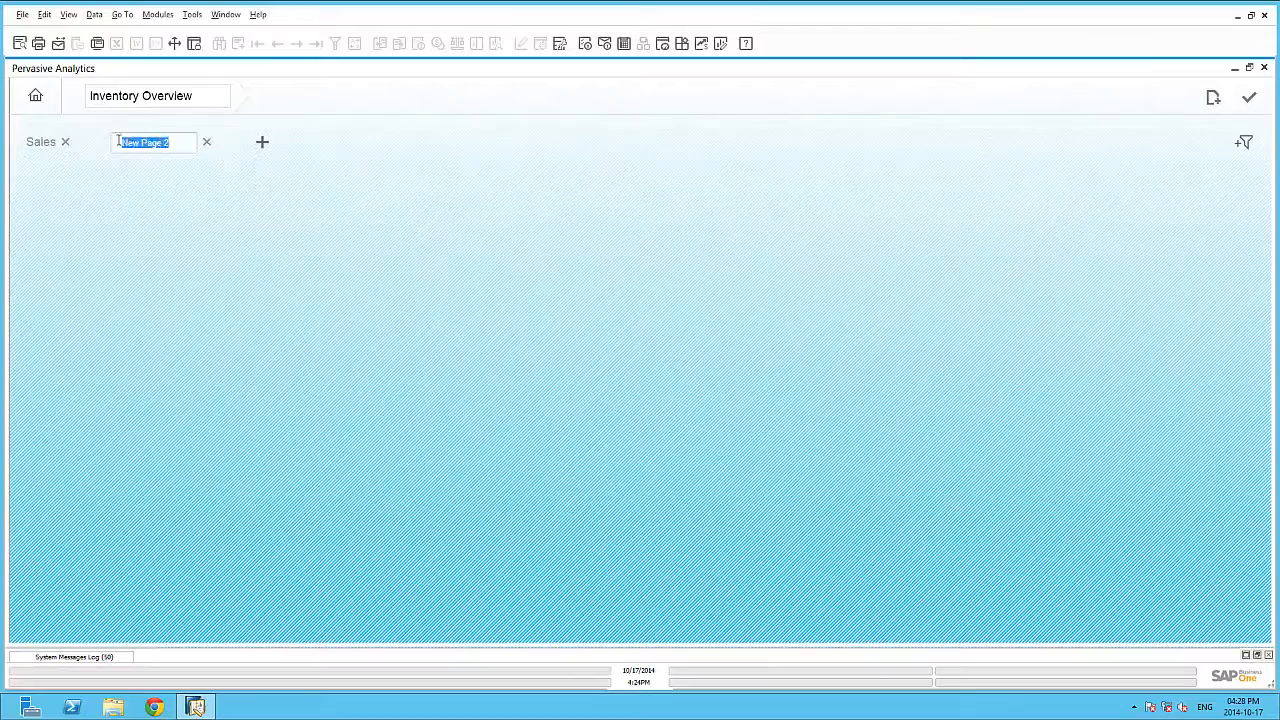
pyautogui.write('Purchasing')
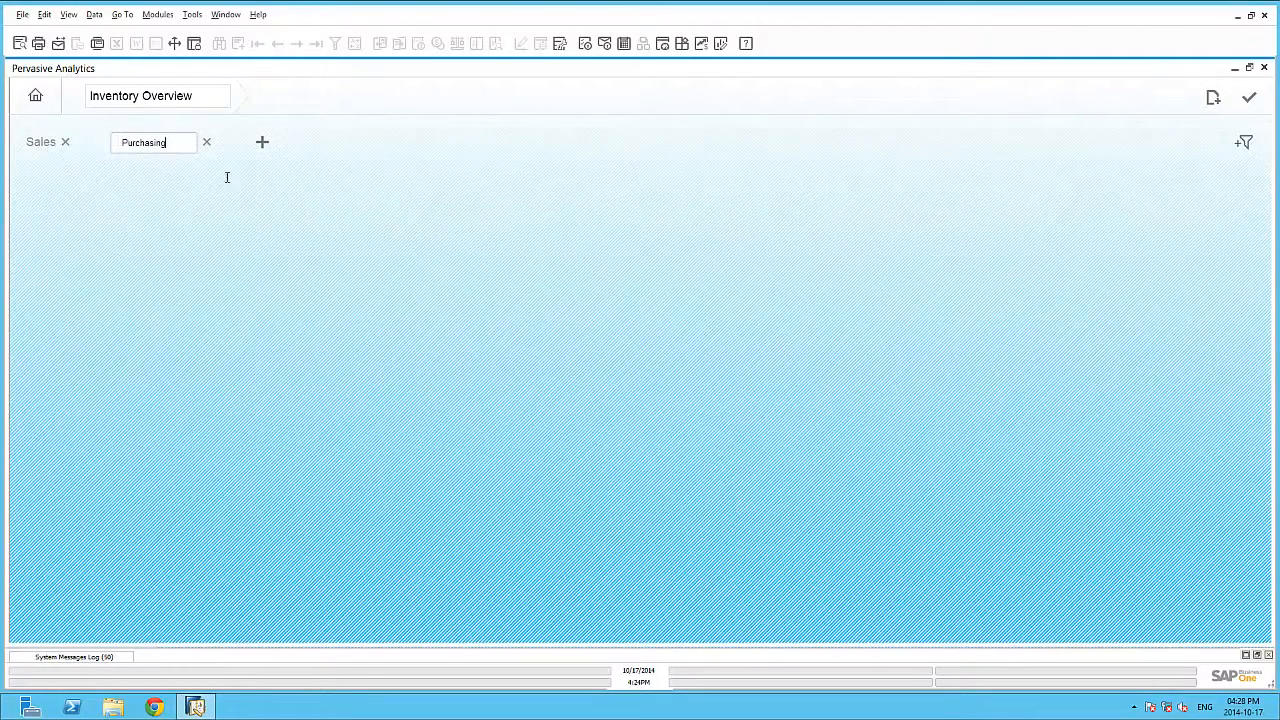
pyautogui.click(262, 141)
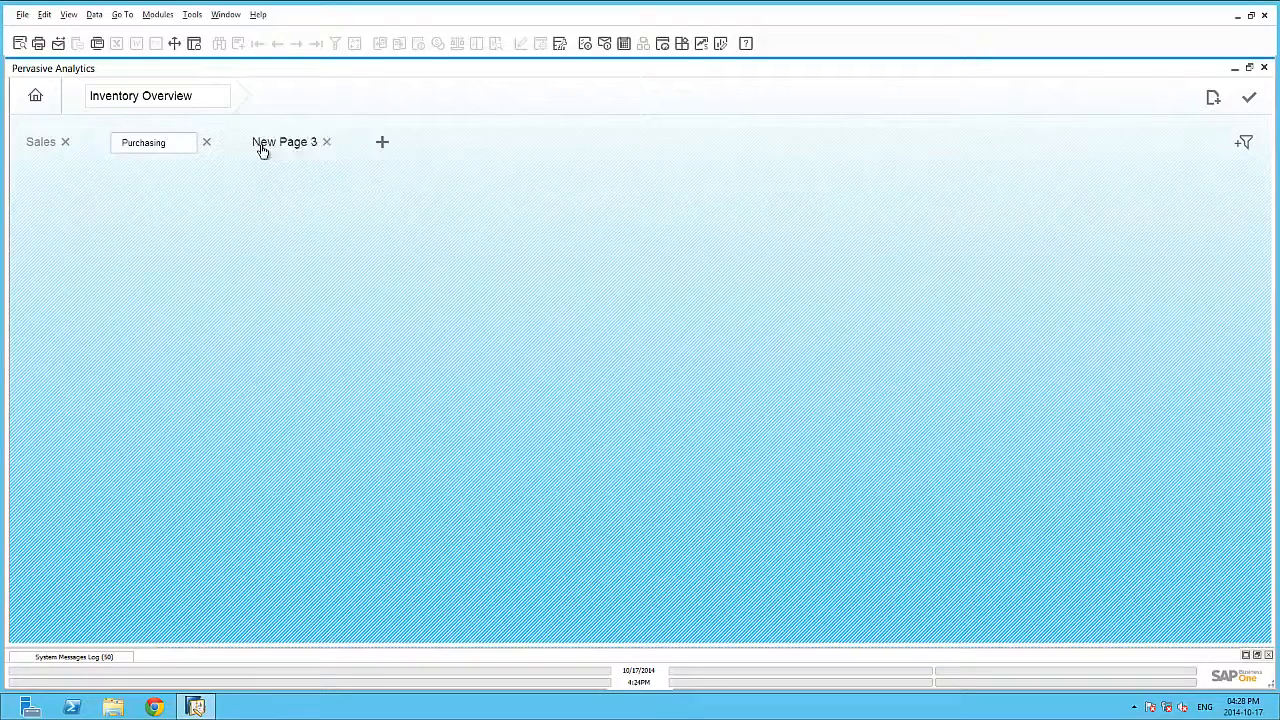
pyautogui.doubleClick(285, 141)
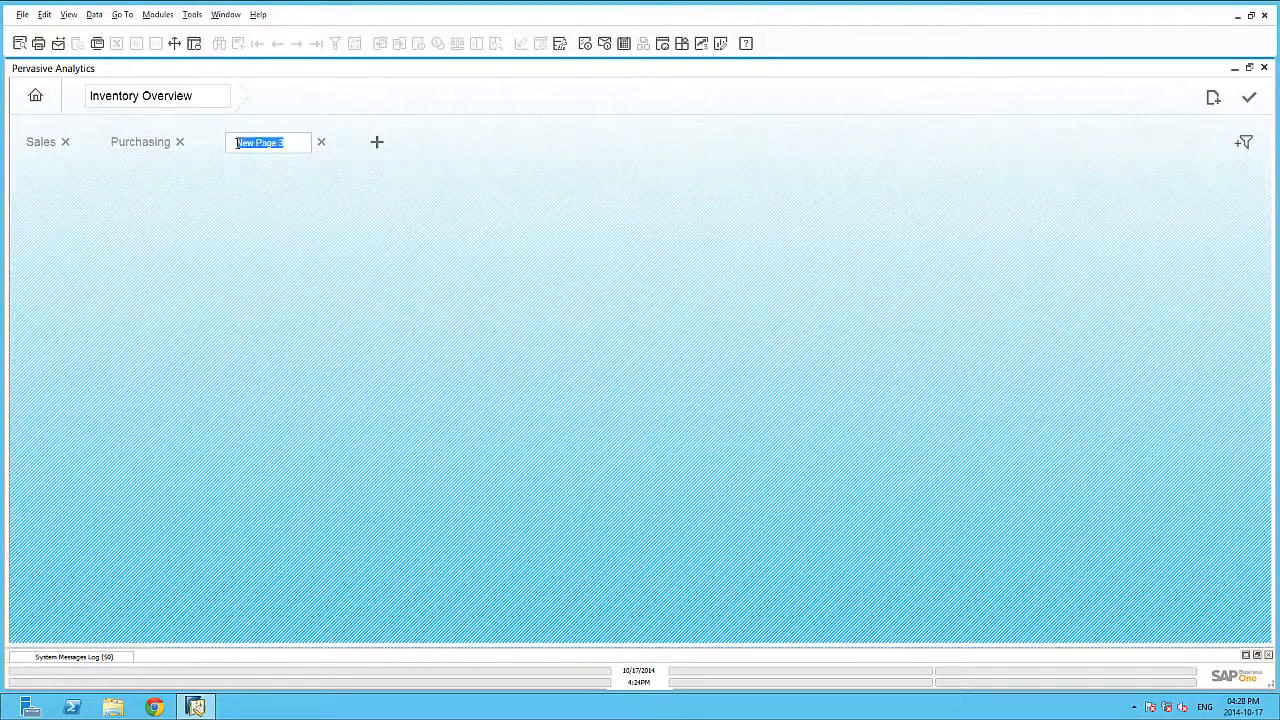
pyautogui.write('Finance')
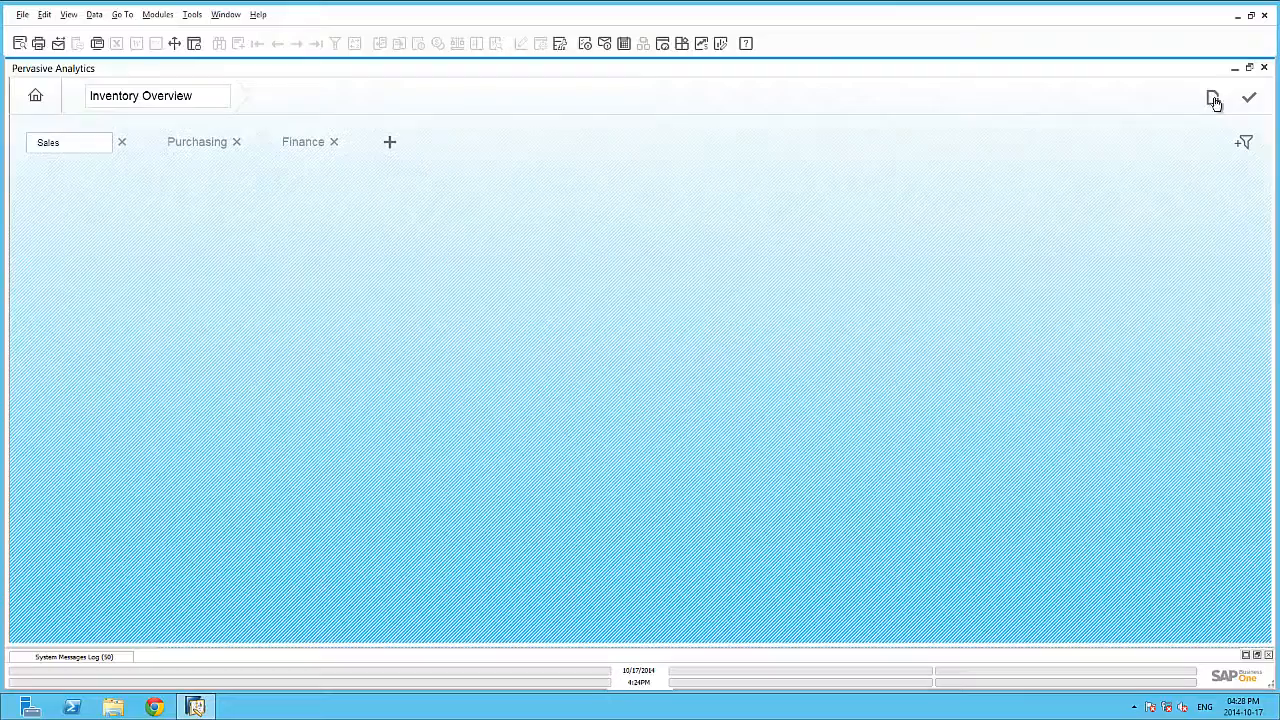
# Add Top 5 Best Sellers, Sales by Month, Sales Revenue and Sales Return Amount widgets
pyautogui.click(1213, 97)
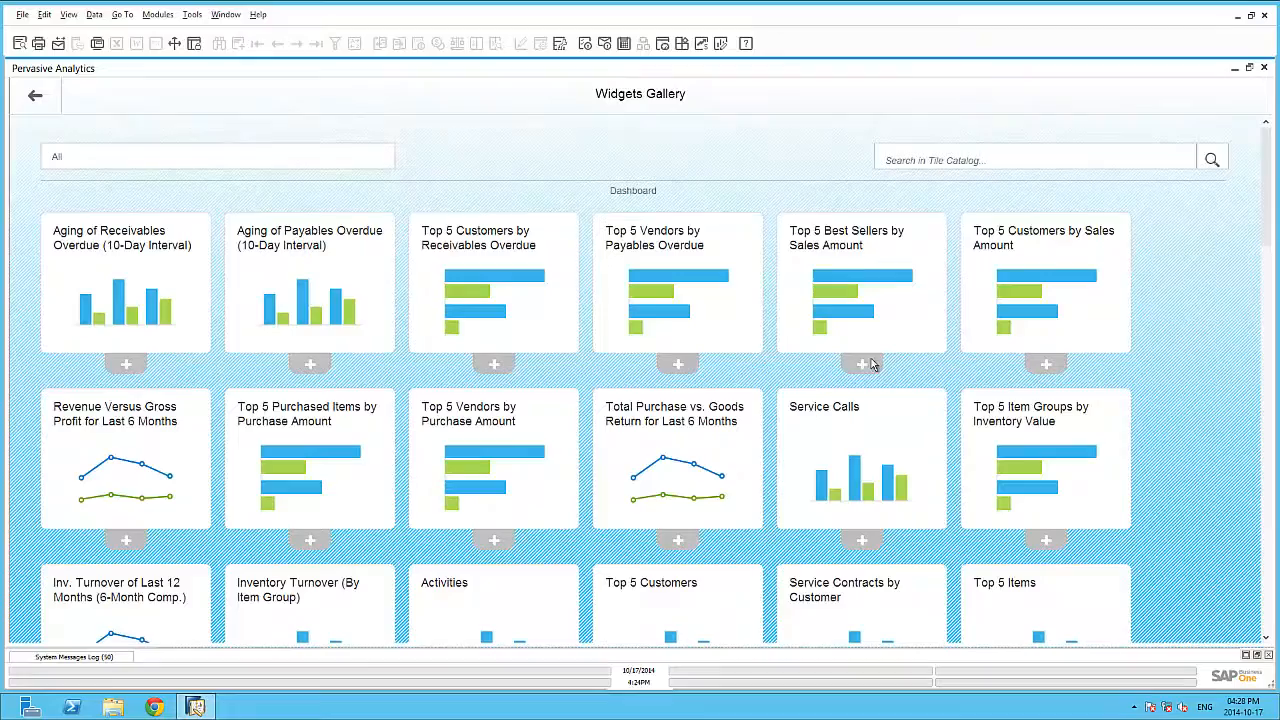
pyautogui.scroll(-3)
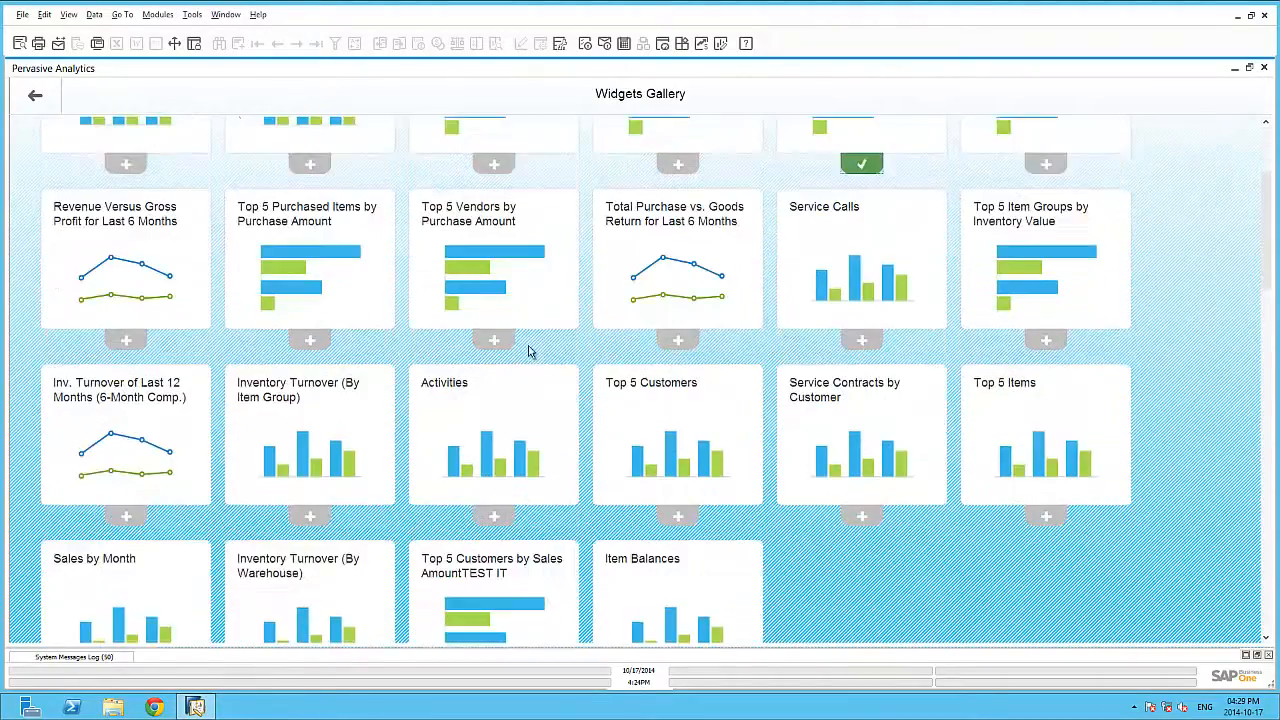
pyautogui.scroll(-3)
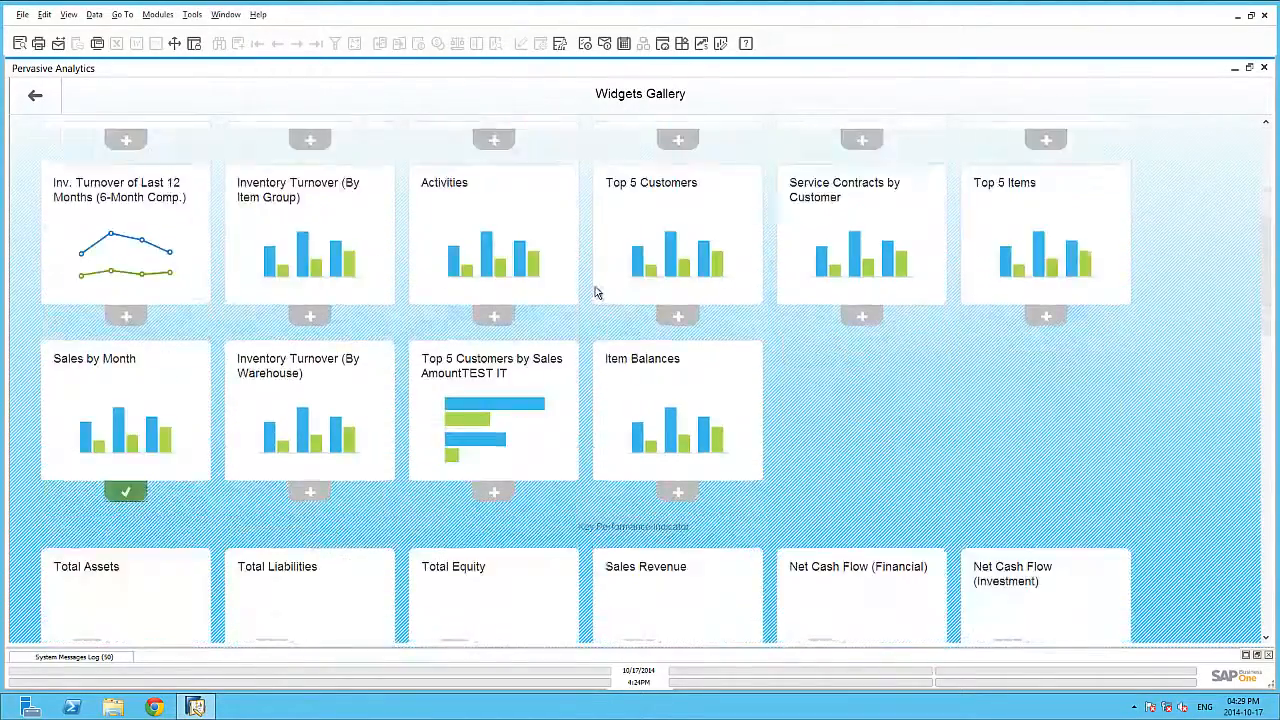
pyautogui.scroll(-3)
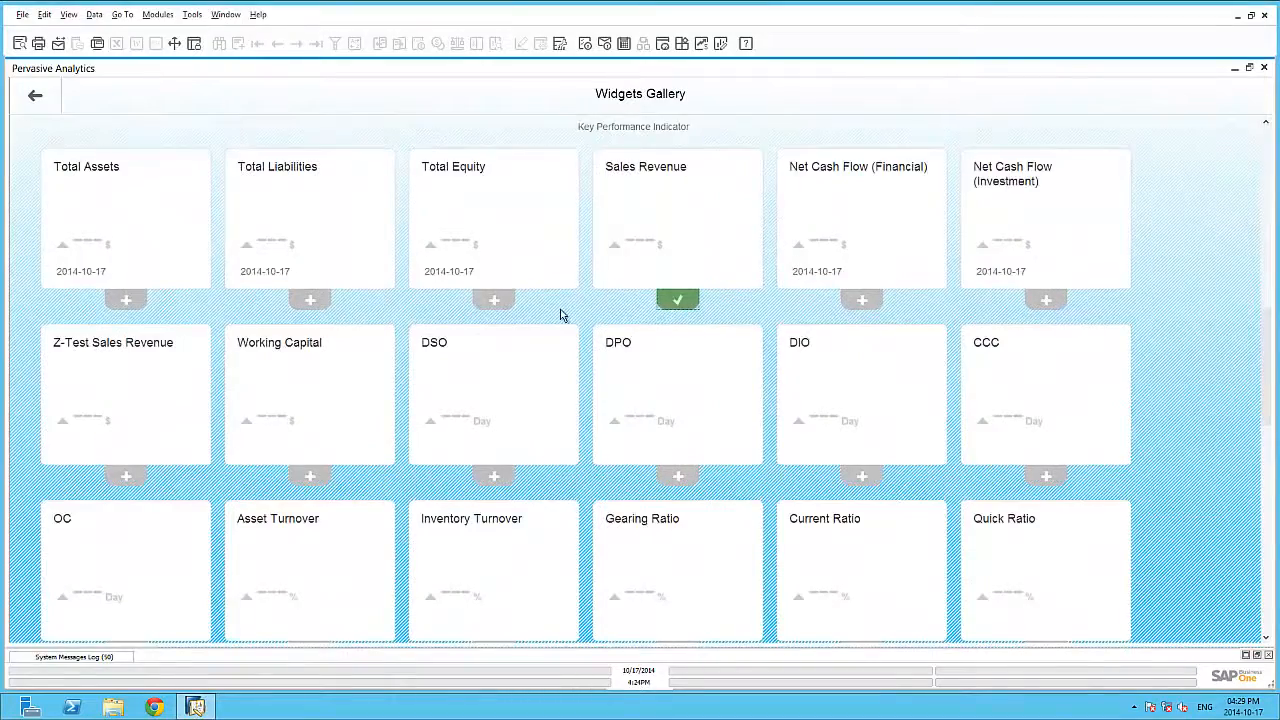
pyautogui.scroll(-3)
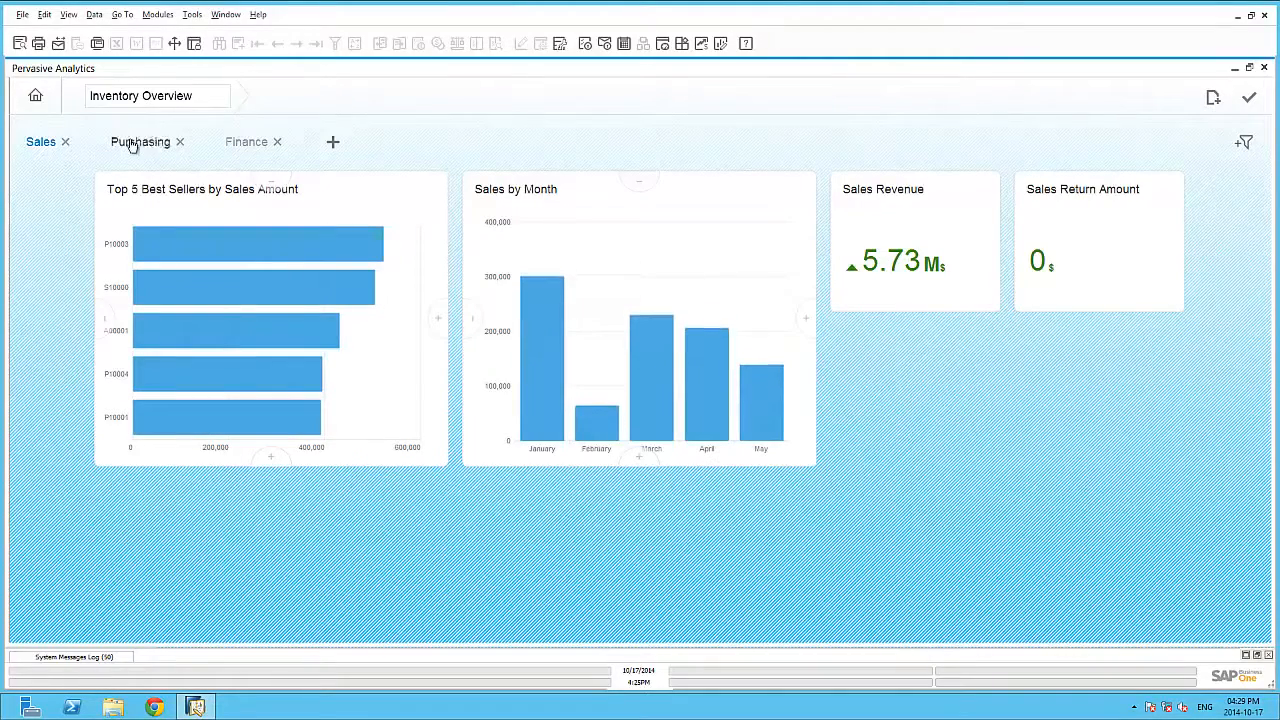
pyautogui.click(143, 141)
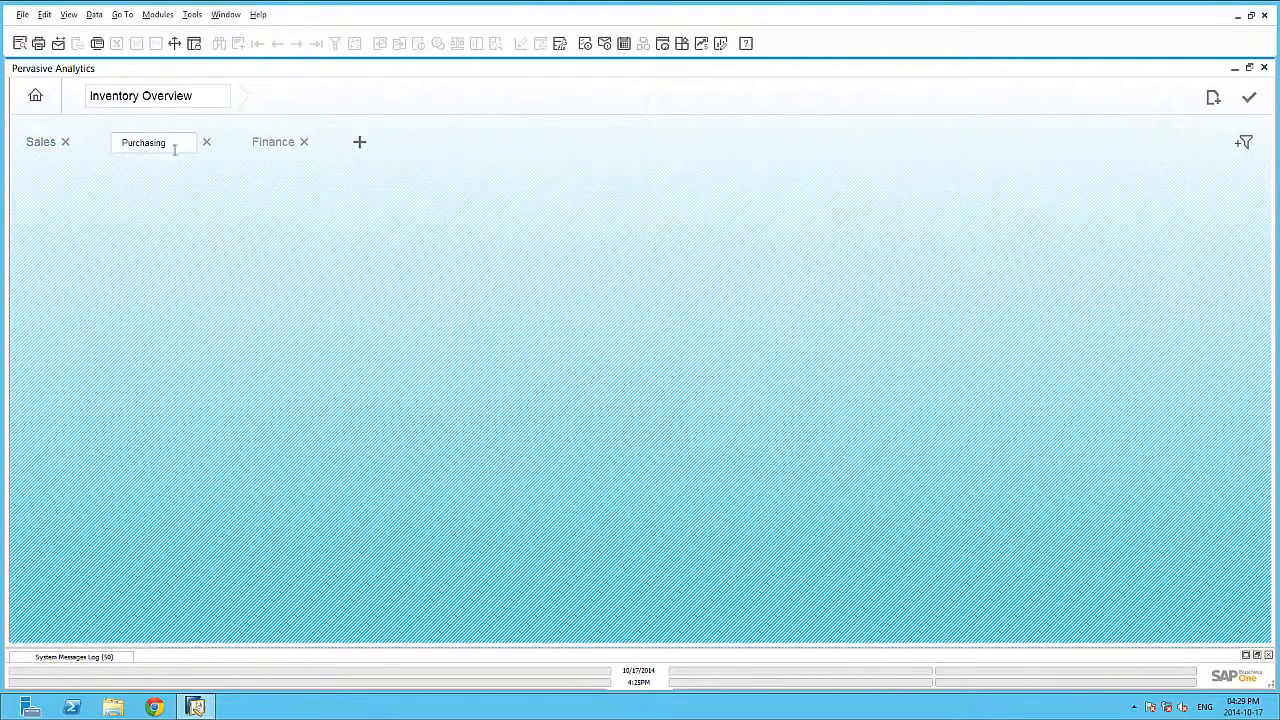
pyautogui.moveTo(1218, 103)
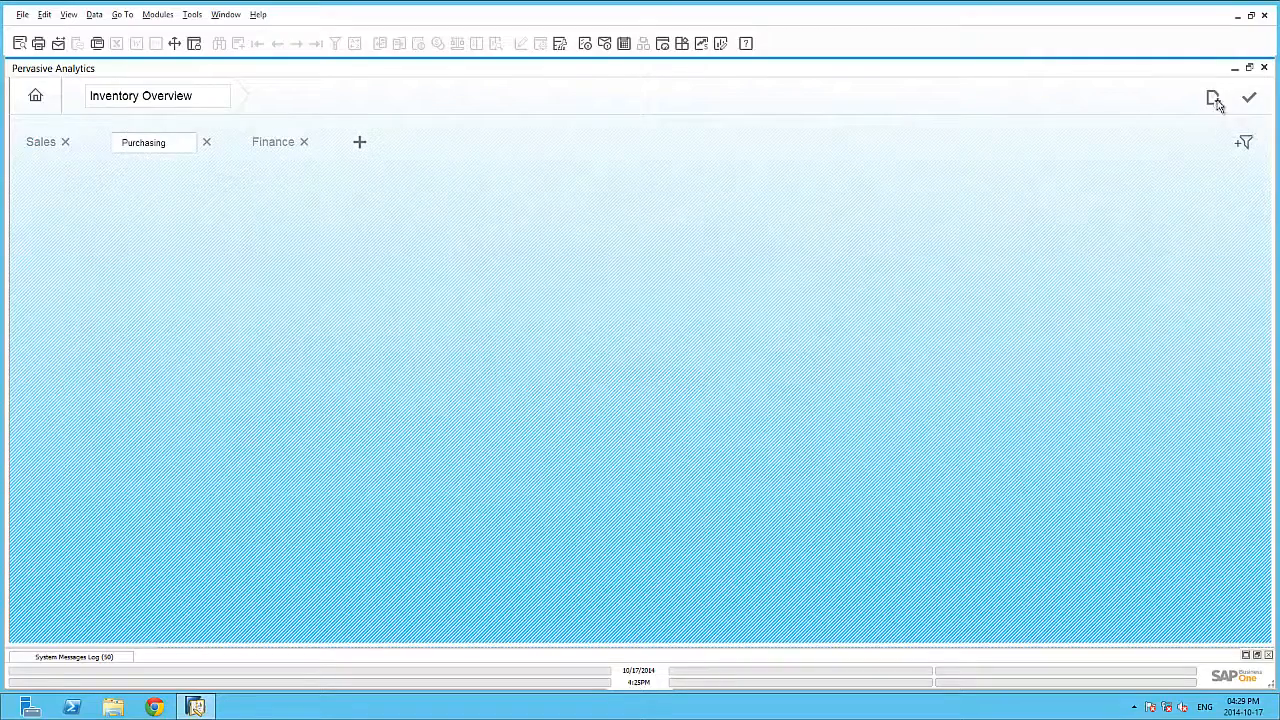
# Add Top 5 Purchased Items, Top 5 Vendors, Goods Return Amount and Total Purchase Amount widgets
pyautogui.click(1213, 97)
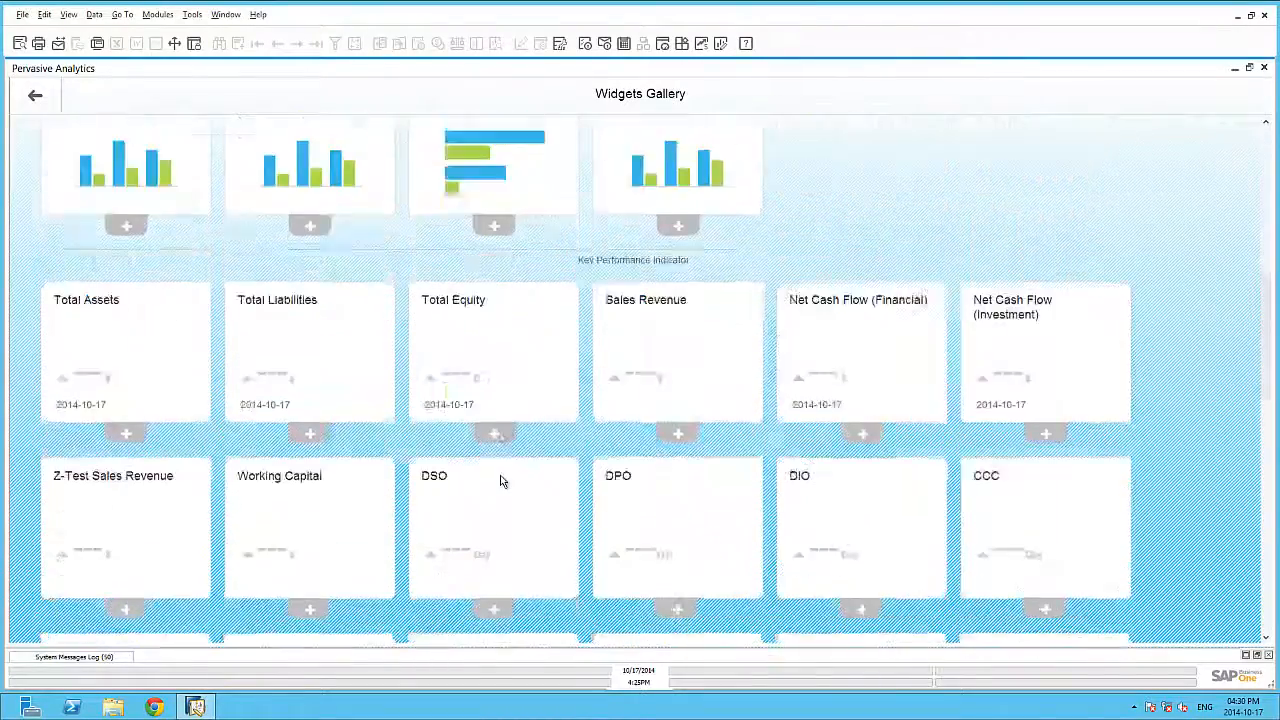
pyautogui.scroll(-3)
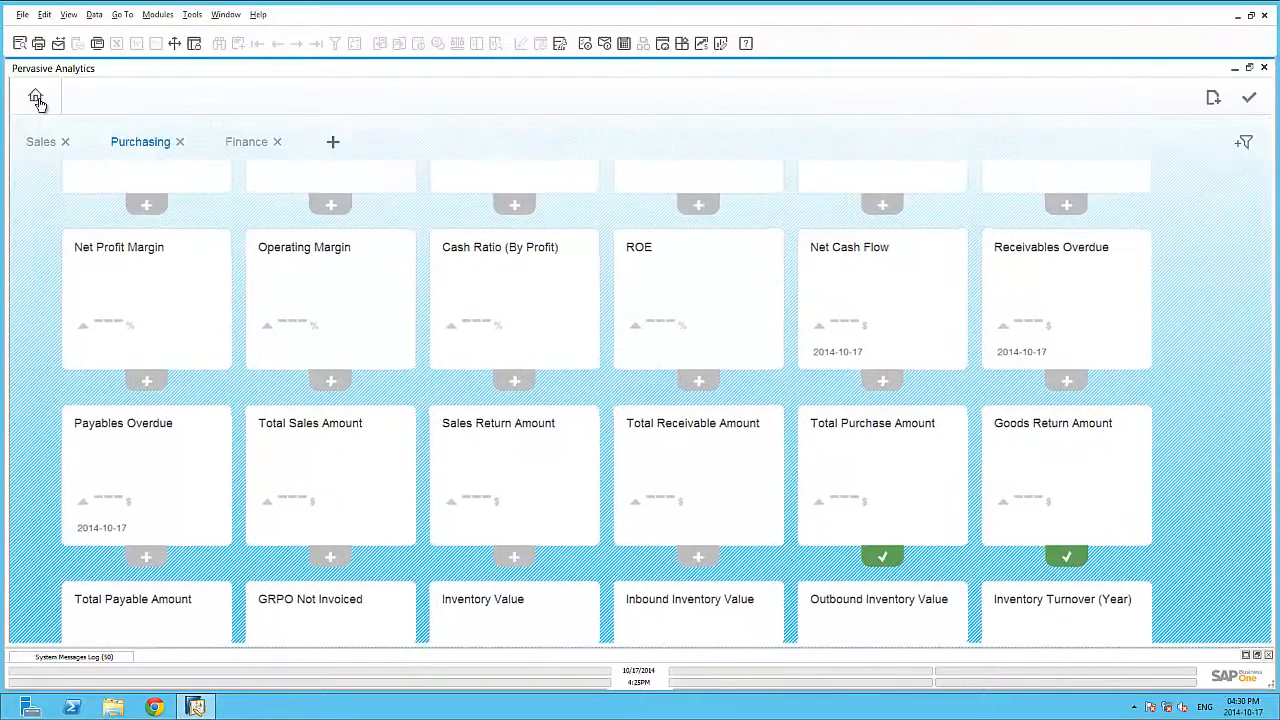
pyautogui.click(36, 95)
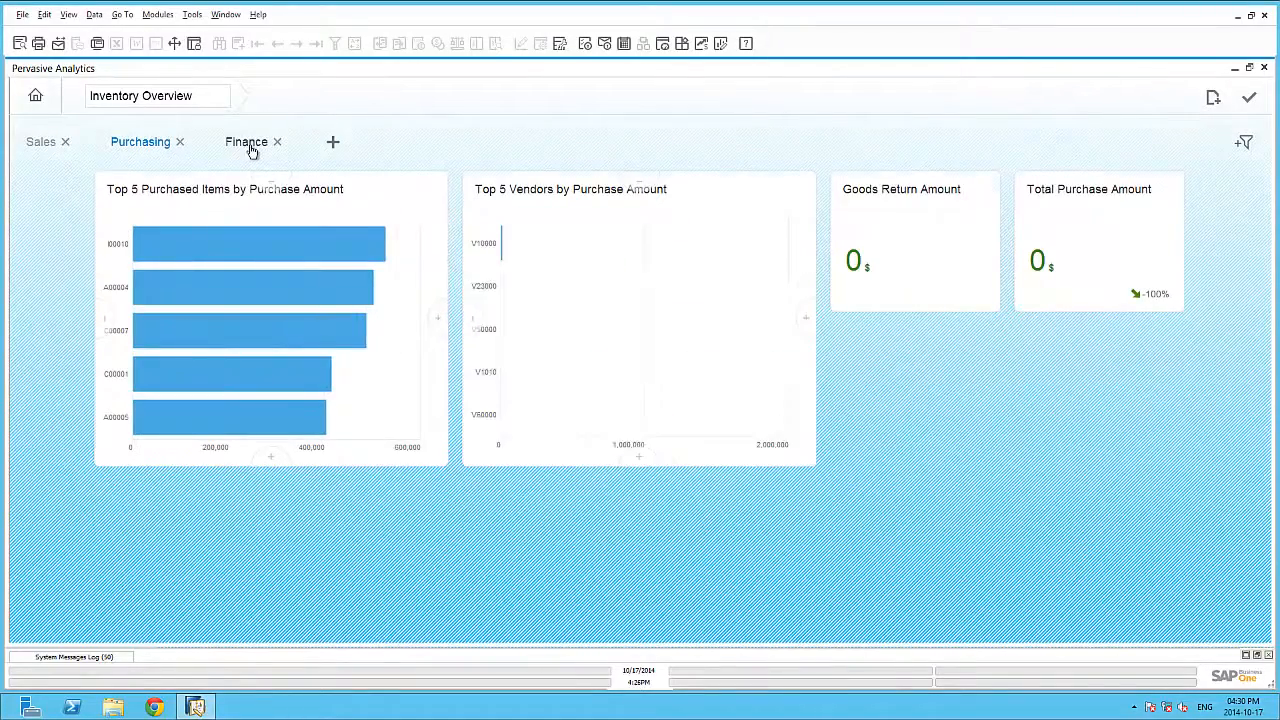
# Add Inventory Turnover, Inventory Value and purchase-versus-return widgets to the Finance page
pyautogui.click(246, 141)
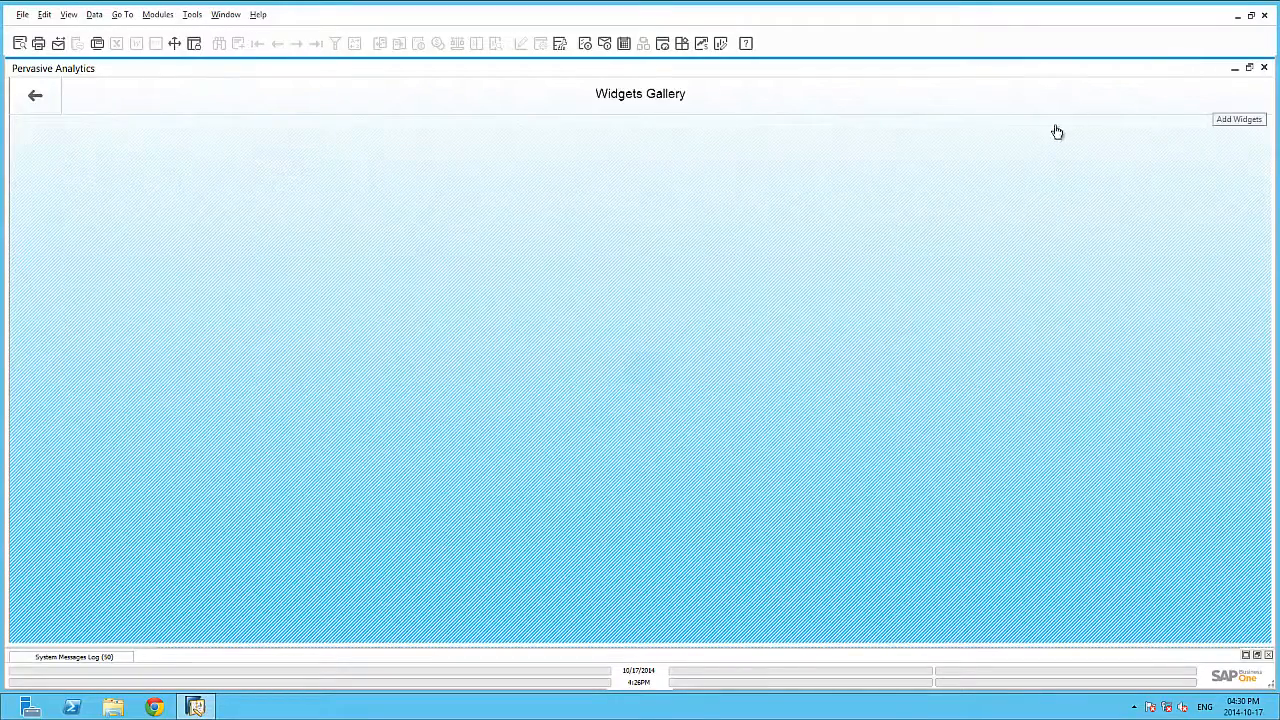
pyautogui.click(1239, 119)
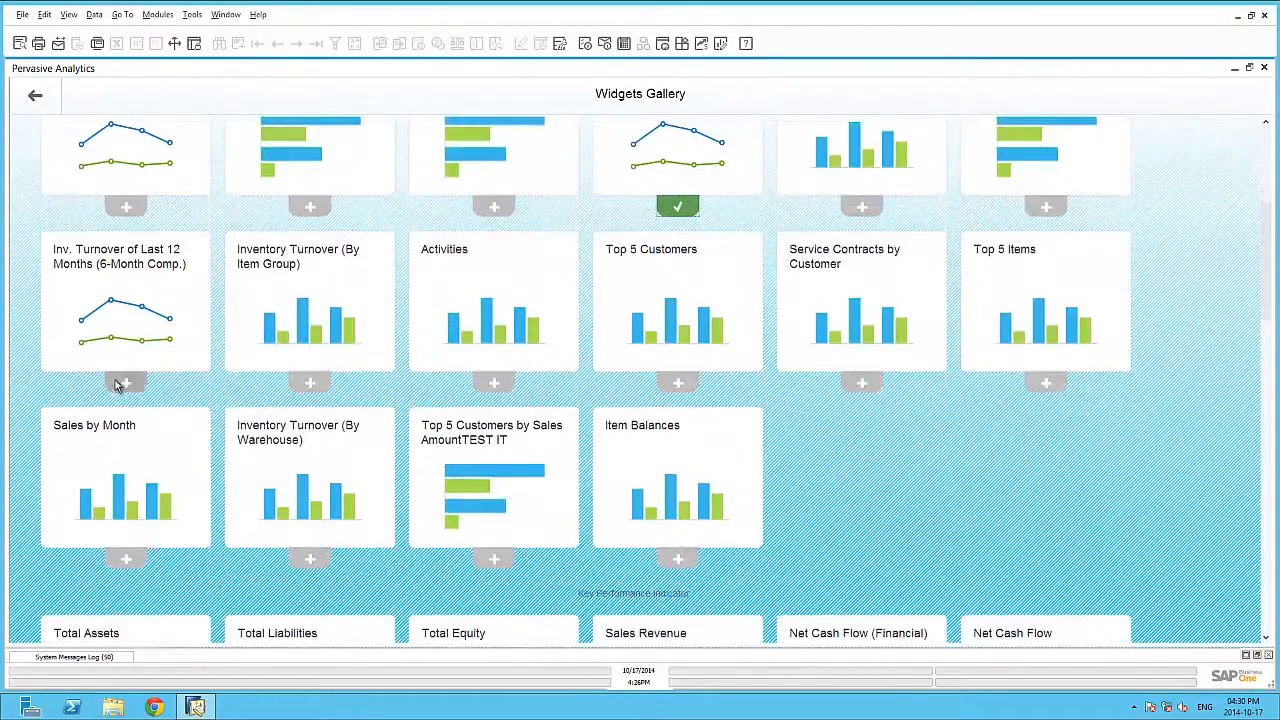
pyautogui.scroll(-3)
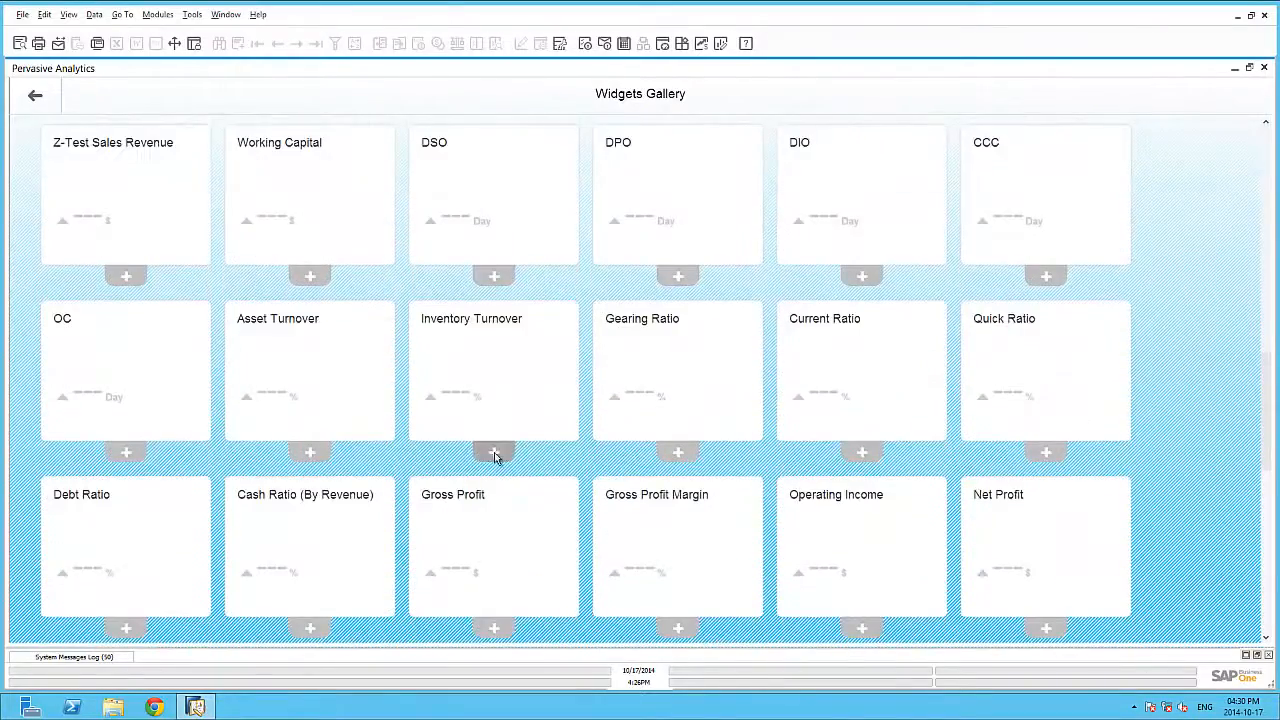
pyautogui.scroll(-3)
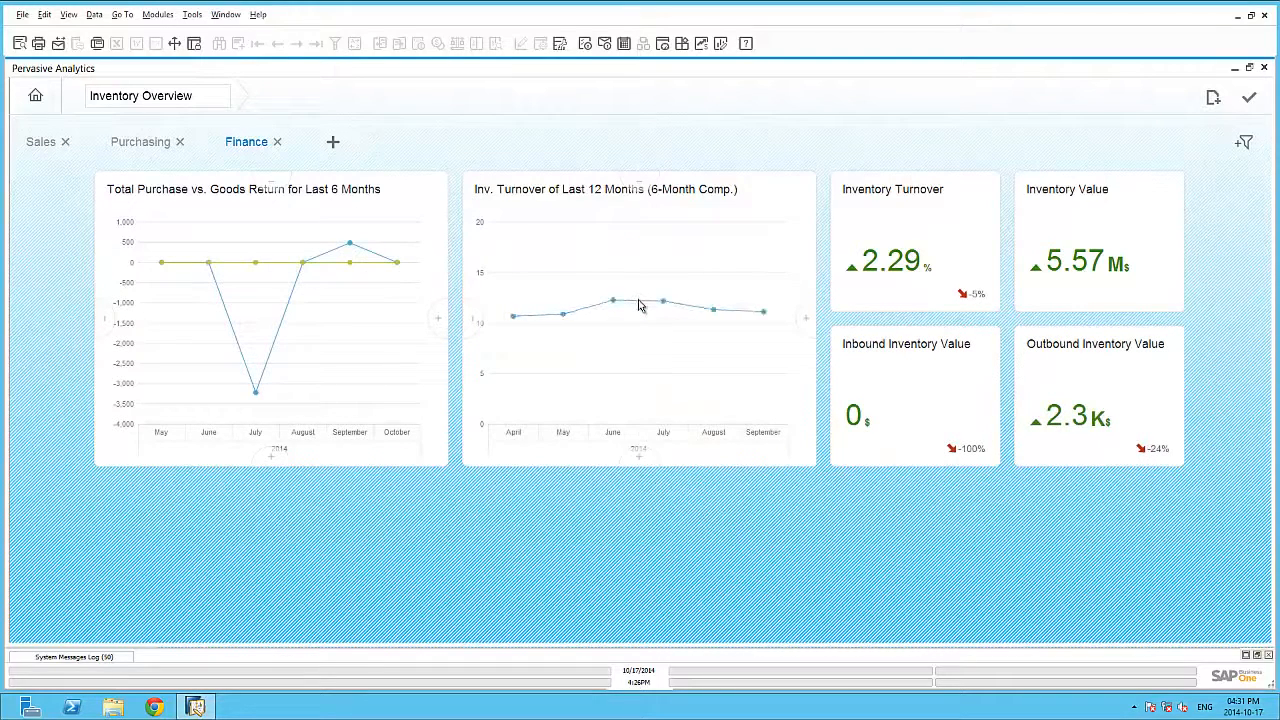
pyautogui.moveTo(1157, 157)
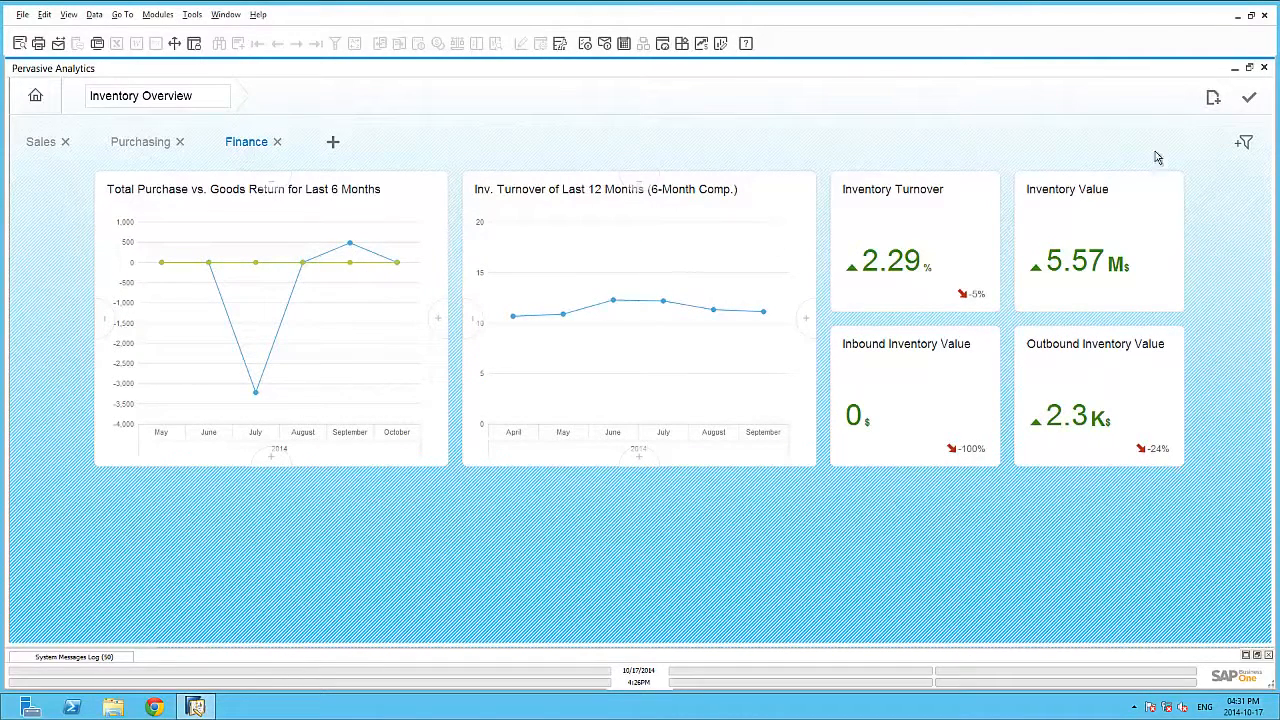
pyautogui.moveTo(1244, 142)
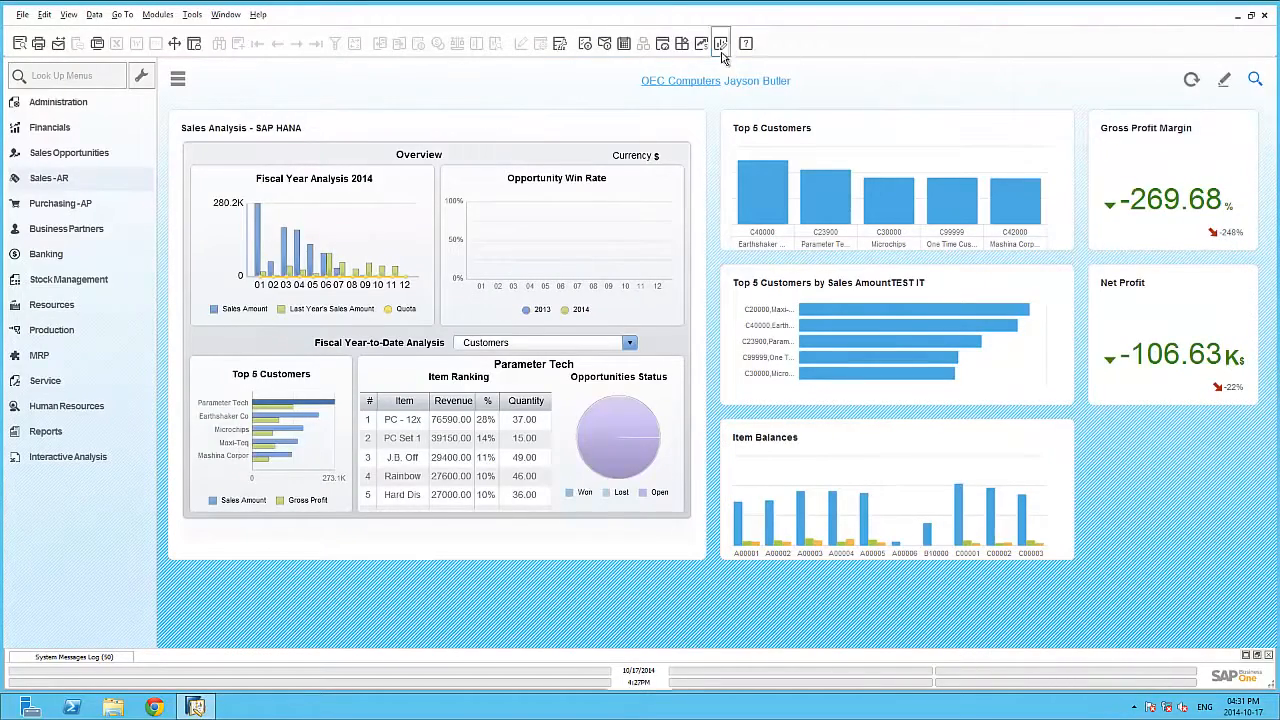
# Open the Pervasive Analytics designer start page and scroll to My Dashboards
pyautogui.click(721, 43)
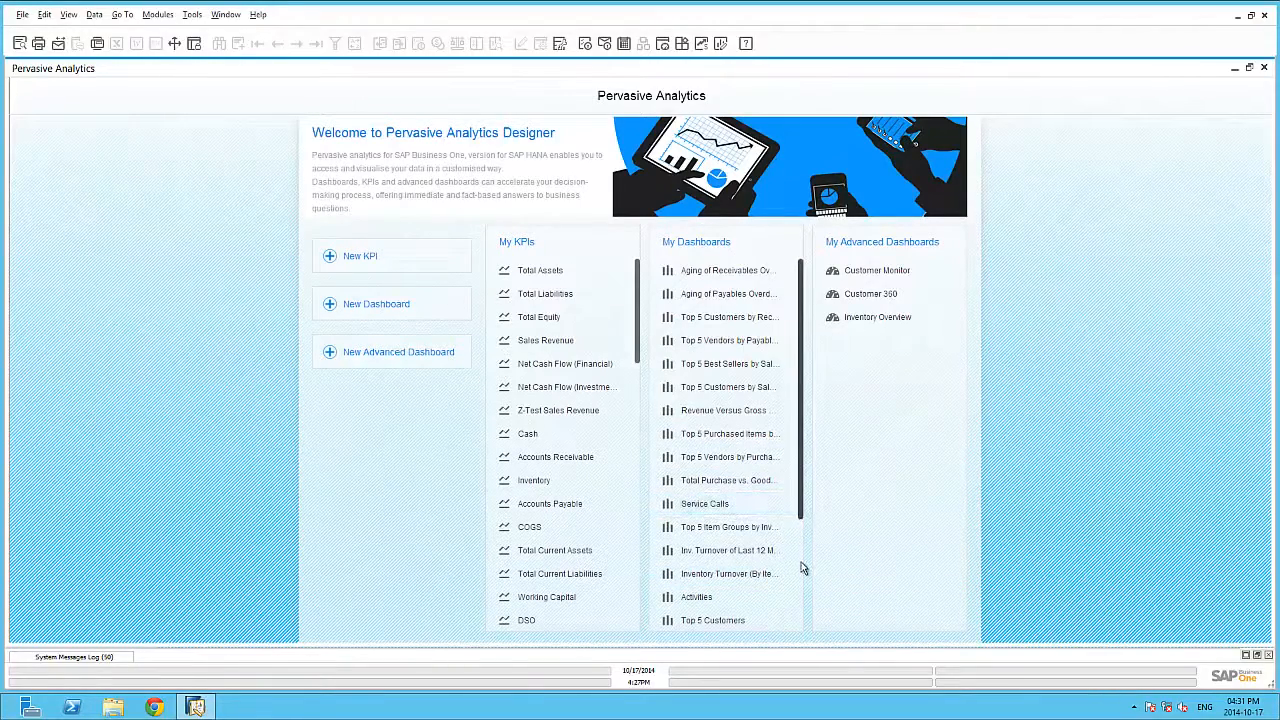
pyautogui.scroll(-3)
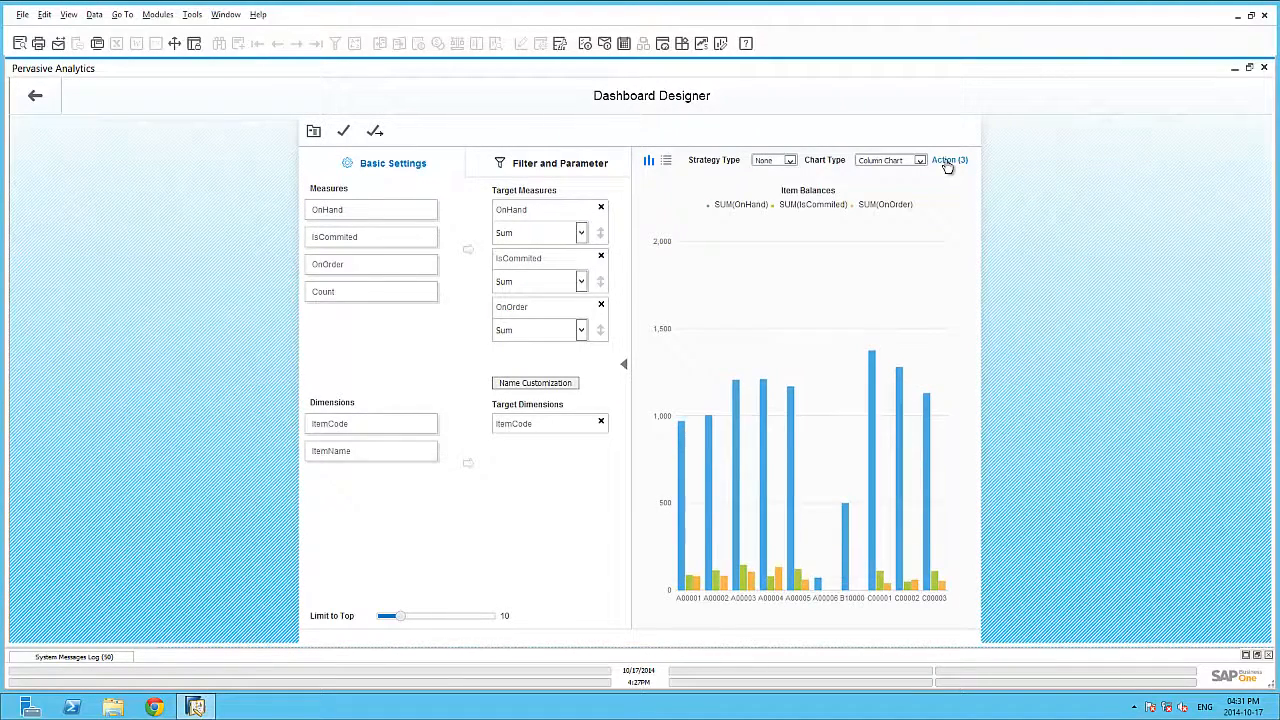
# Add an Open Advanced Dashboard action named Inventory Overview to Item Balances
pyautogui.click(948, 160)
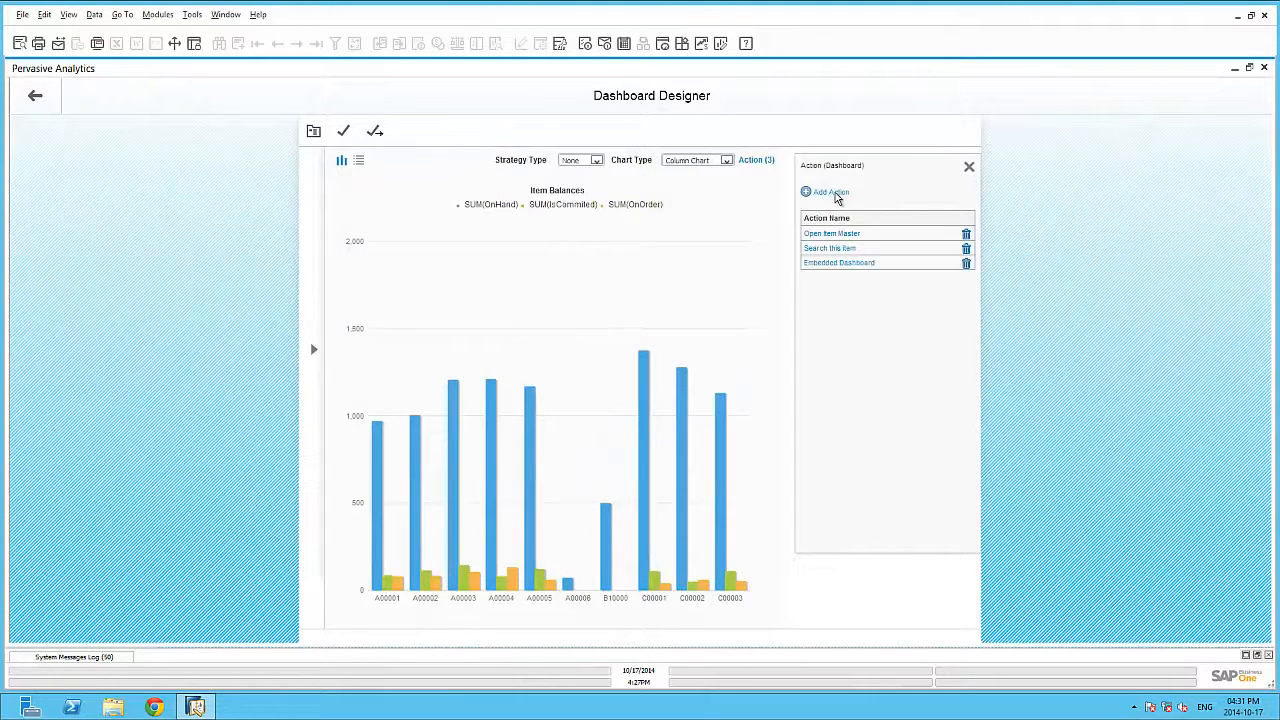
pyautogui.click(824, 191)
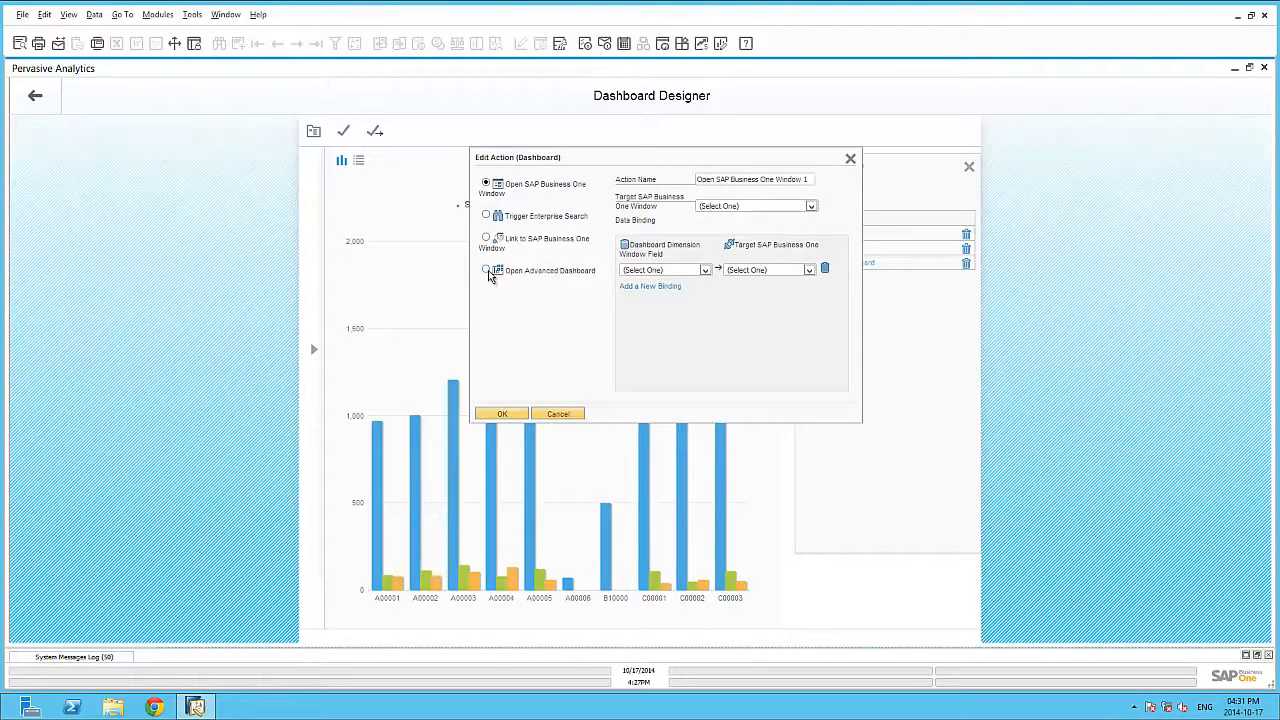
pyautogui.click(486, 270)
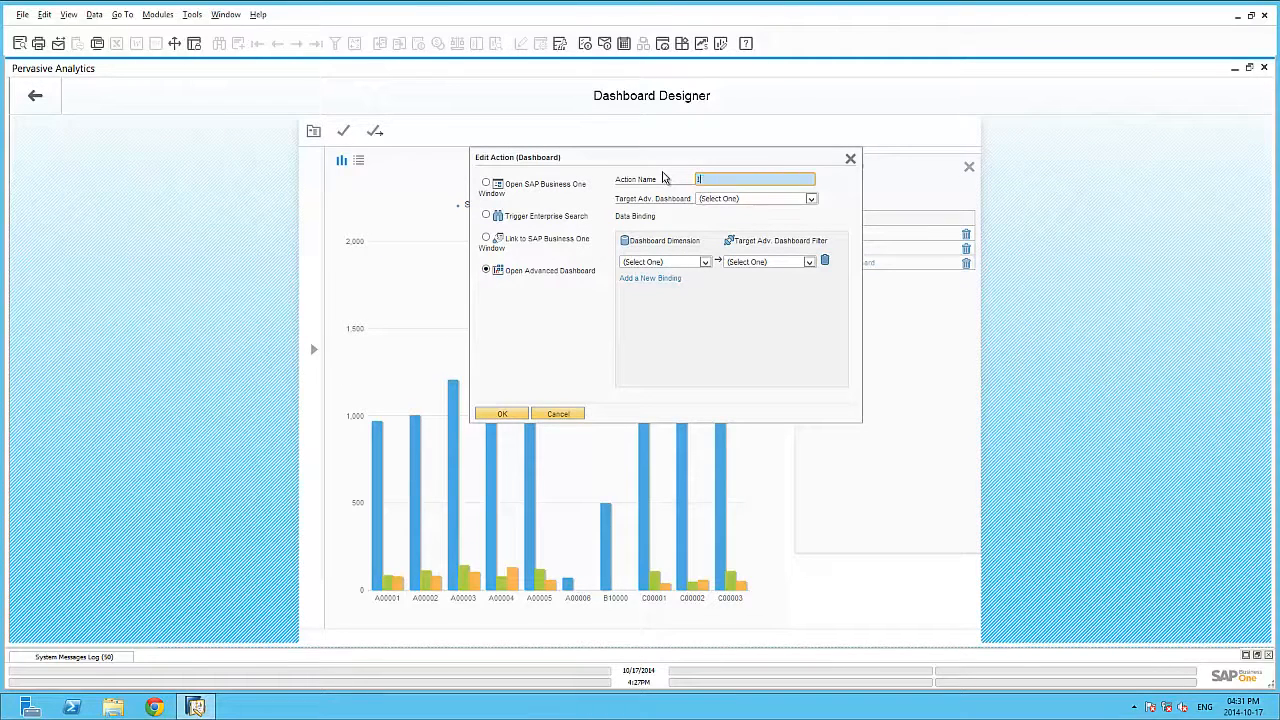
pyautogui.write('Inv')
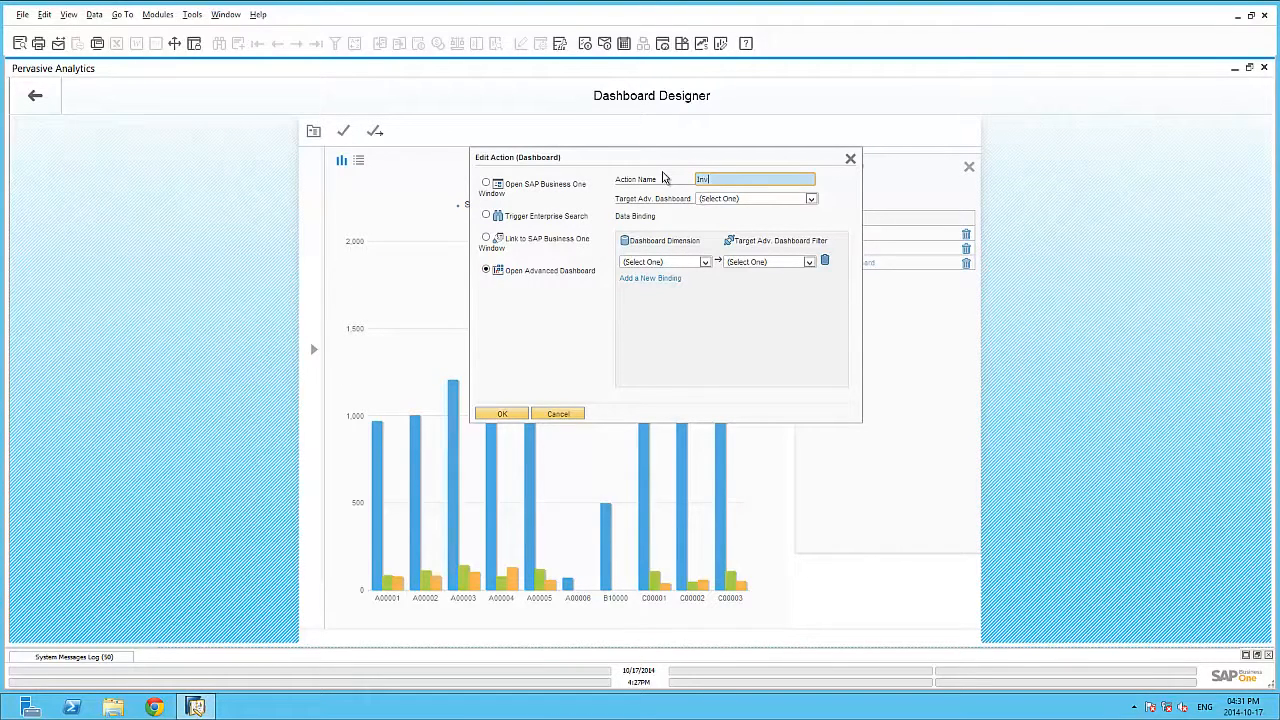
pyautogui.write('Inventory Overview')
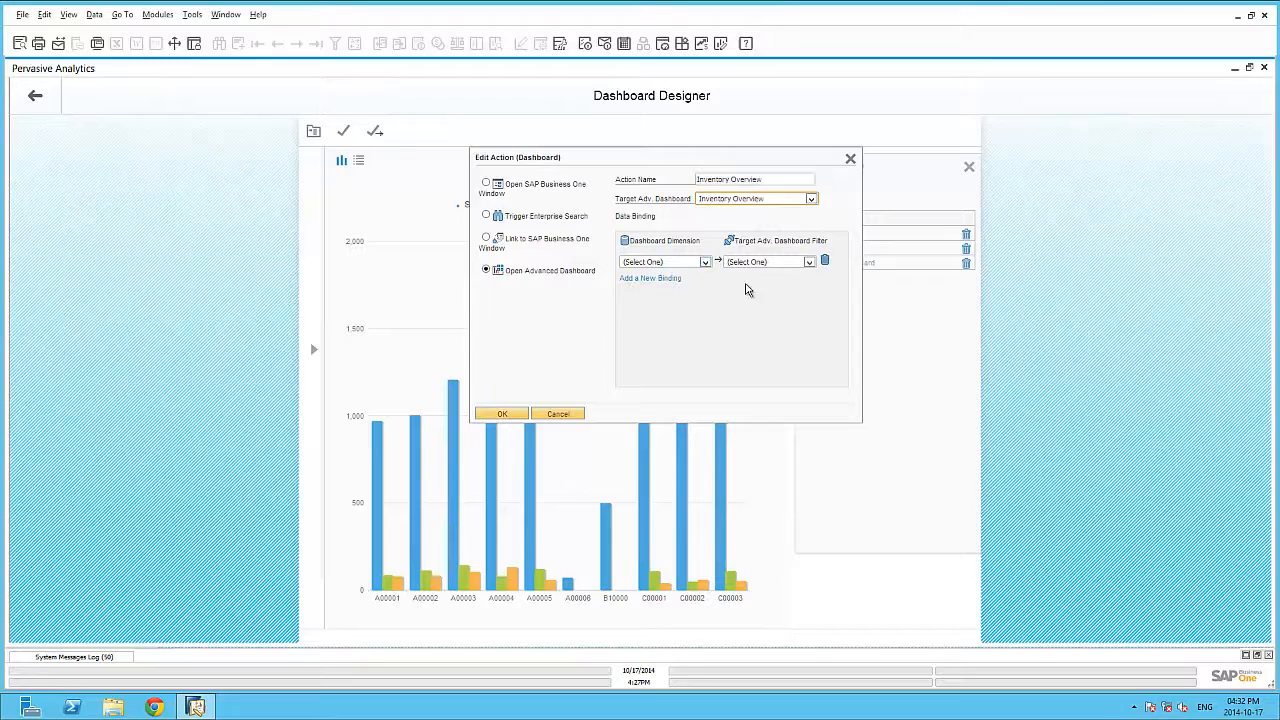
# Confirm the Inventory Overview action and save the Item Balances dashboard
pyautogui.click(502, 413)
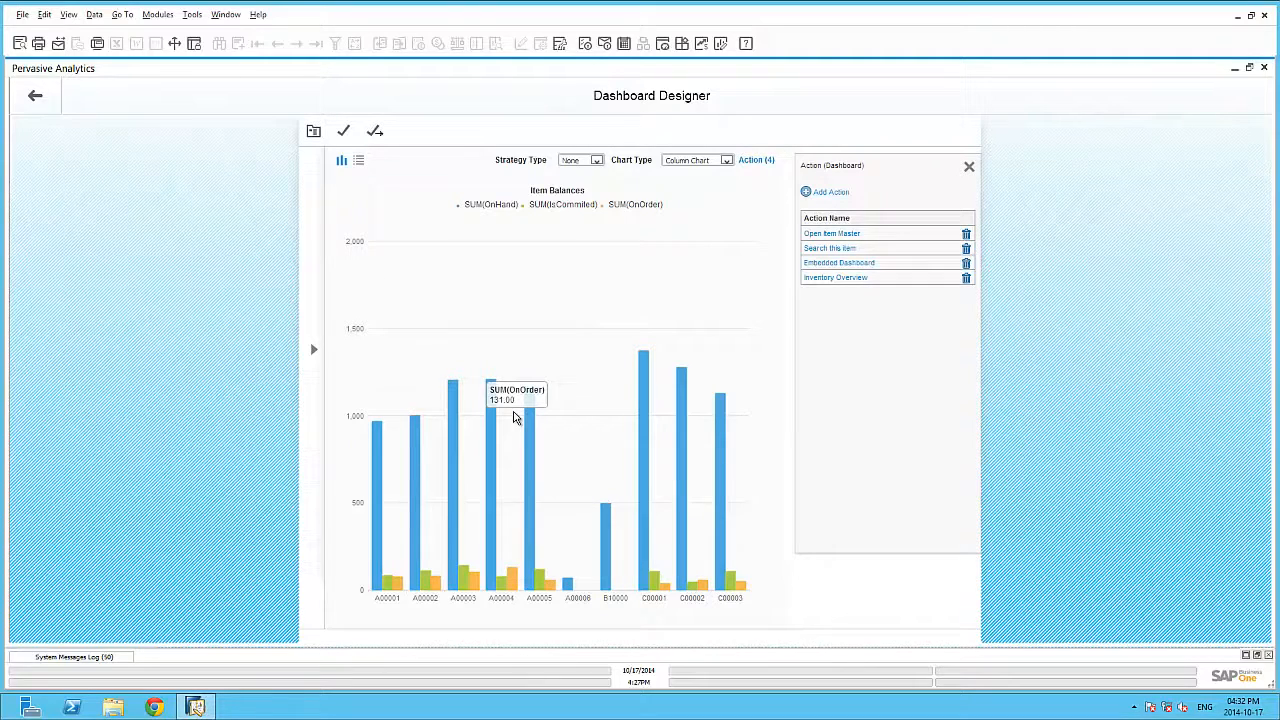
pyautogui.click(343, 131)
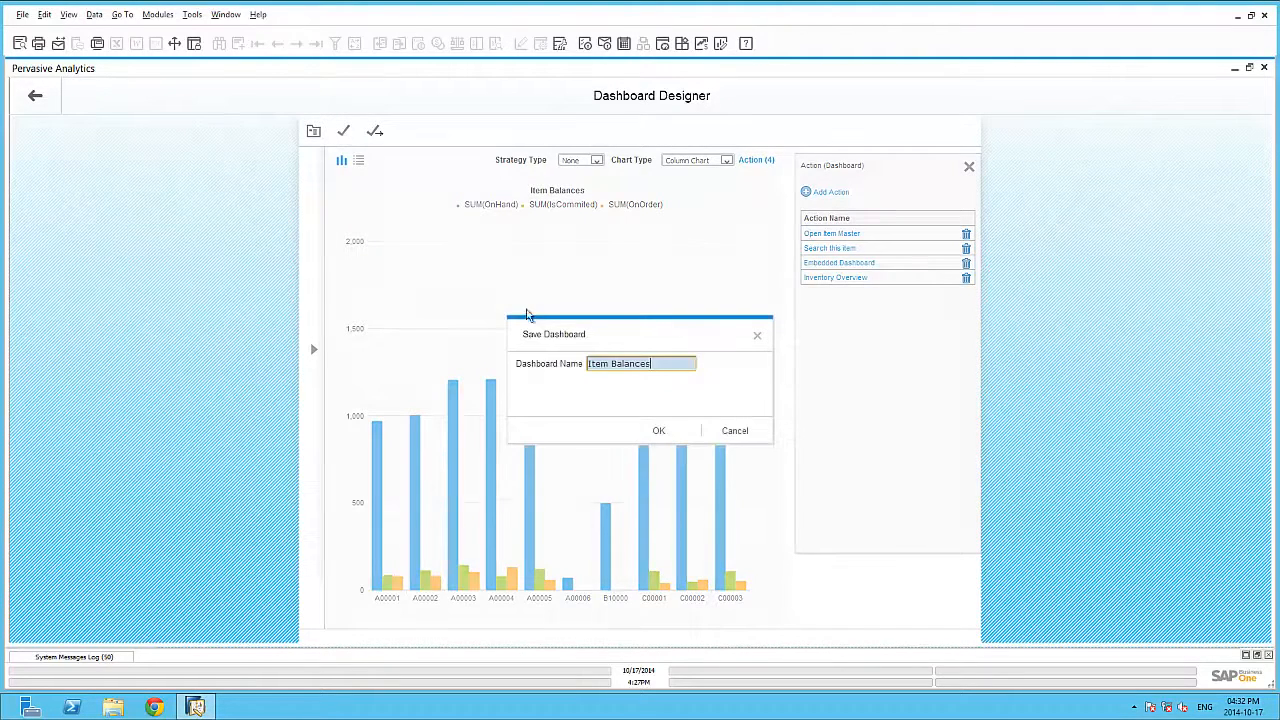
# Save Item Balances, then review Inventory Overview's Purchasing and Finance pages
pyautogui.click(658, 430)
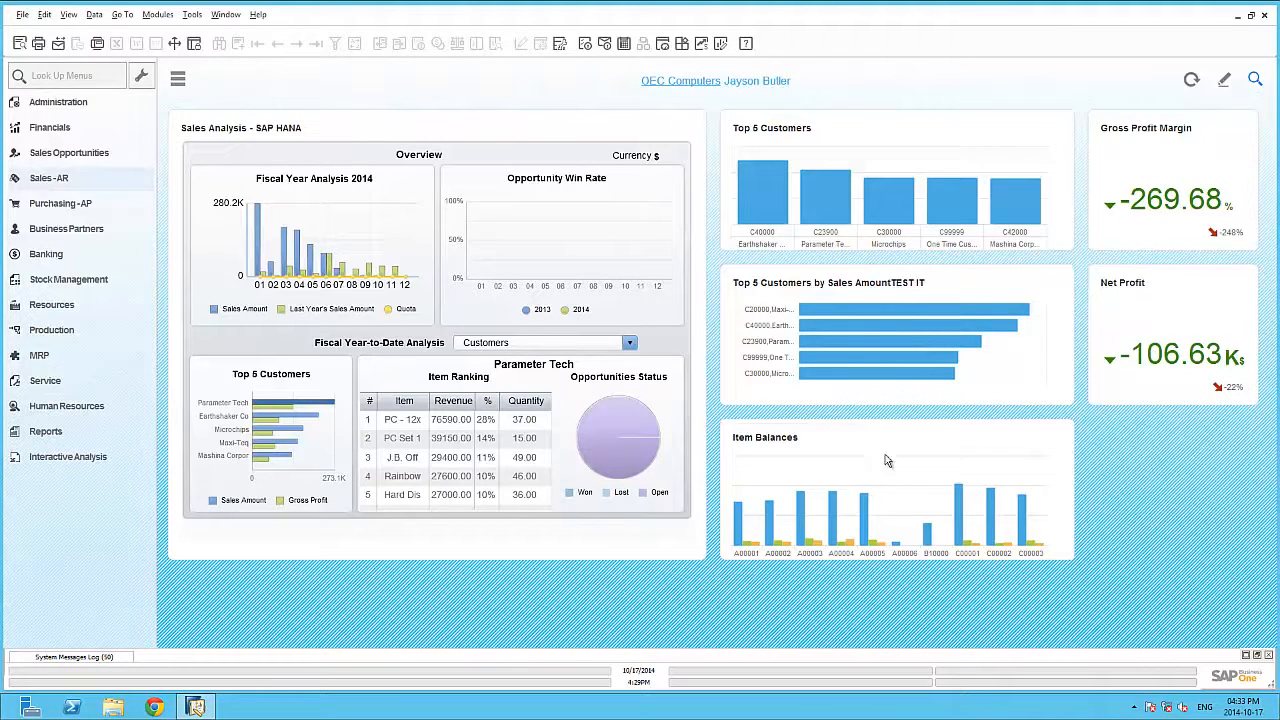
pyautogui.moveTo(773, 527)
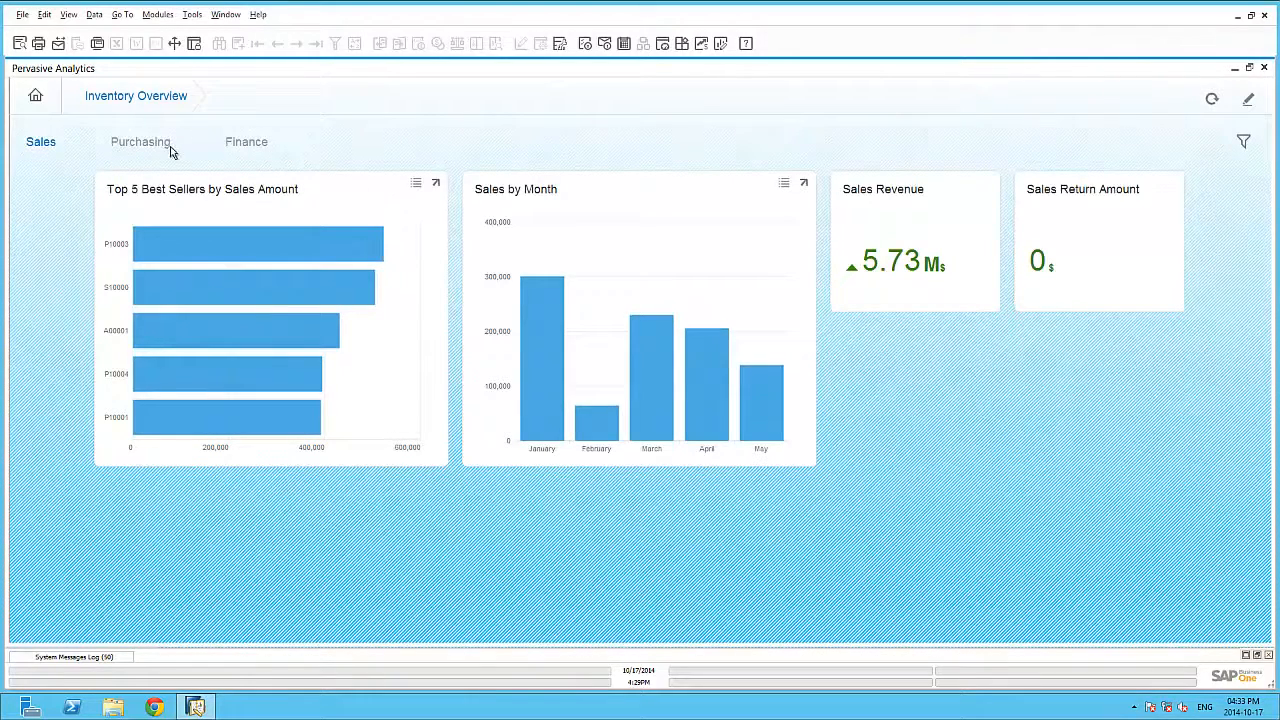
pyautogui.click(140, 141)
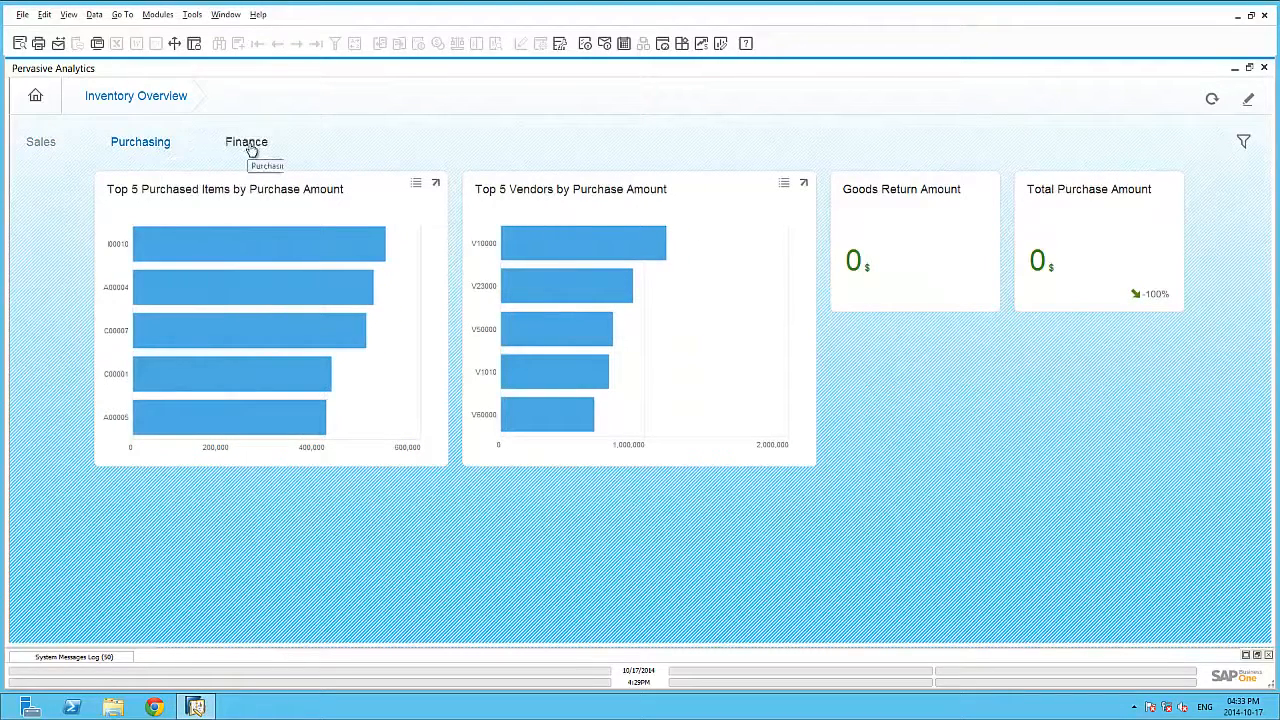
pyautogui.click(246, 141)
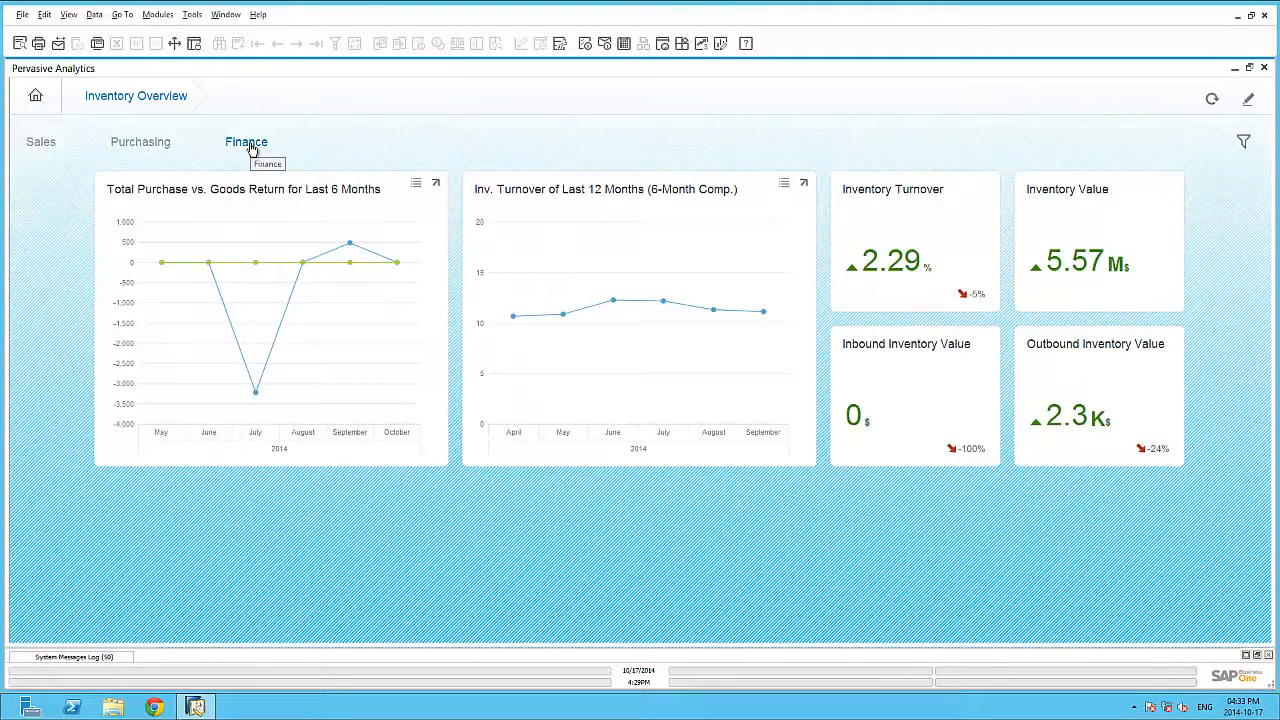
pyautogui.moveTo(330, 142)
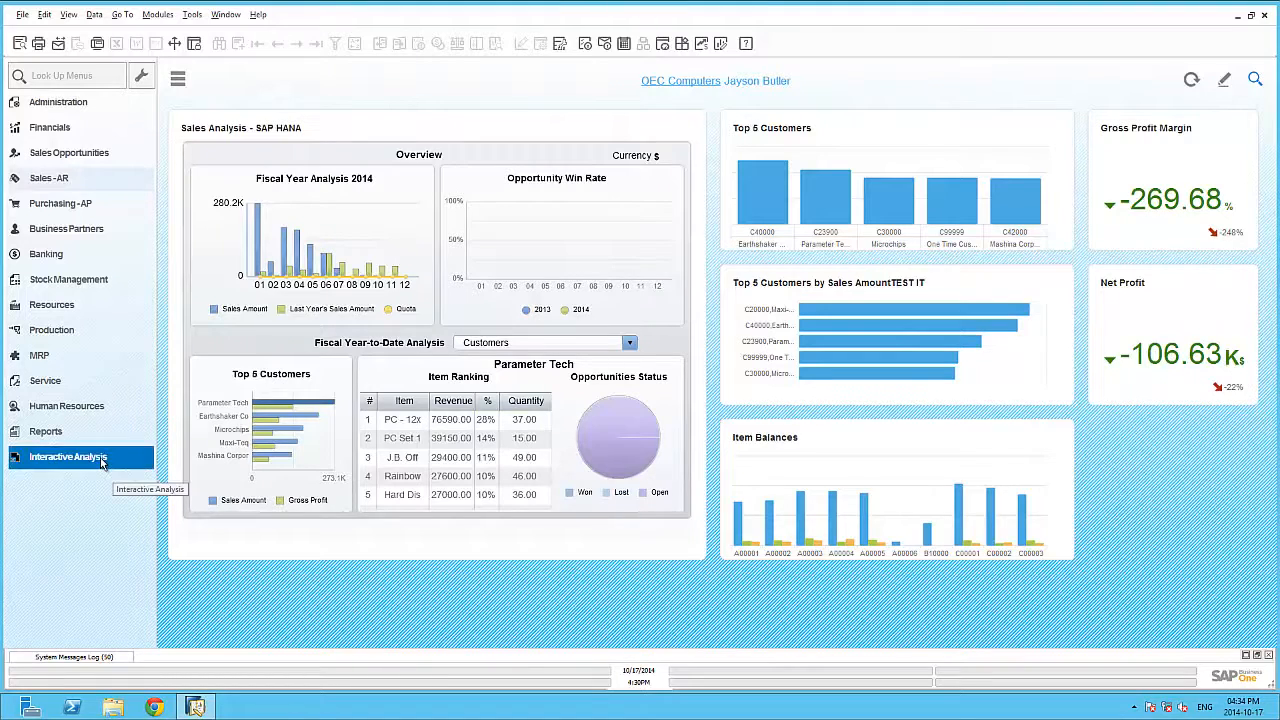
# Expand Interactive Analysis and launch a sales analysis report in Excel
pyautogui.click(68, 457)
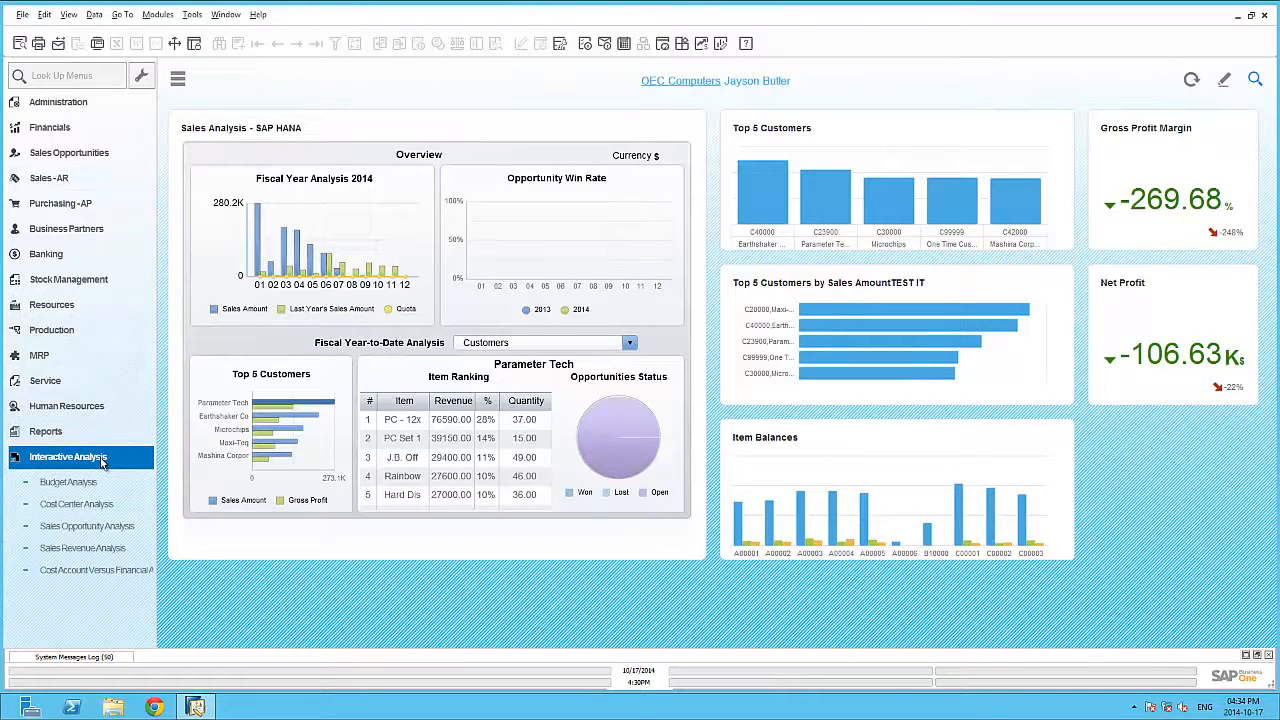
pyautogui.moveTo(100, 460)
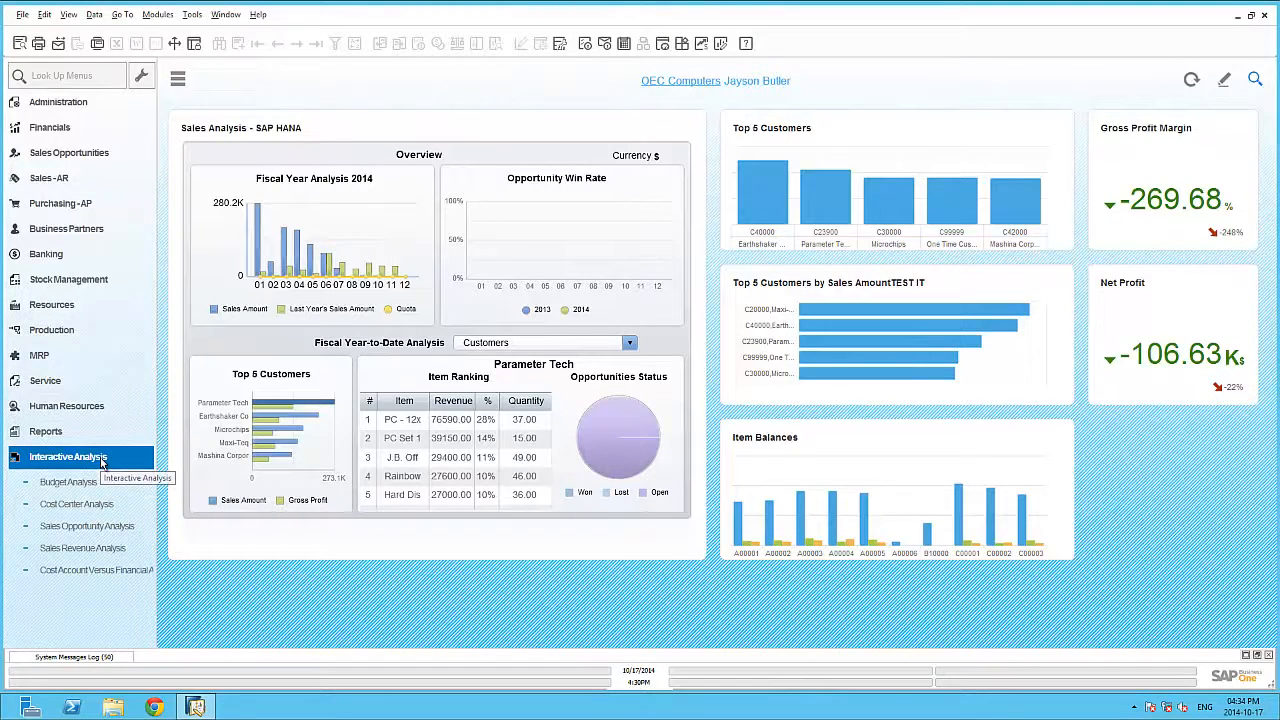
pyautogui.moveTo(107, 528)
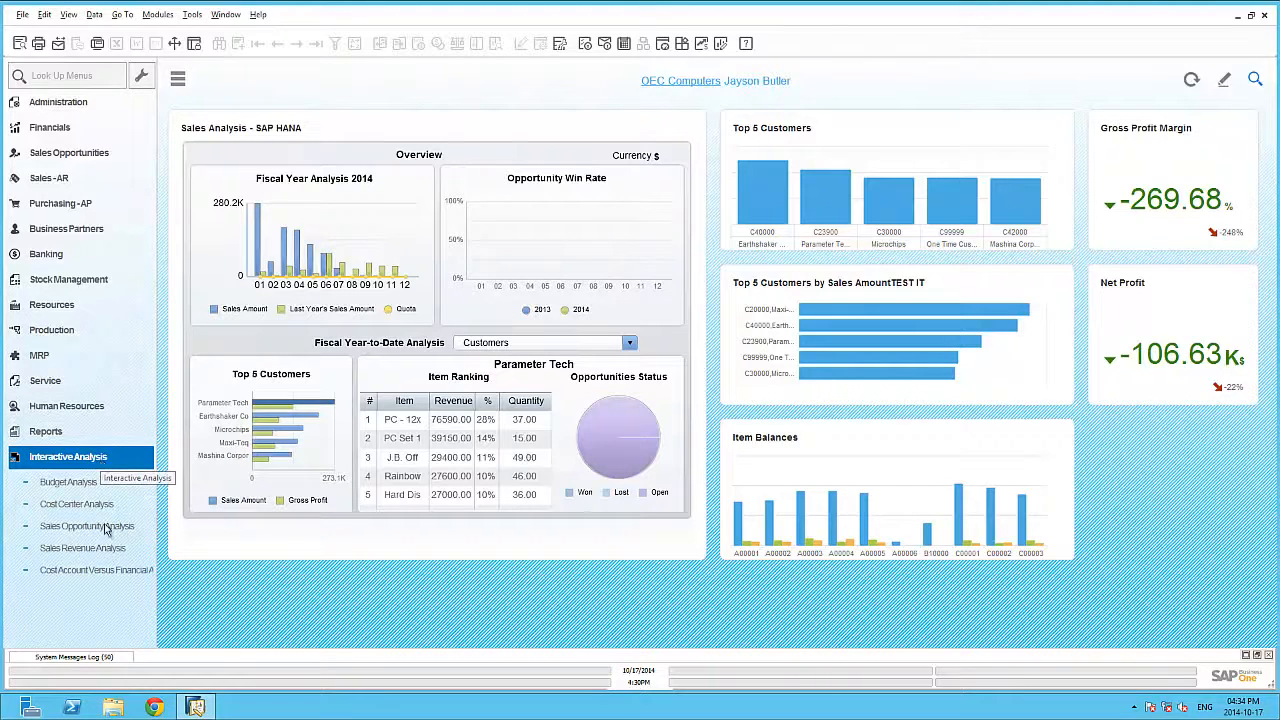
pyautogui.click(82, 547)
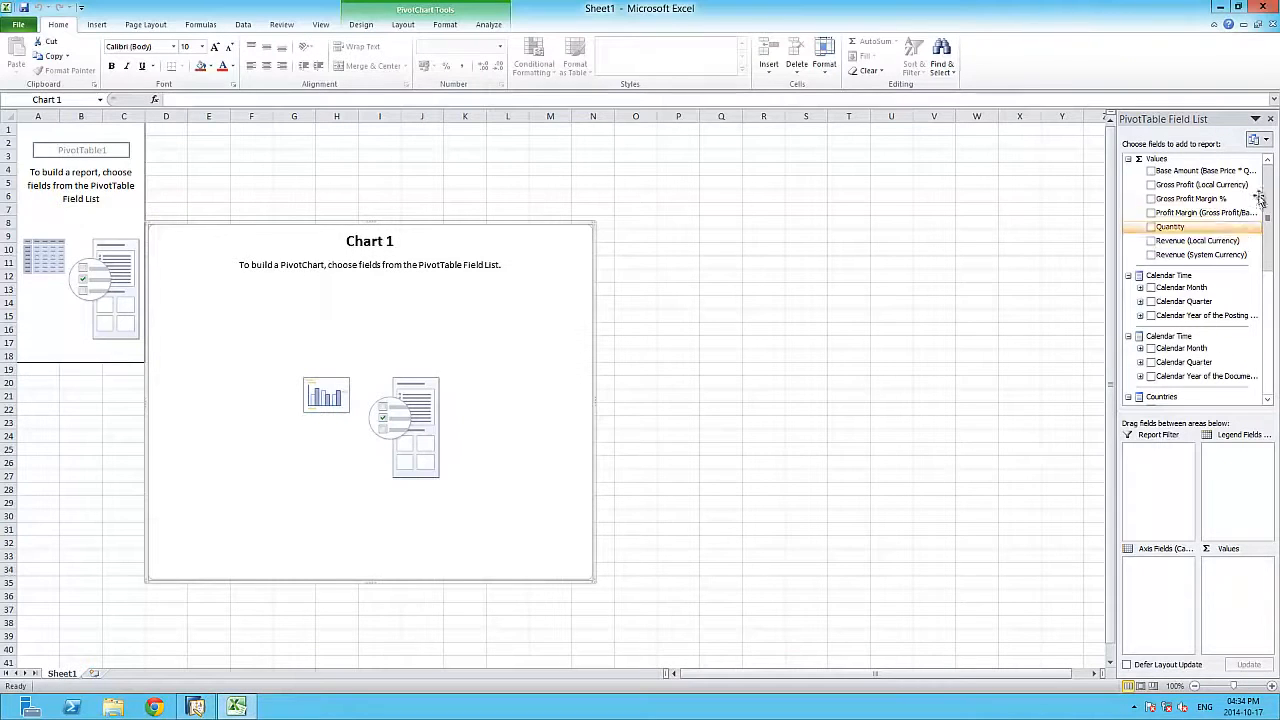
# Tick Profit Margin, Revenue (Local Currency) and Customer Hierarchy in the PivotTable Field List
pyautogui.scroll(-3)
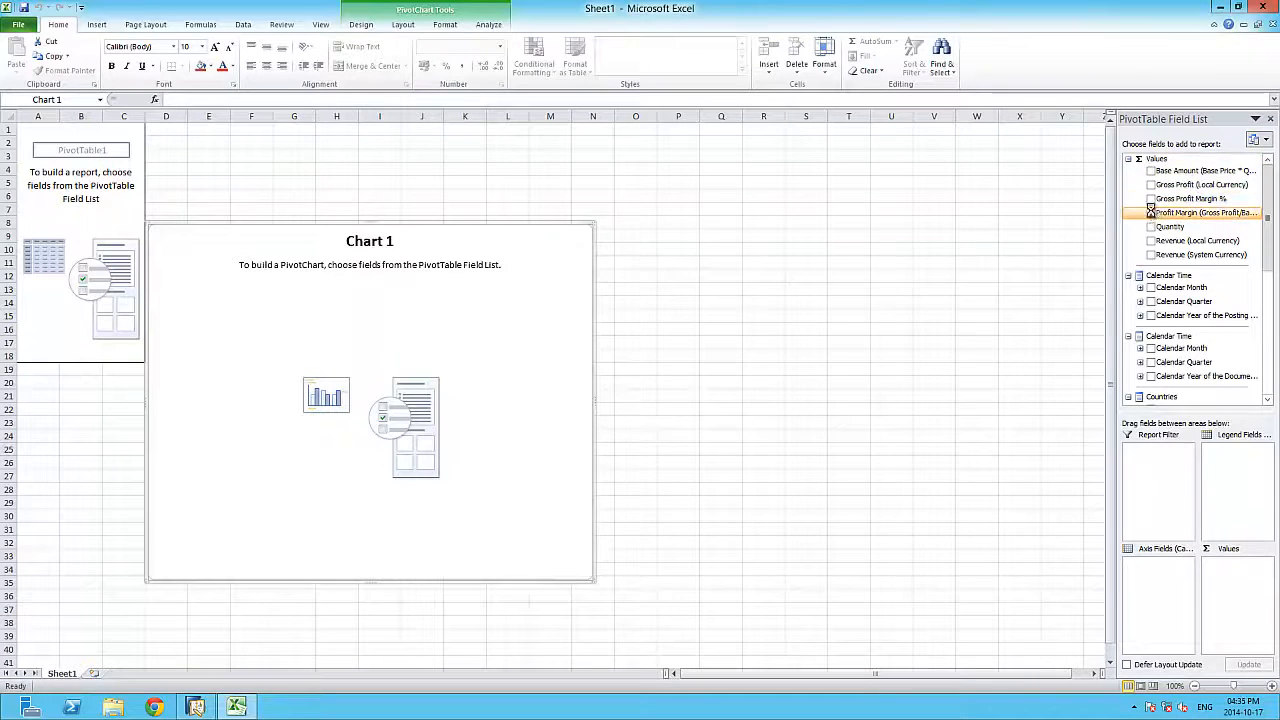
pyautogui.click(1151, 212)
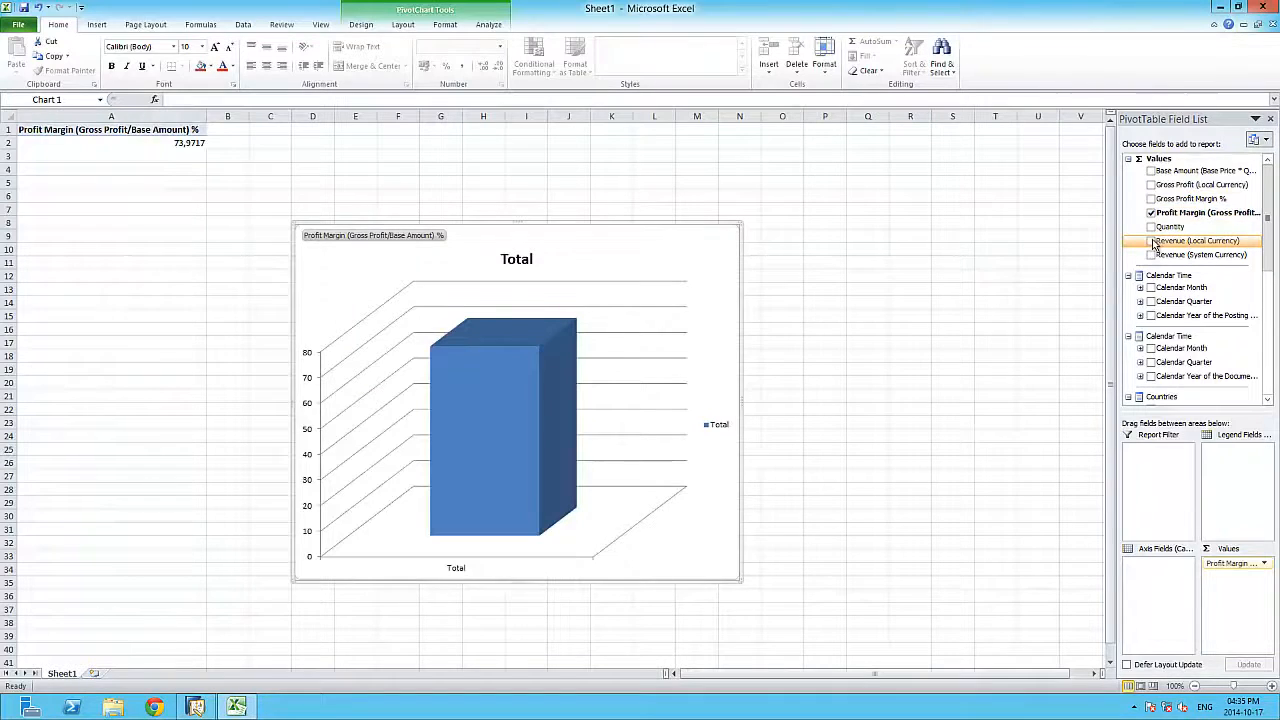
pyautogui.click(1151, 240)
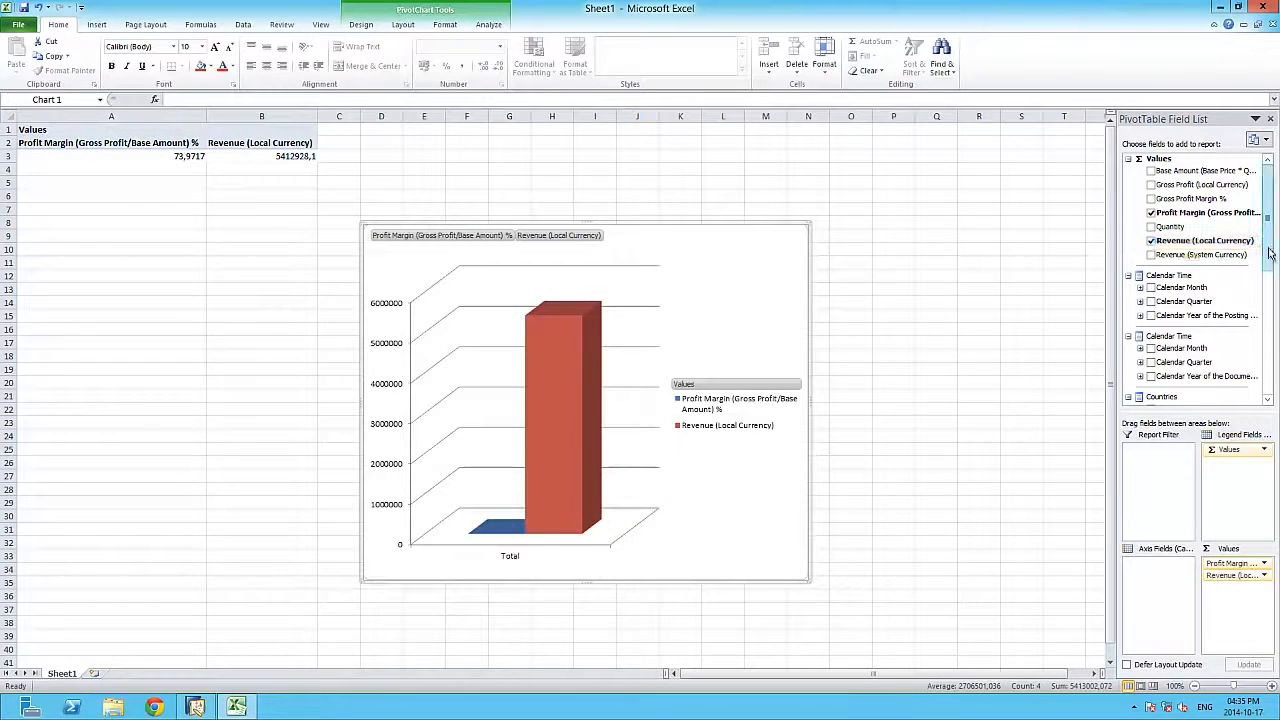
pyautogui.scroll(-3)
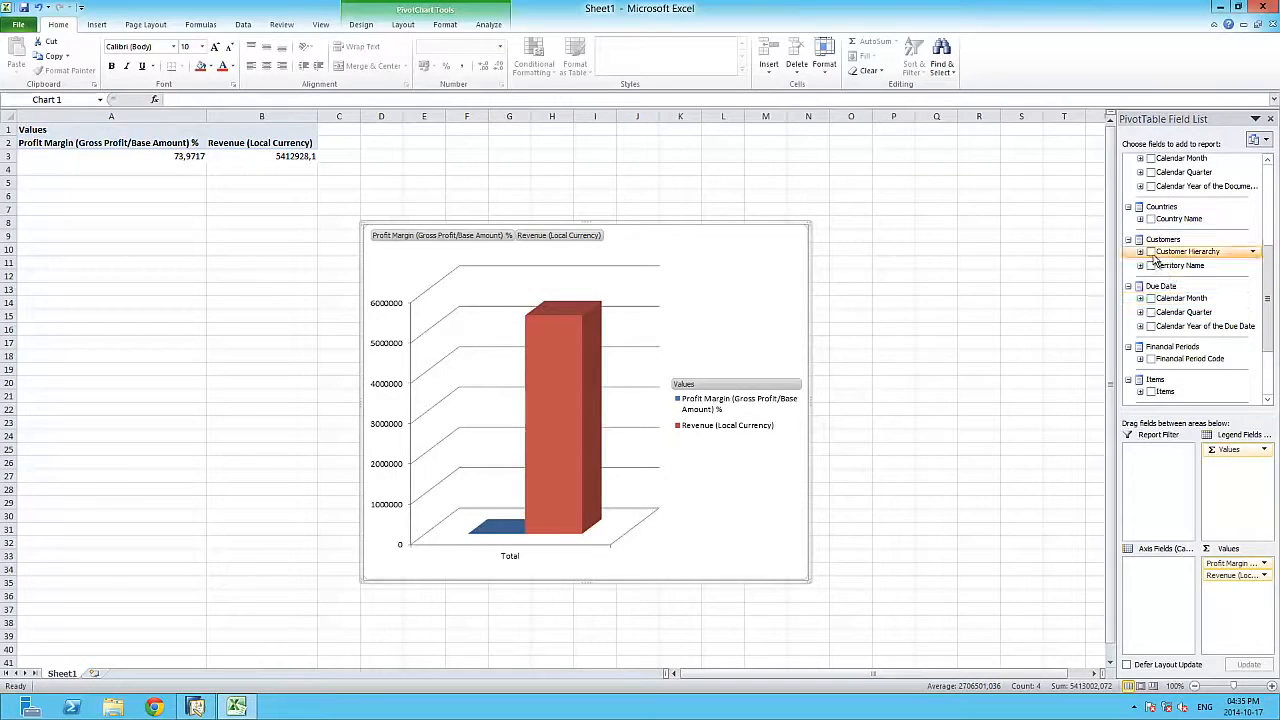
pyautogui.click(1150, 251)
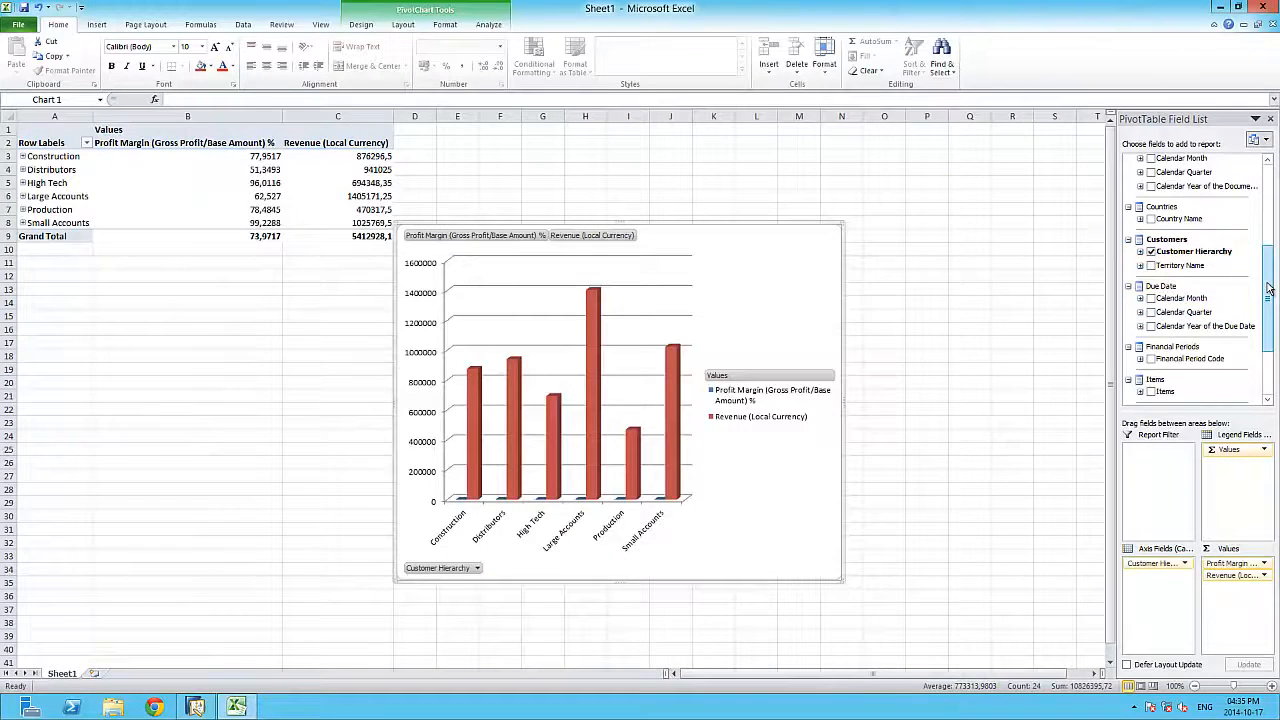
pyautogui.scroll(-3)
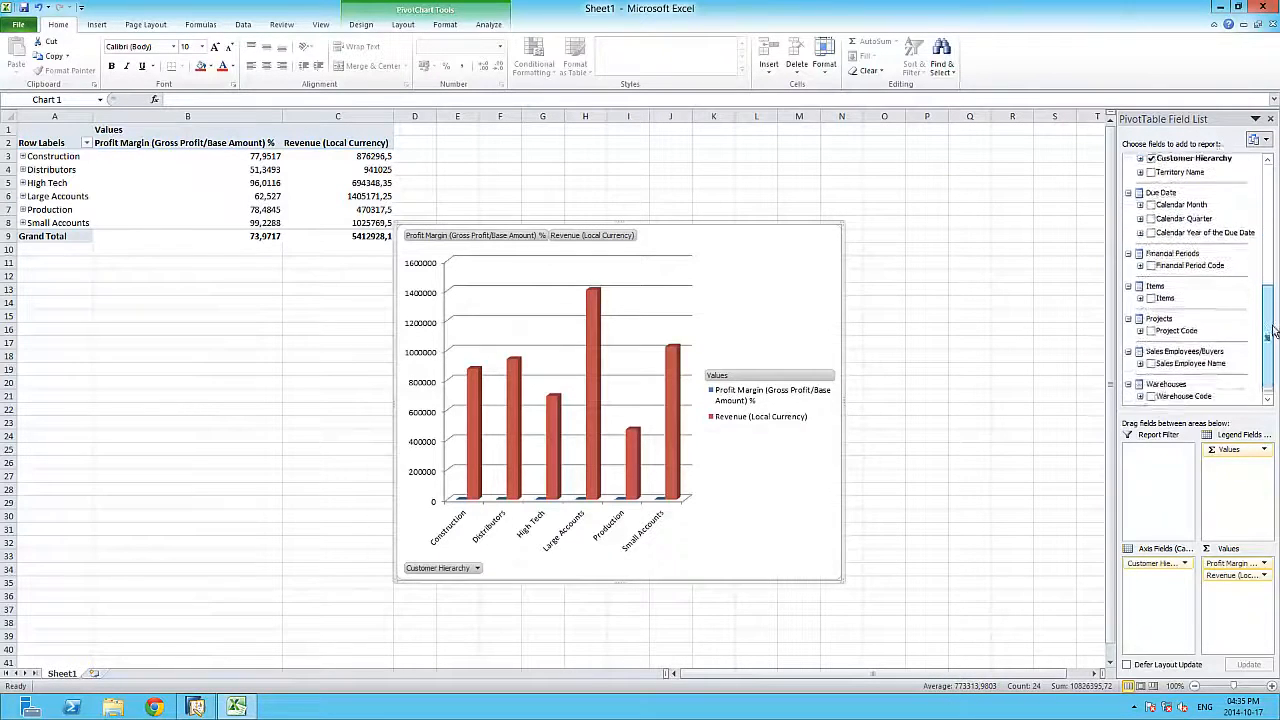